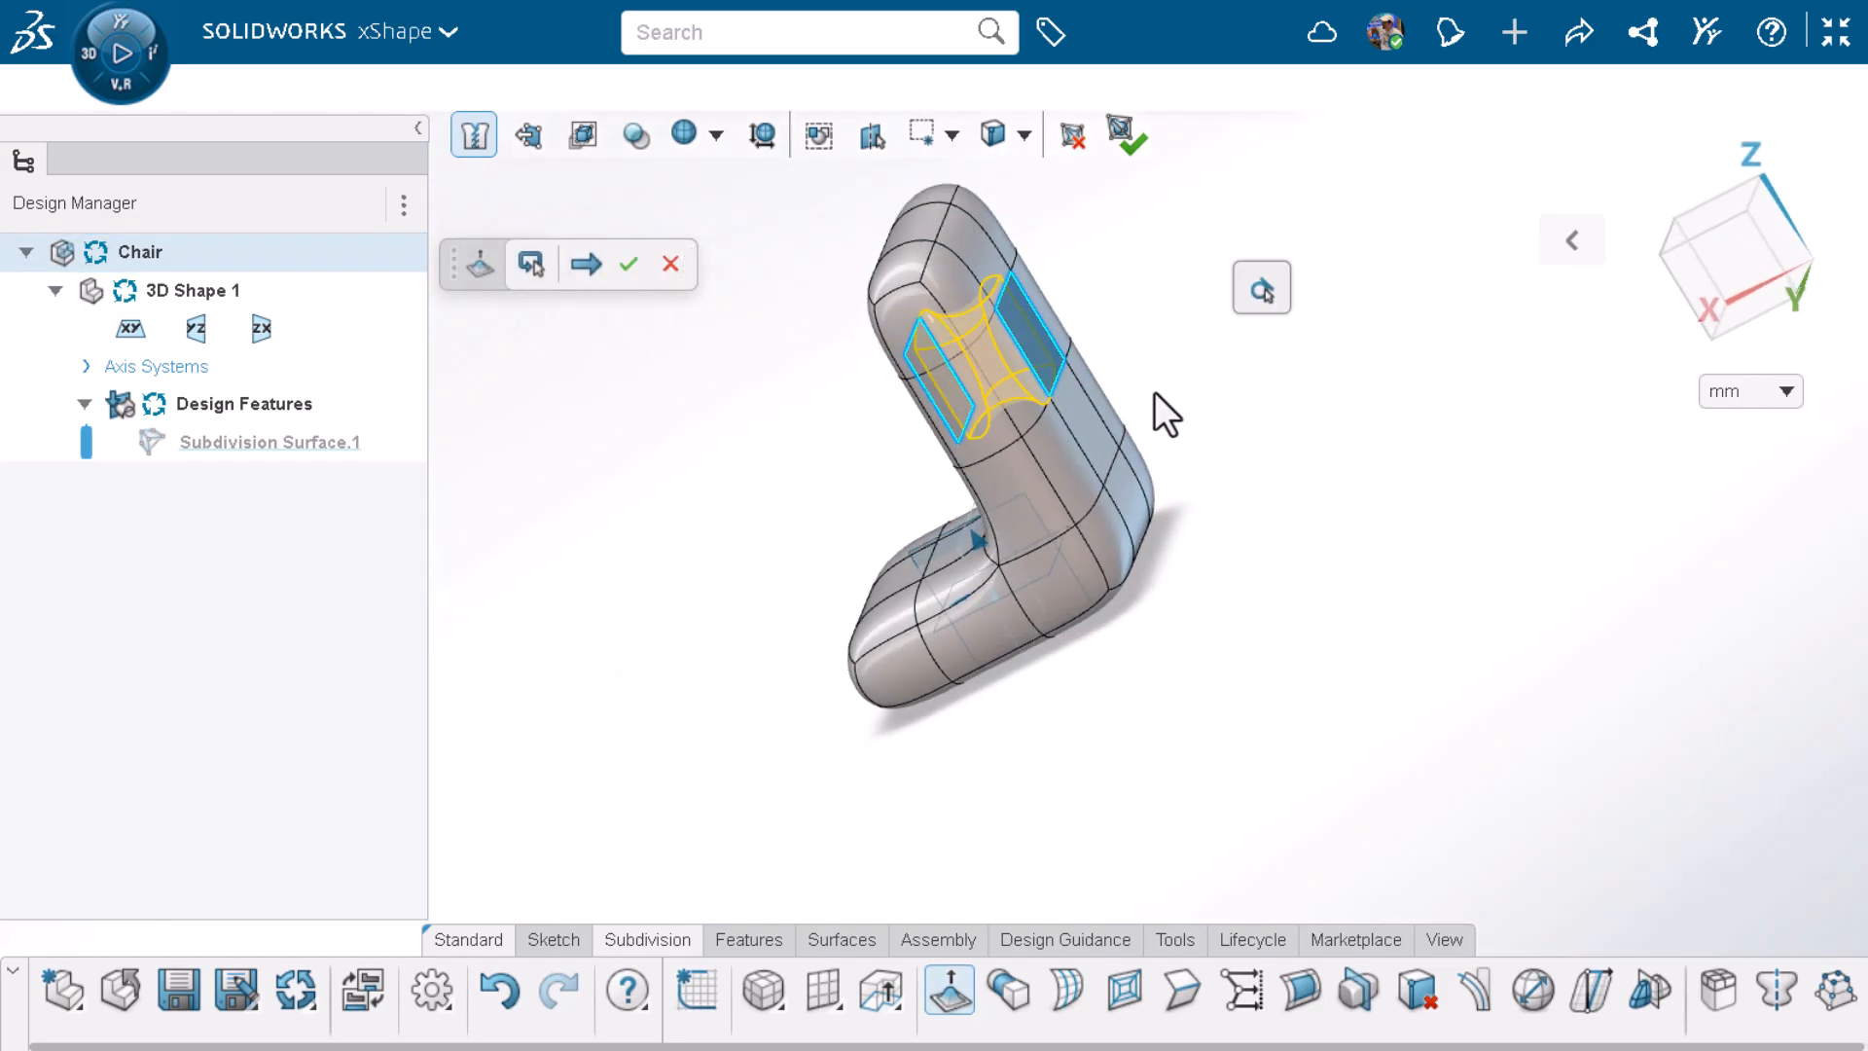
Step: Close the chair demo preview and go back to the xShape welcome page
click(585, 264)
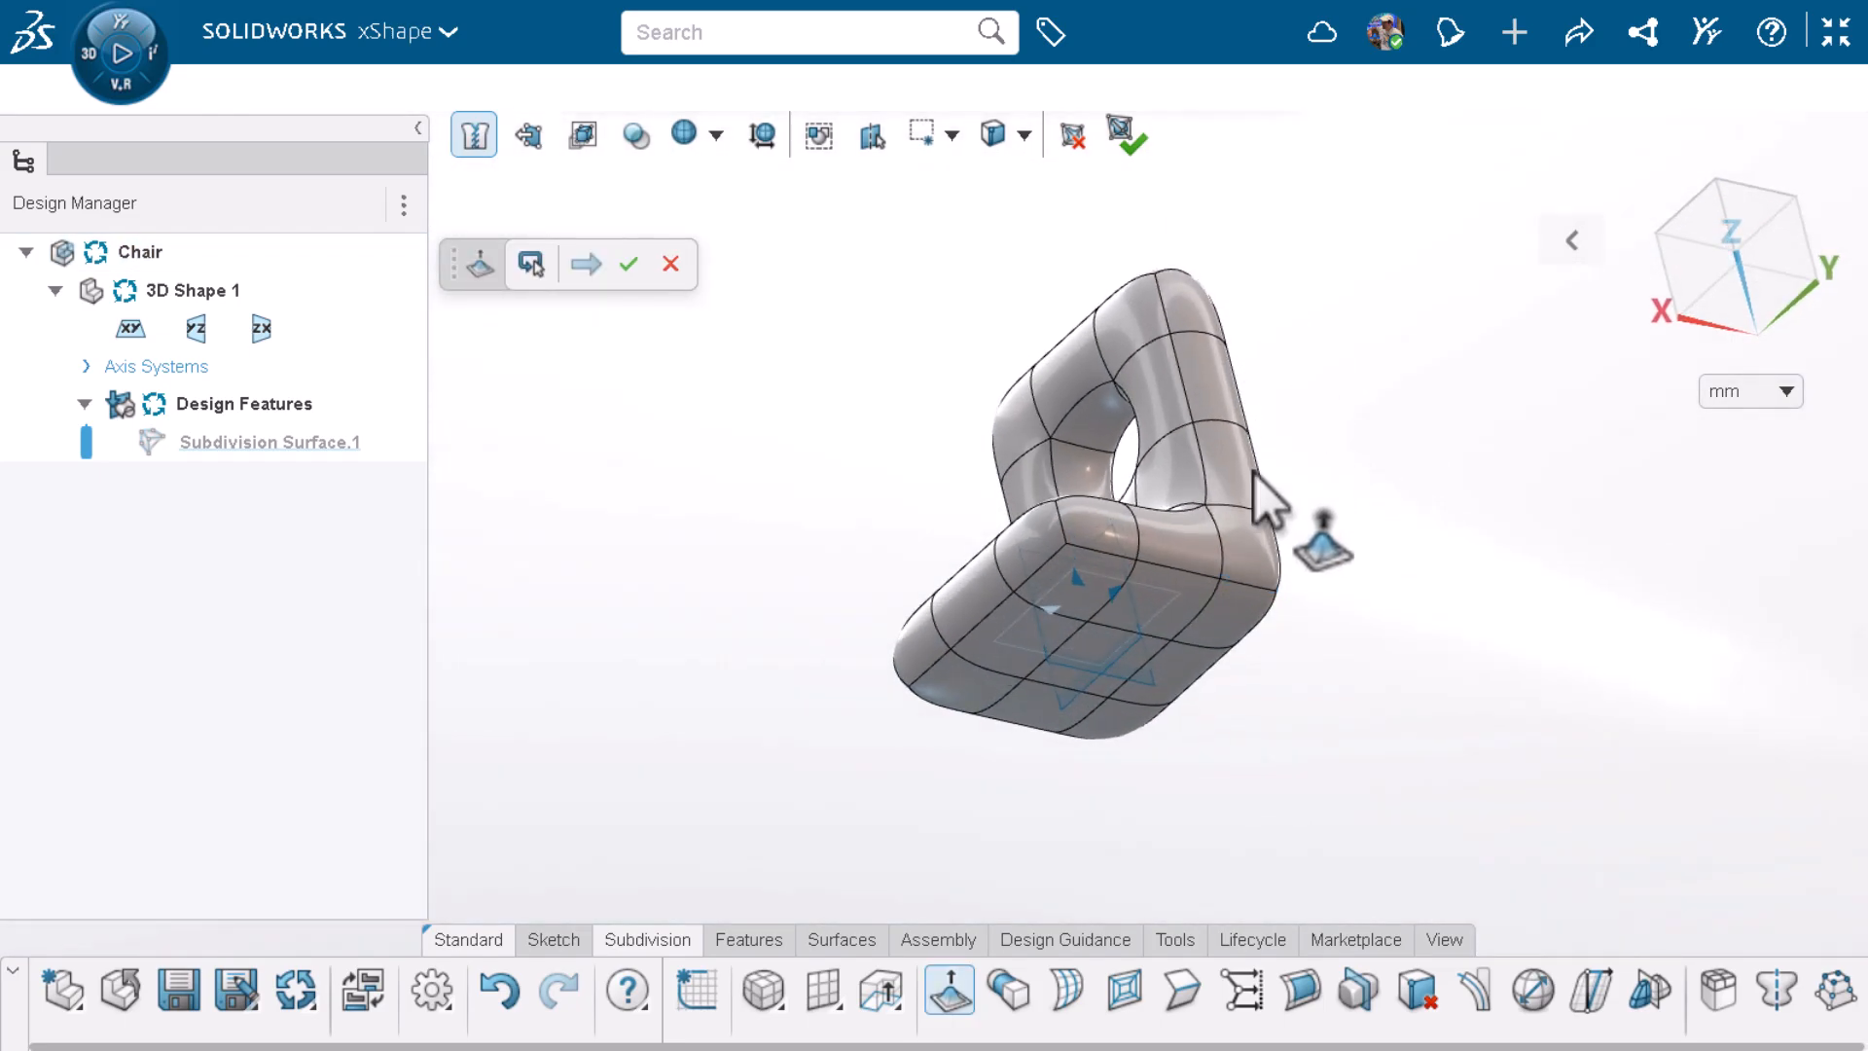
click(1088, 615)
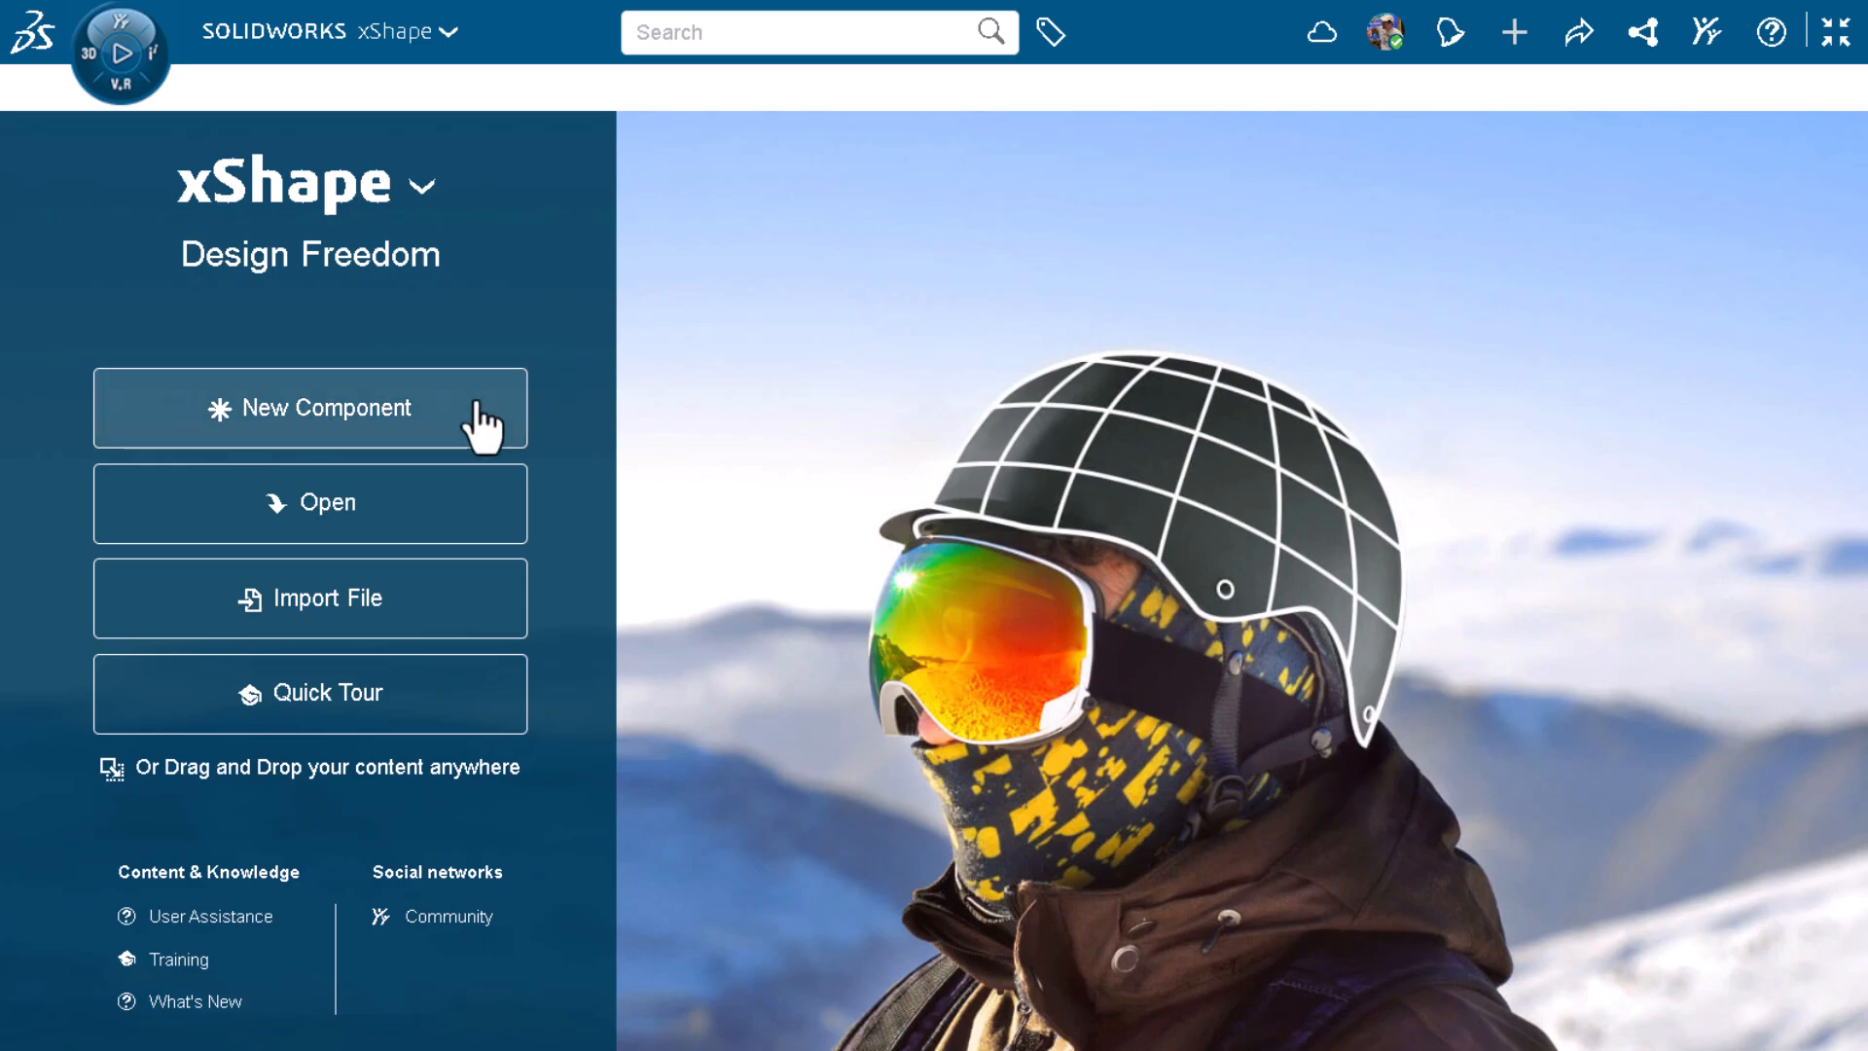
Step: Create a new component 'Chair' filed under the Beginners Guide to xShape bookmark
click(326, 407)
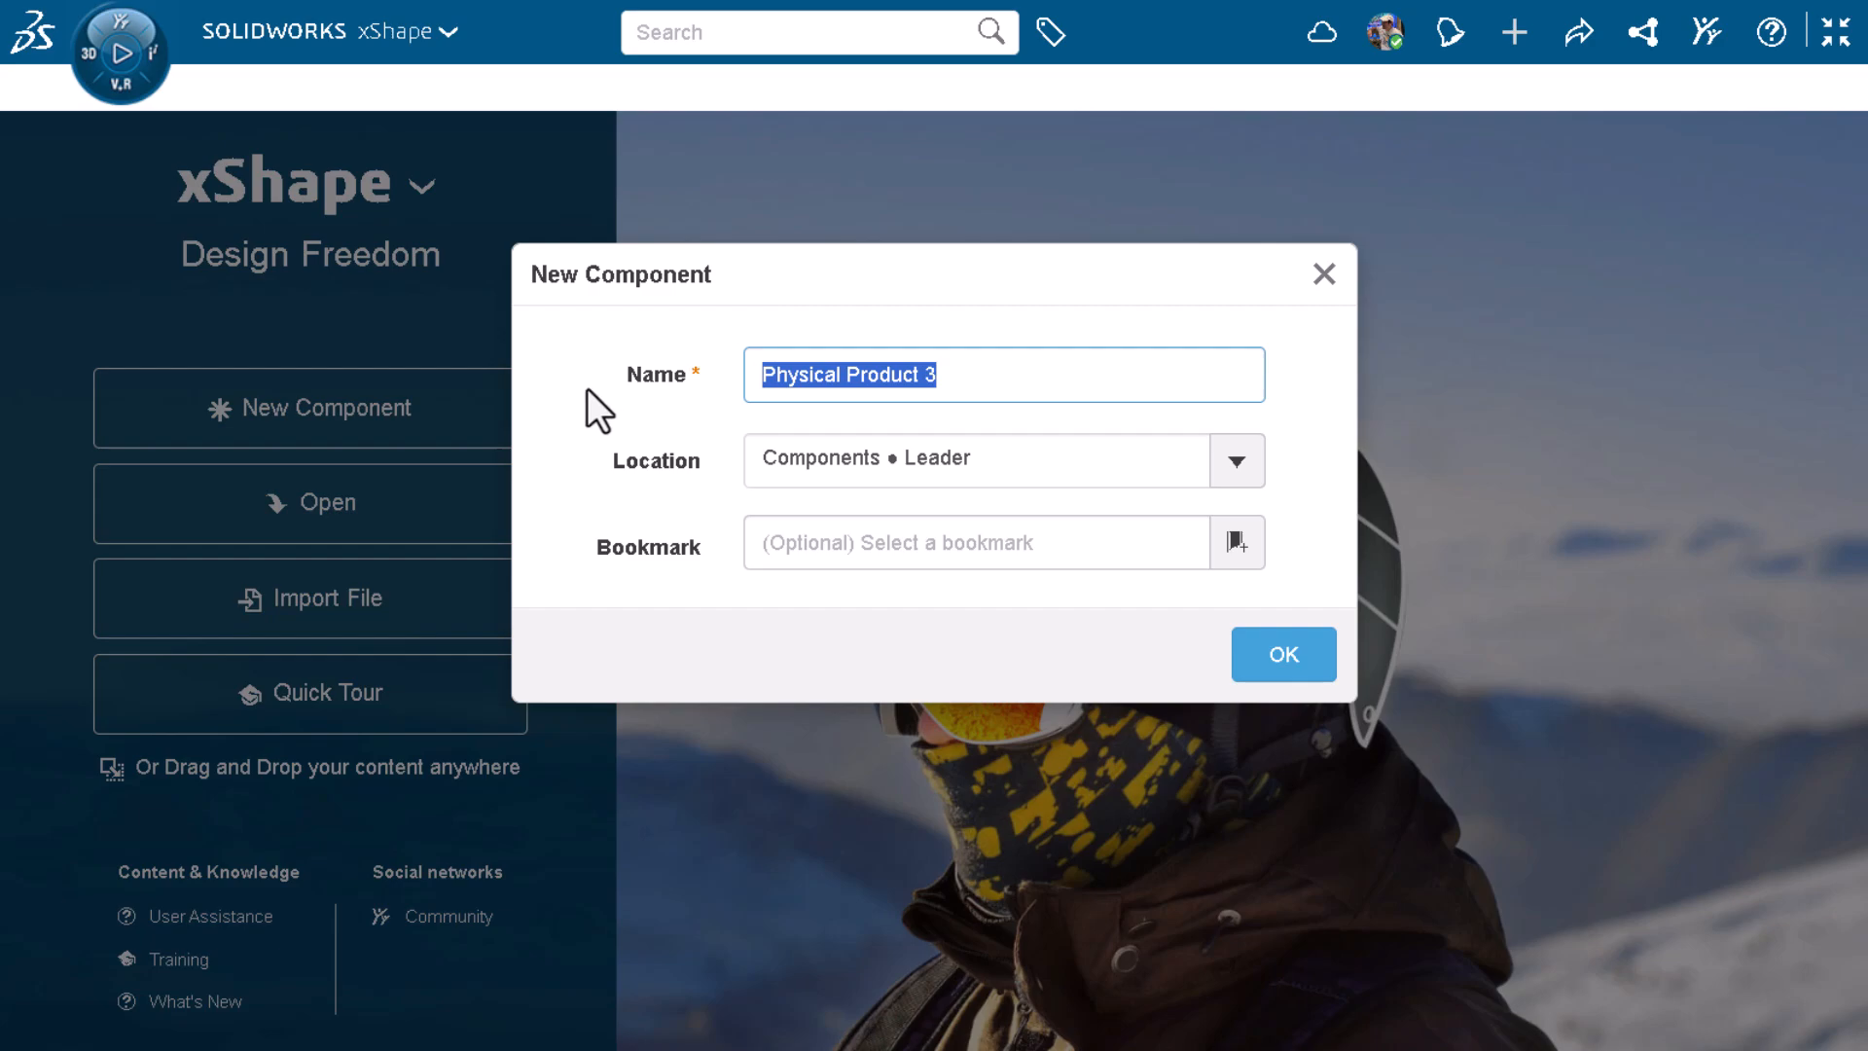
text(Chair)
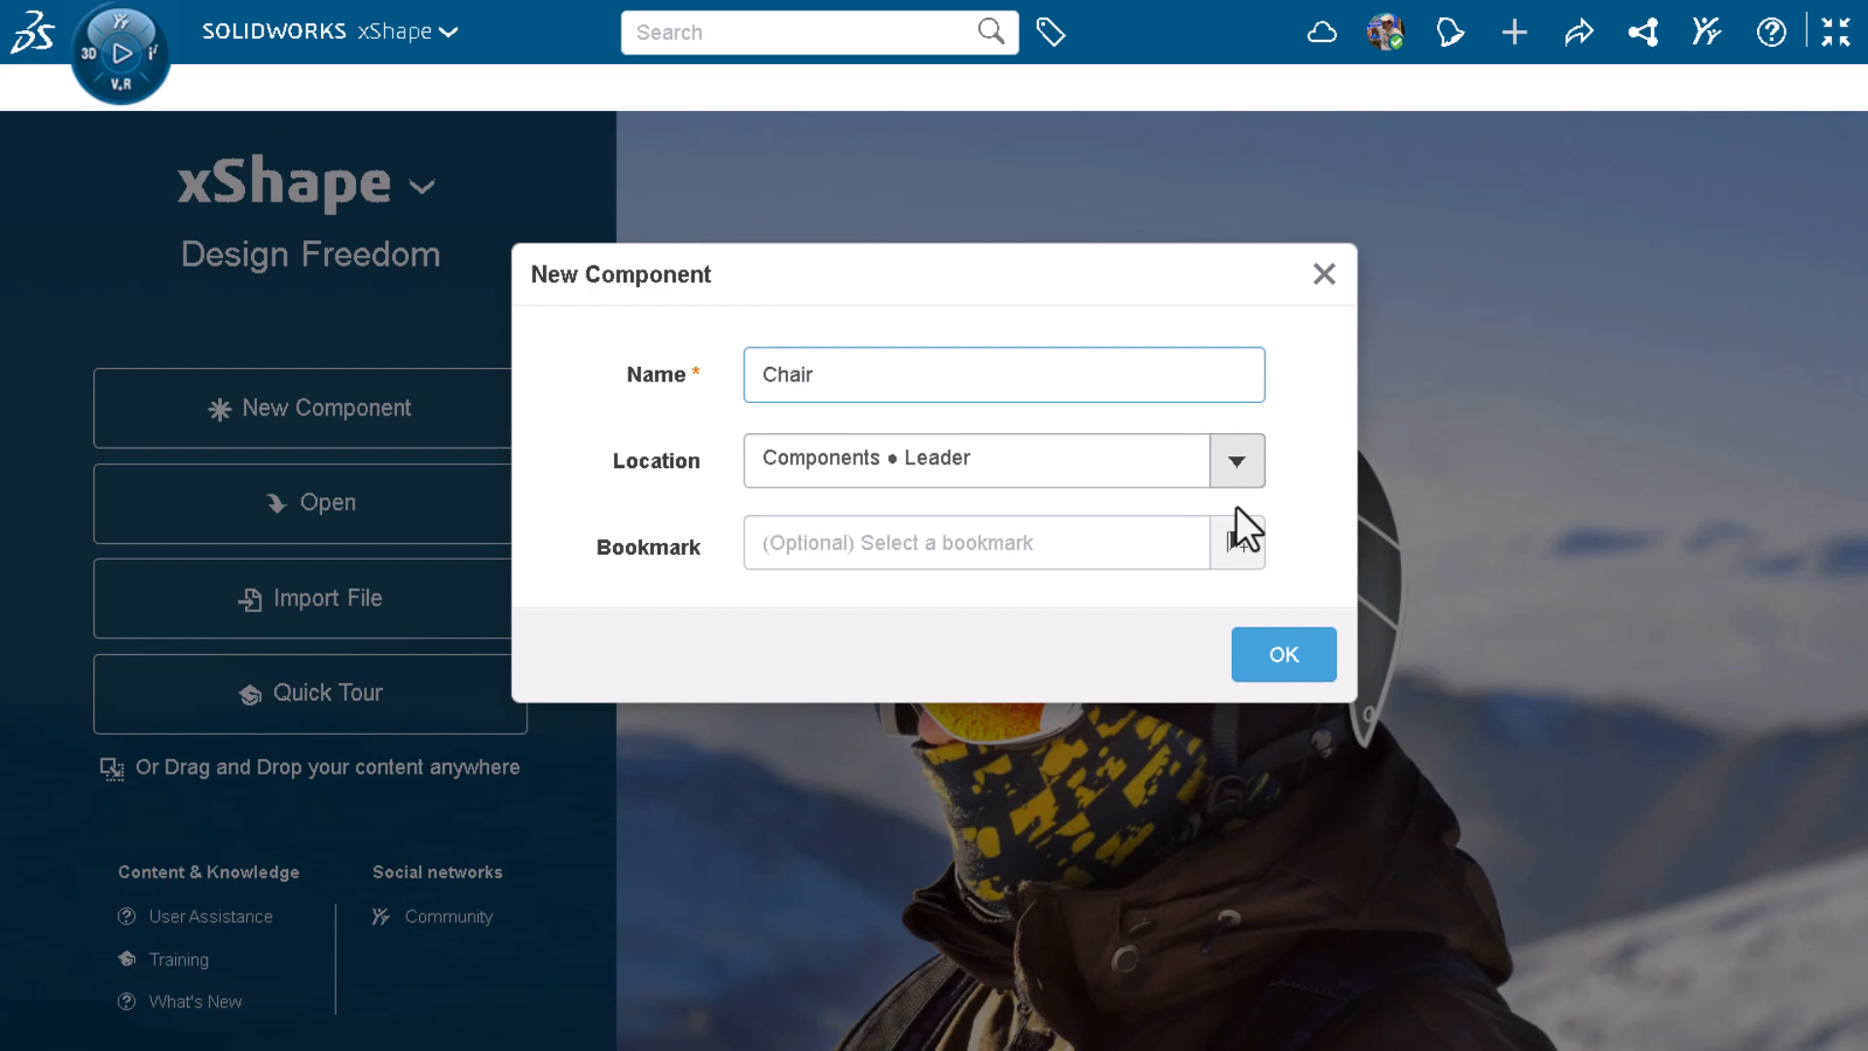
click(1238, 541)
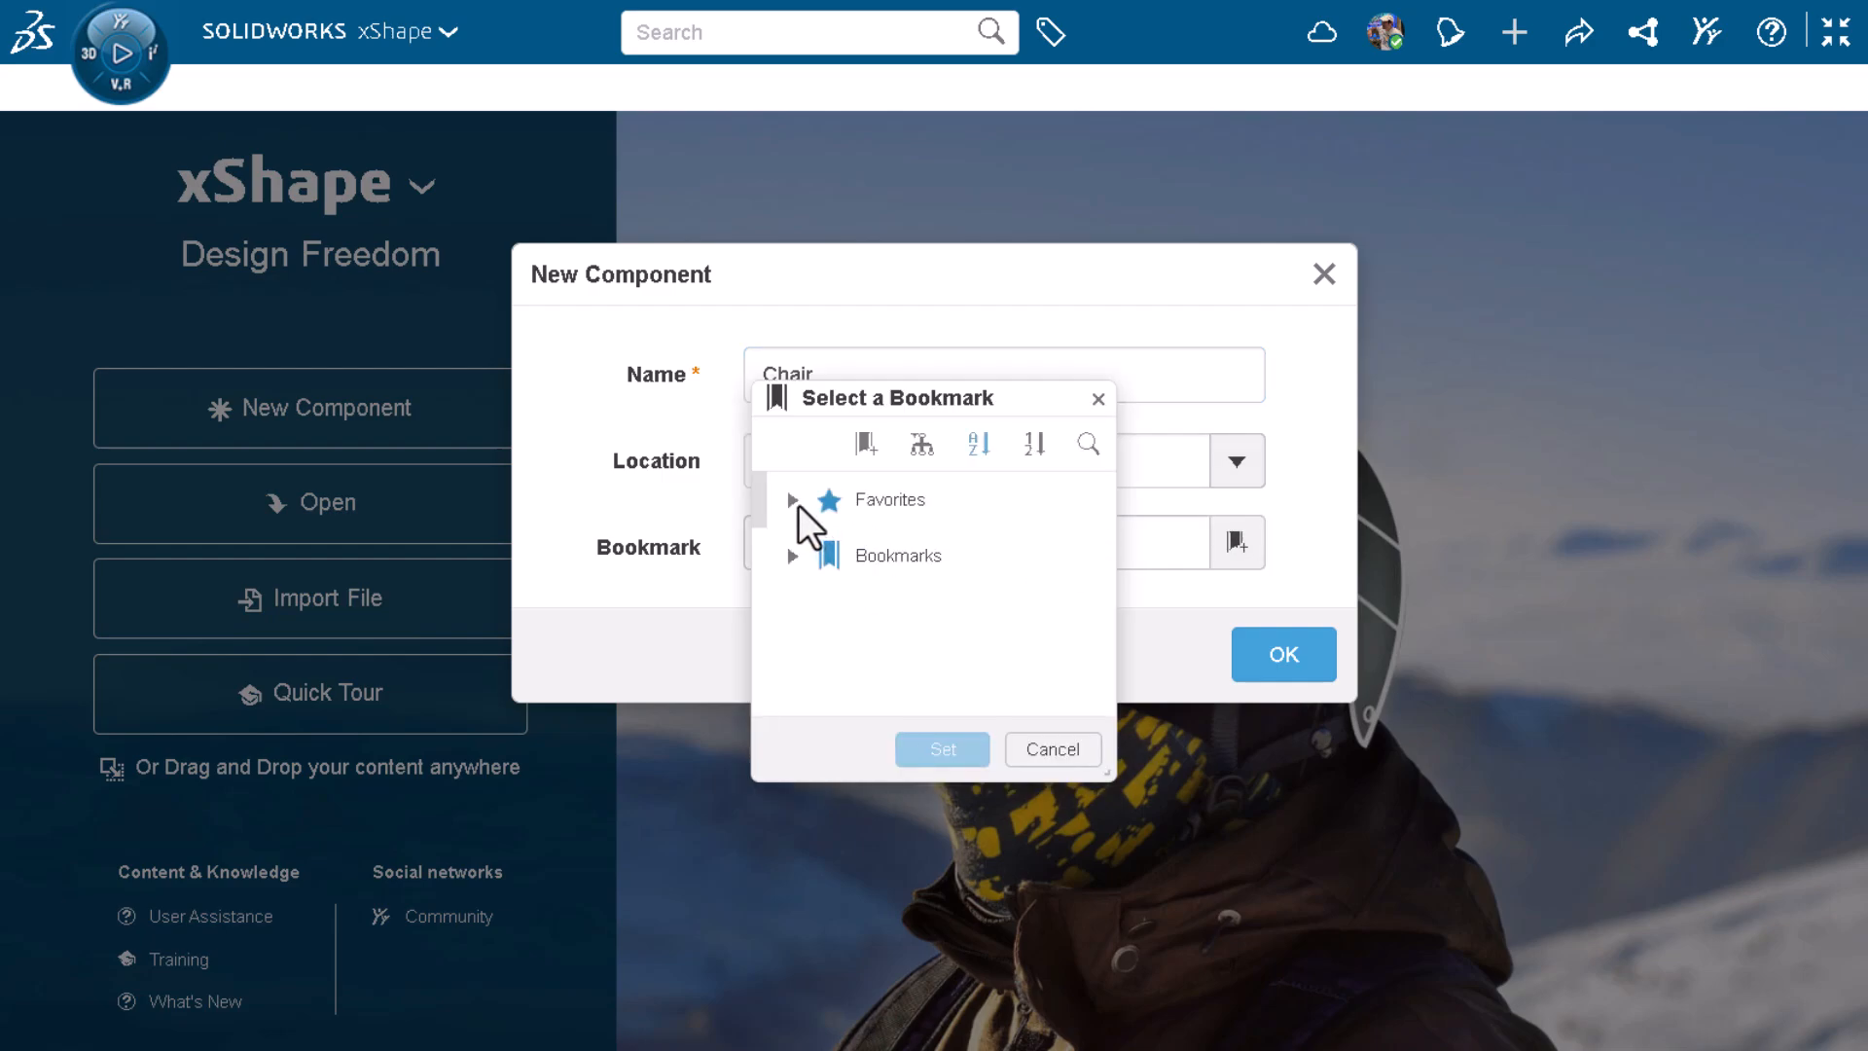
click(943, 749)
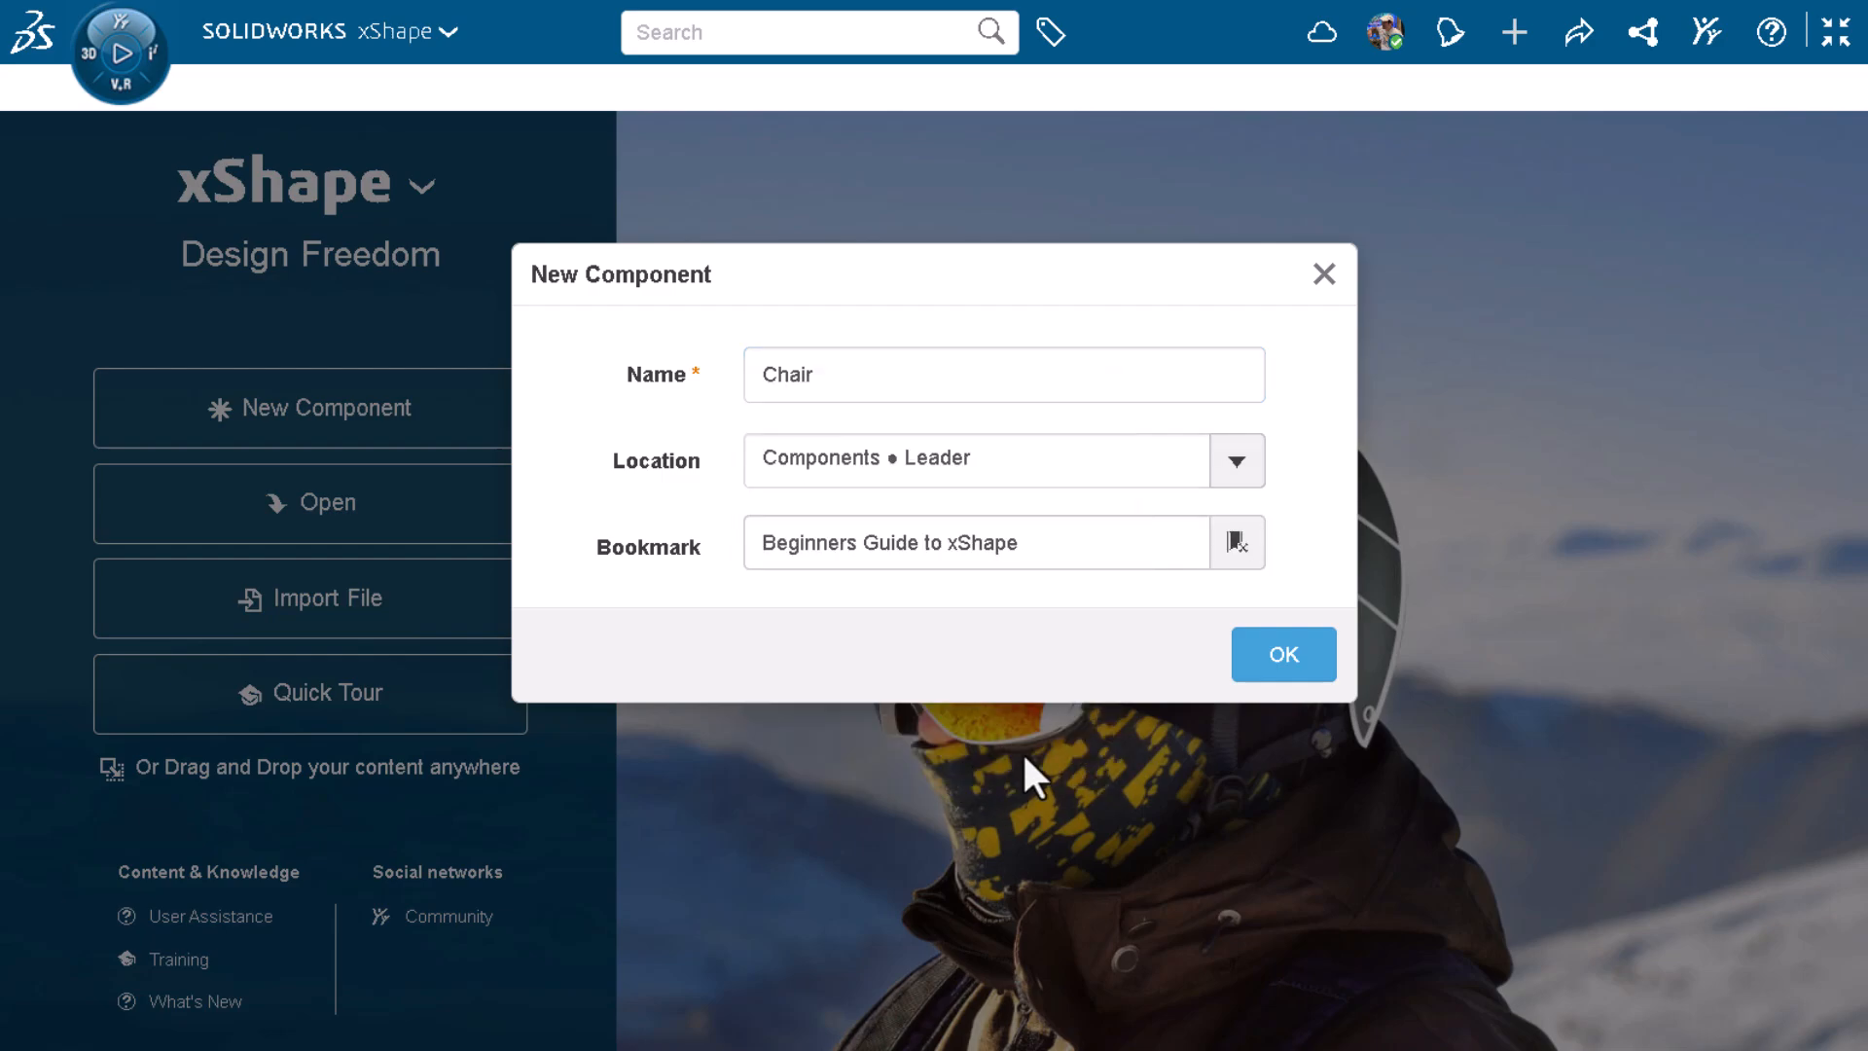
click(1283, 654)
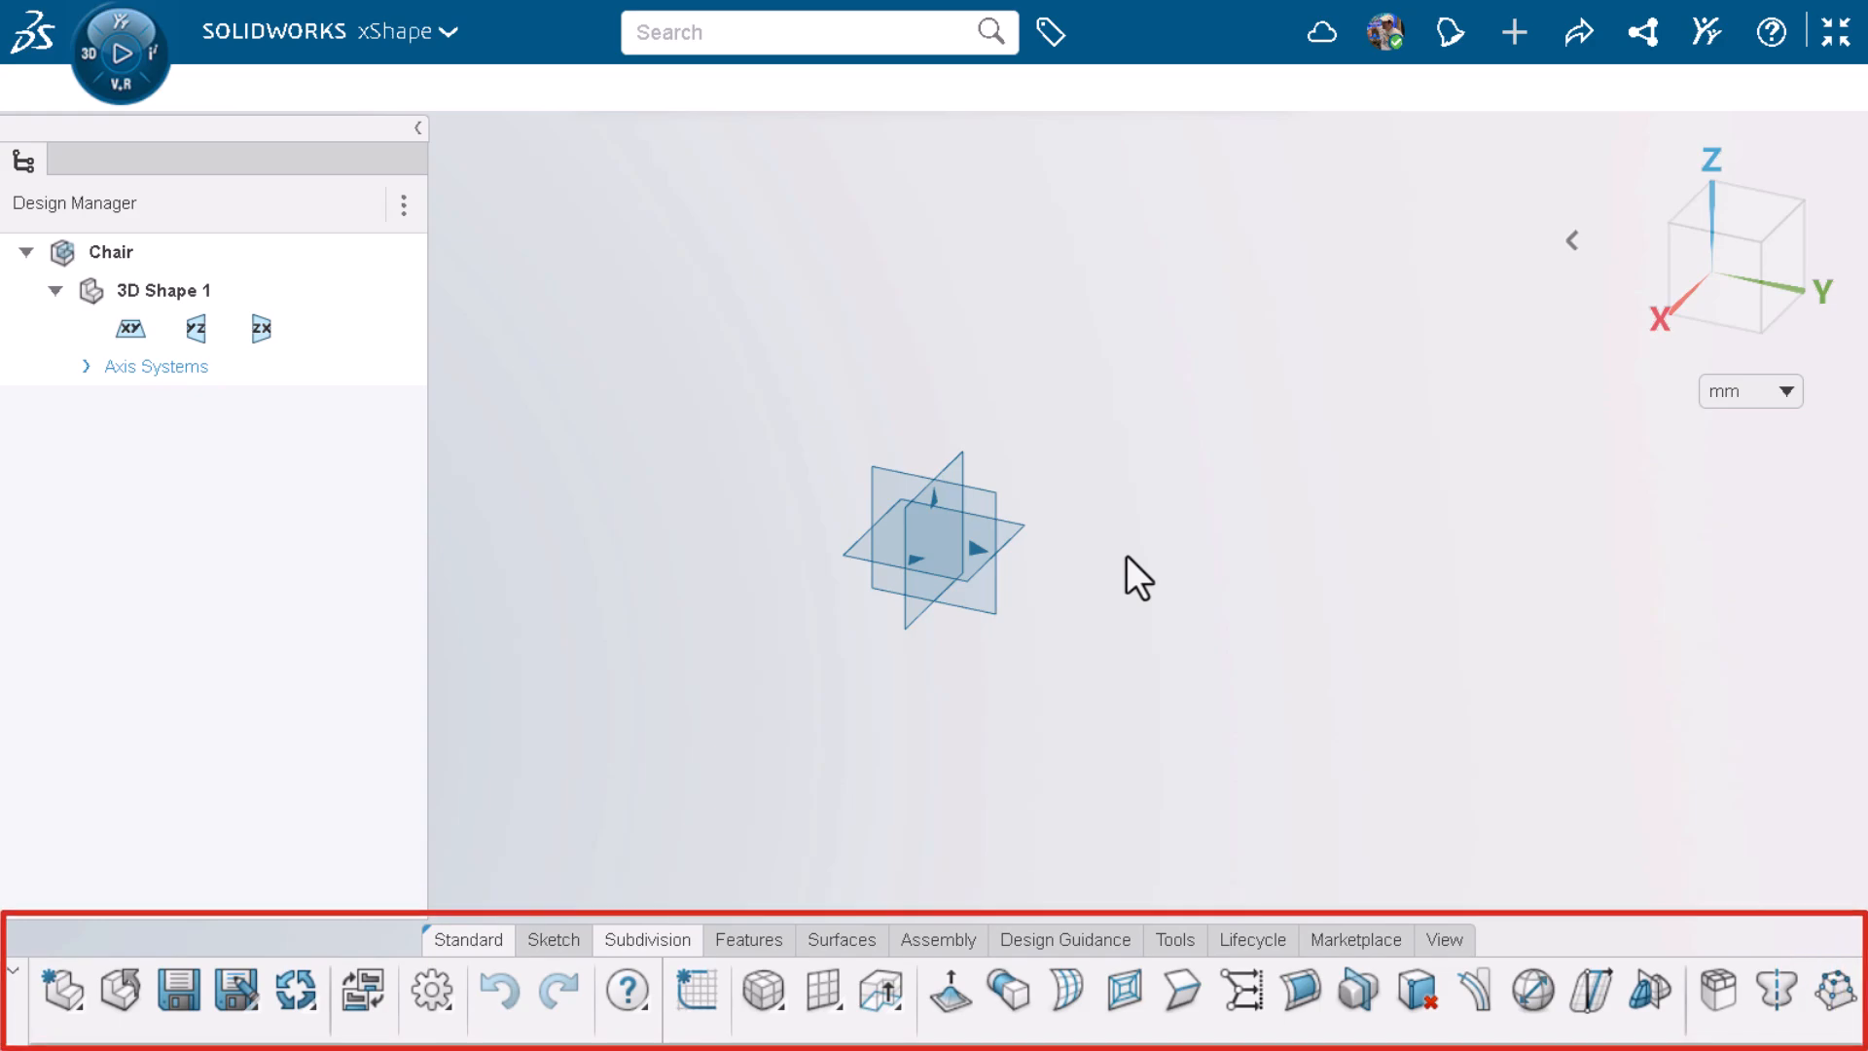
click(646, 939)
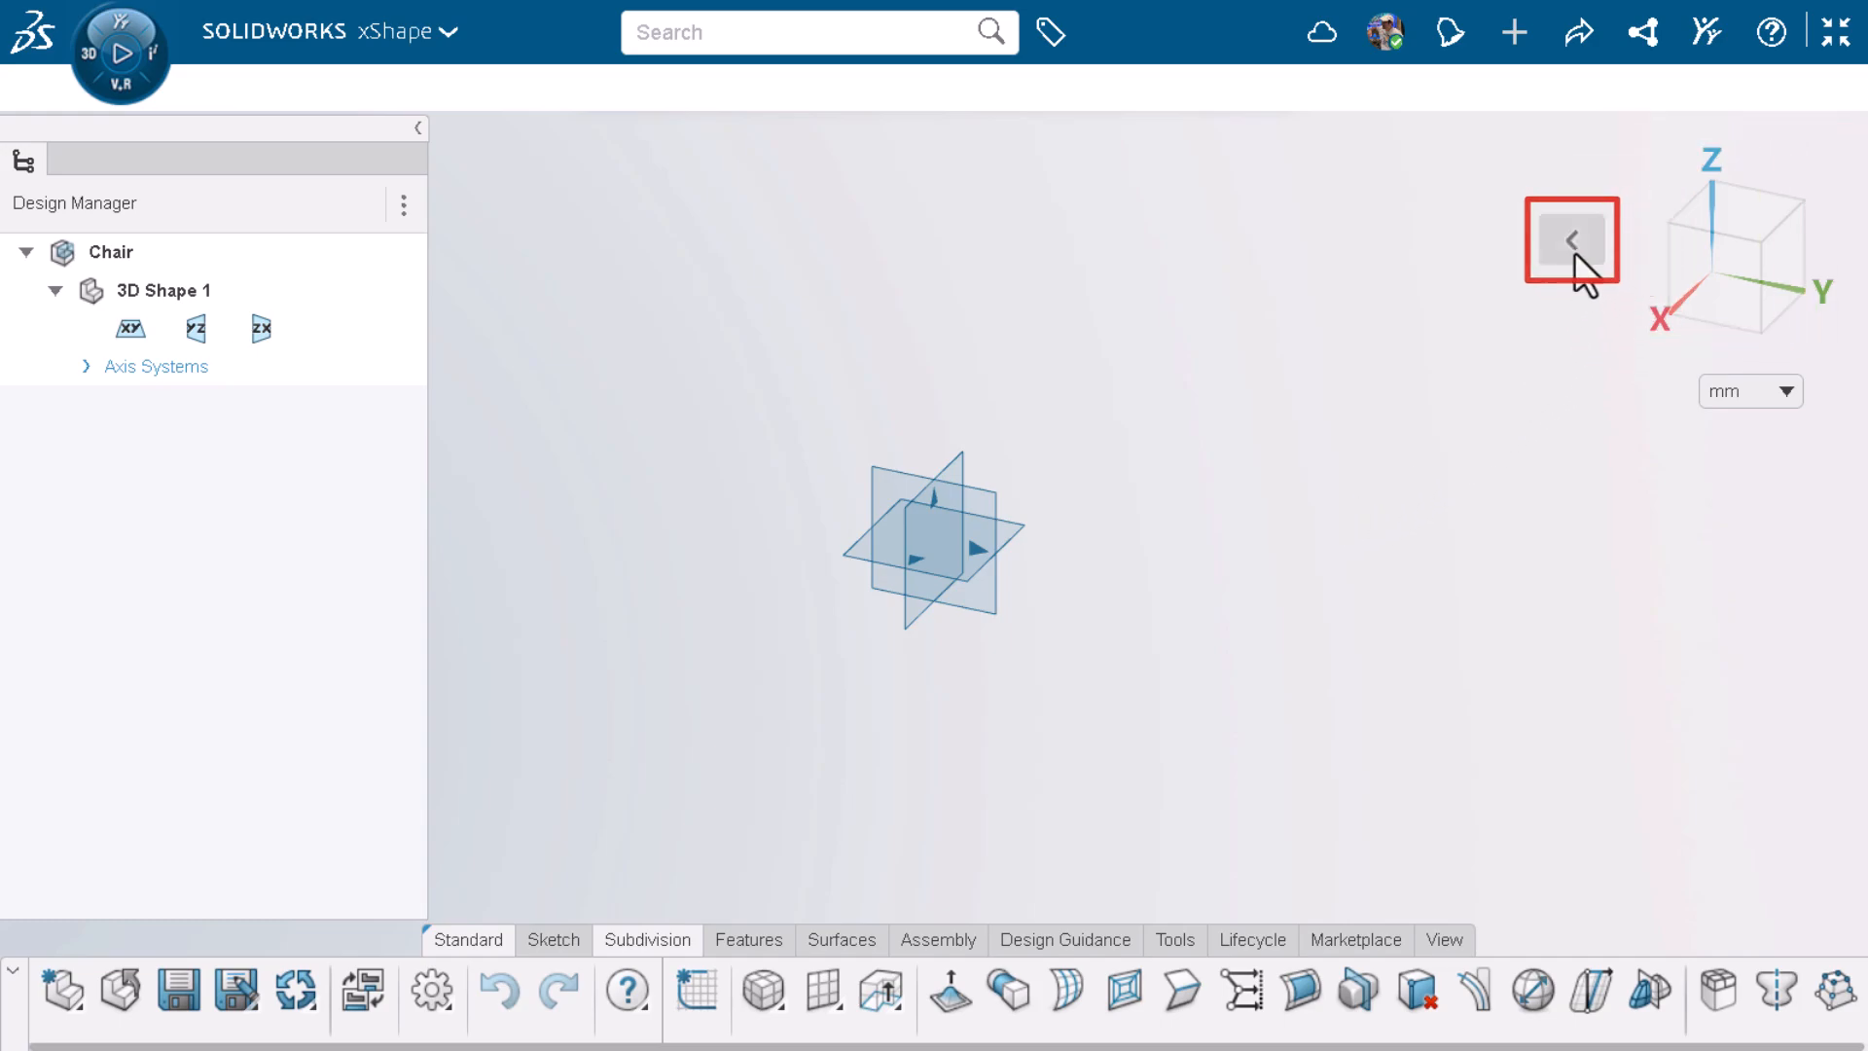
click(1572, 240)
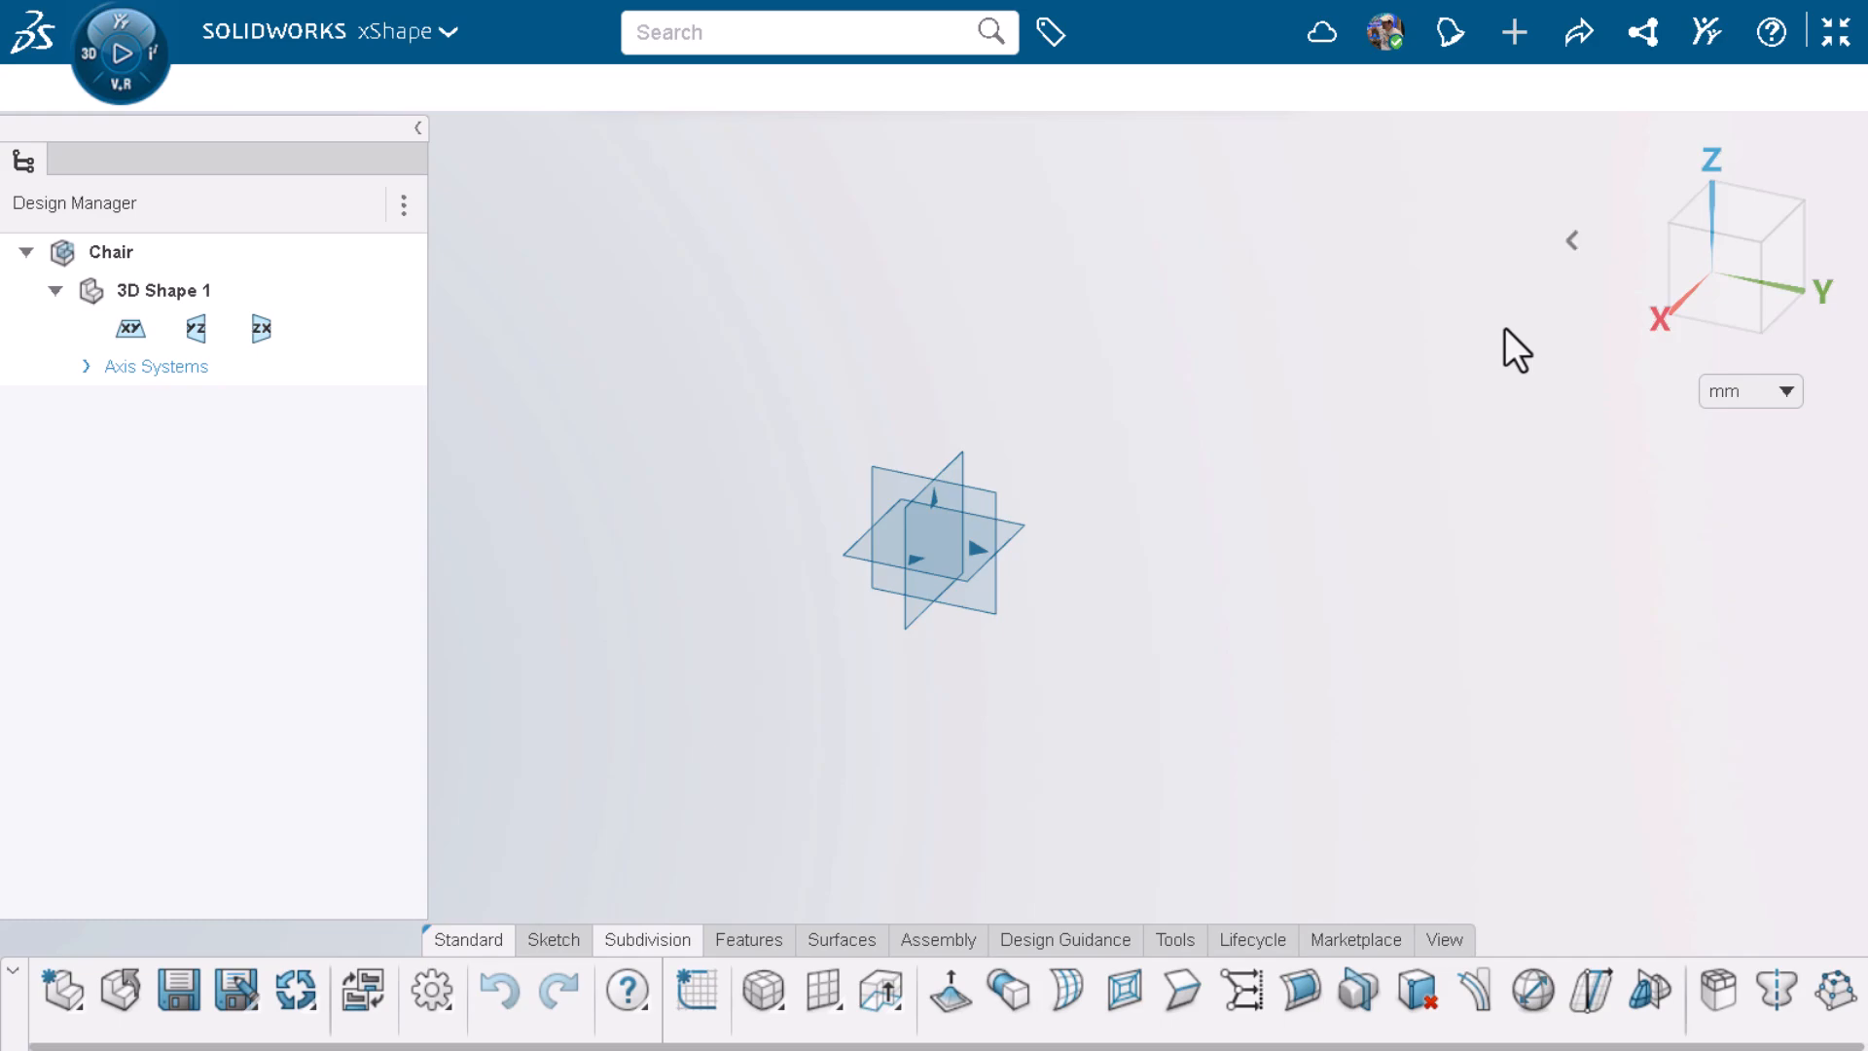
mouse_move(1399, 190)
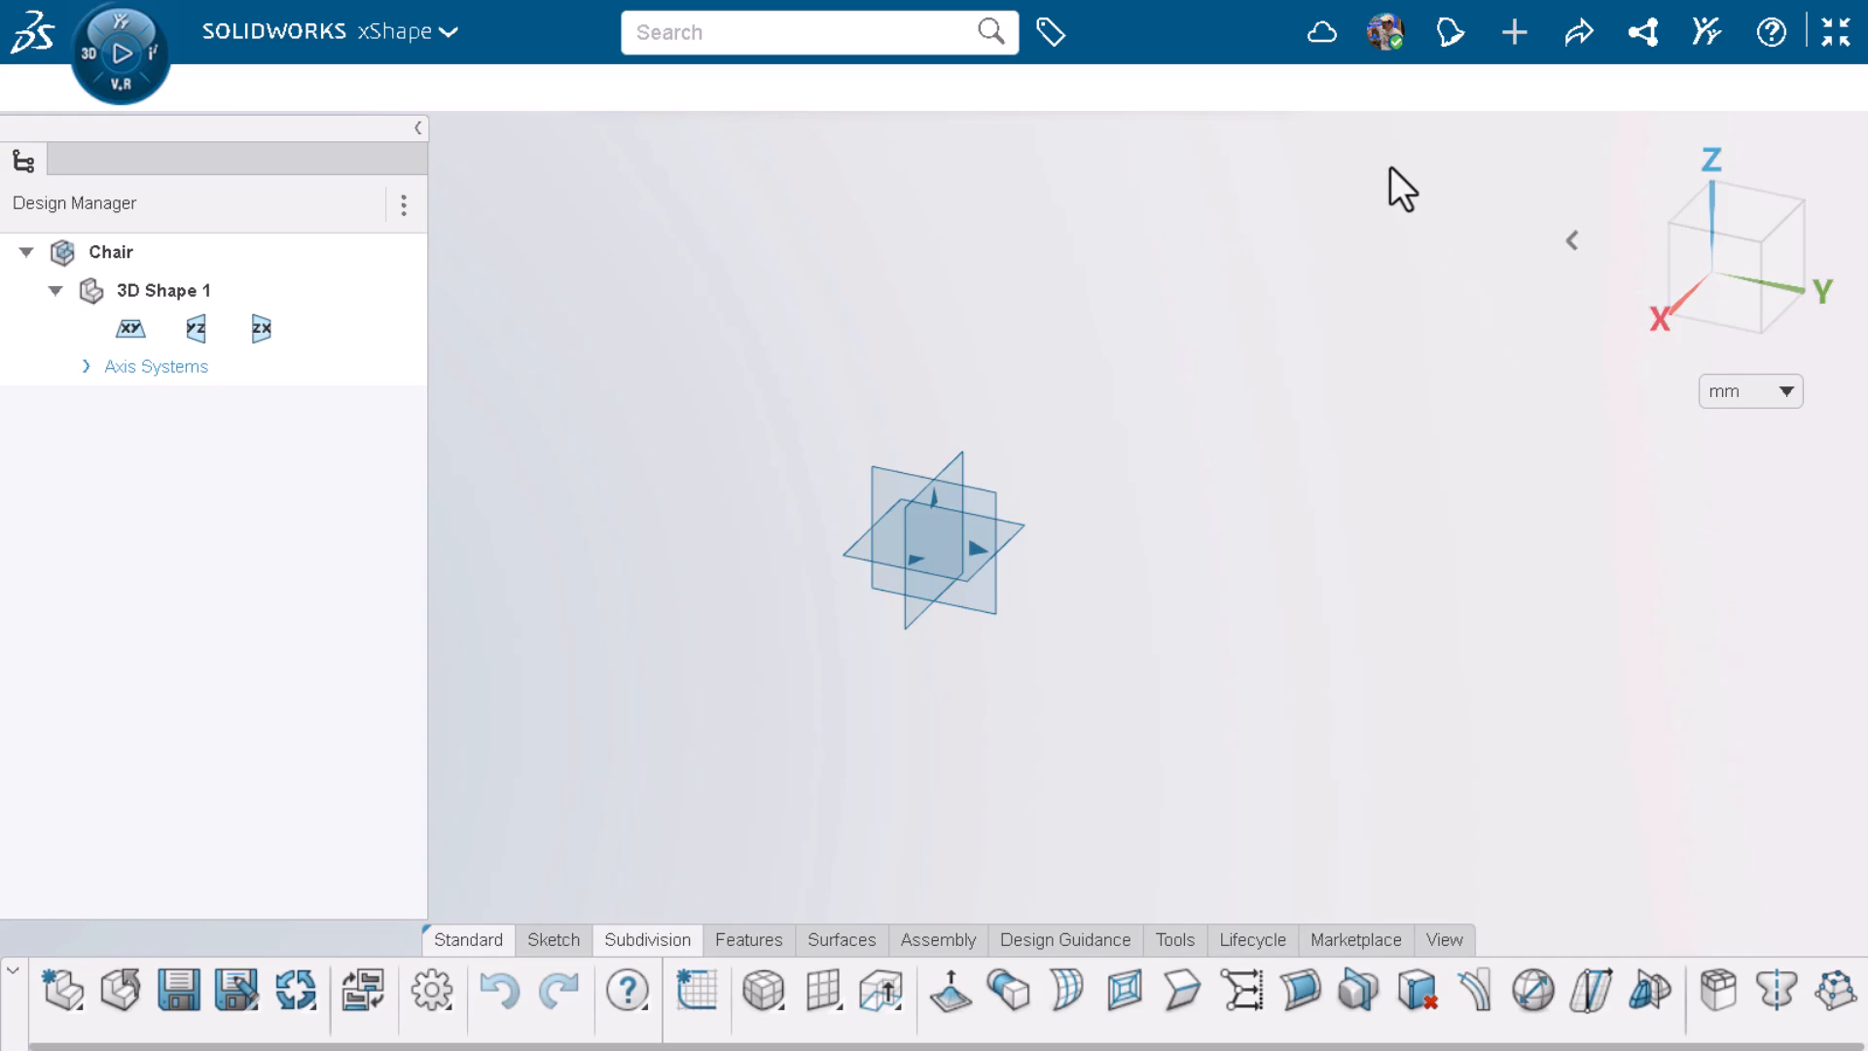
mouse_move(1383, 32)
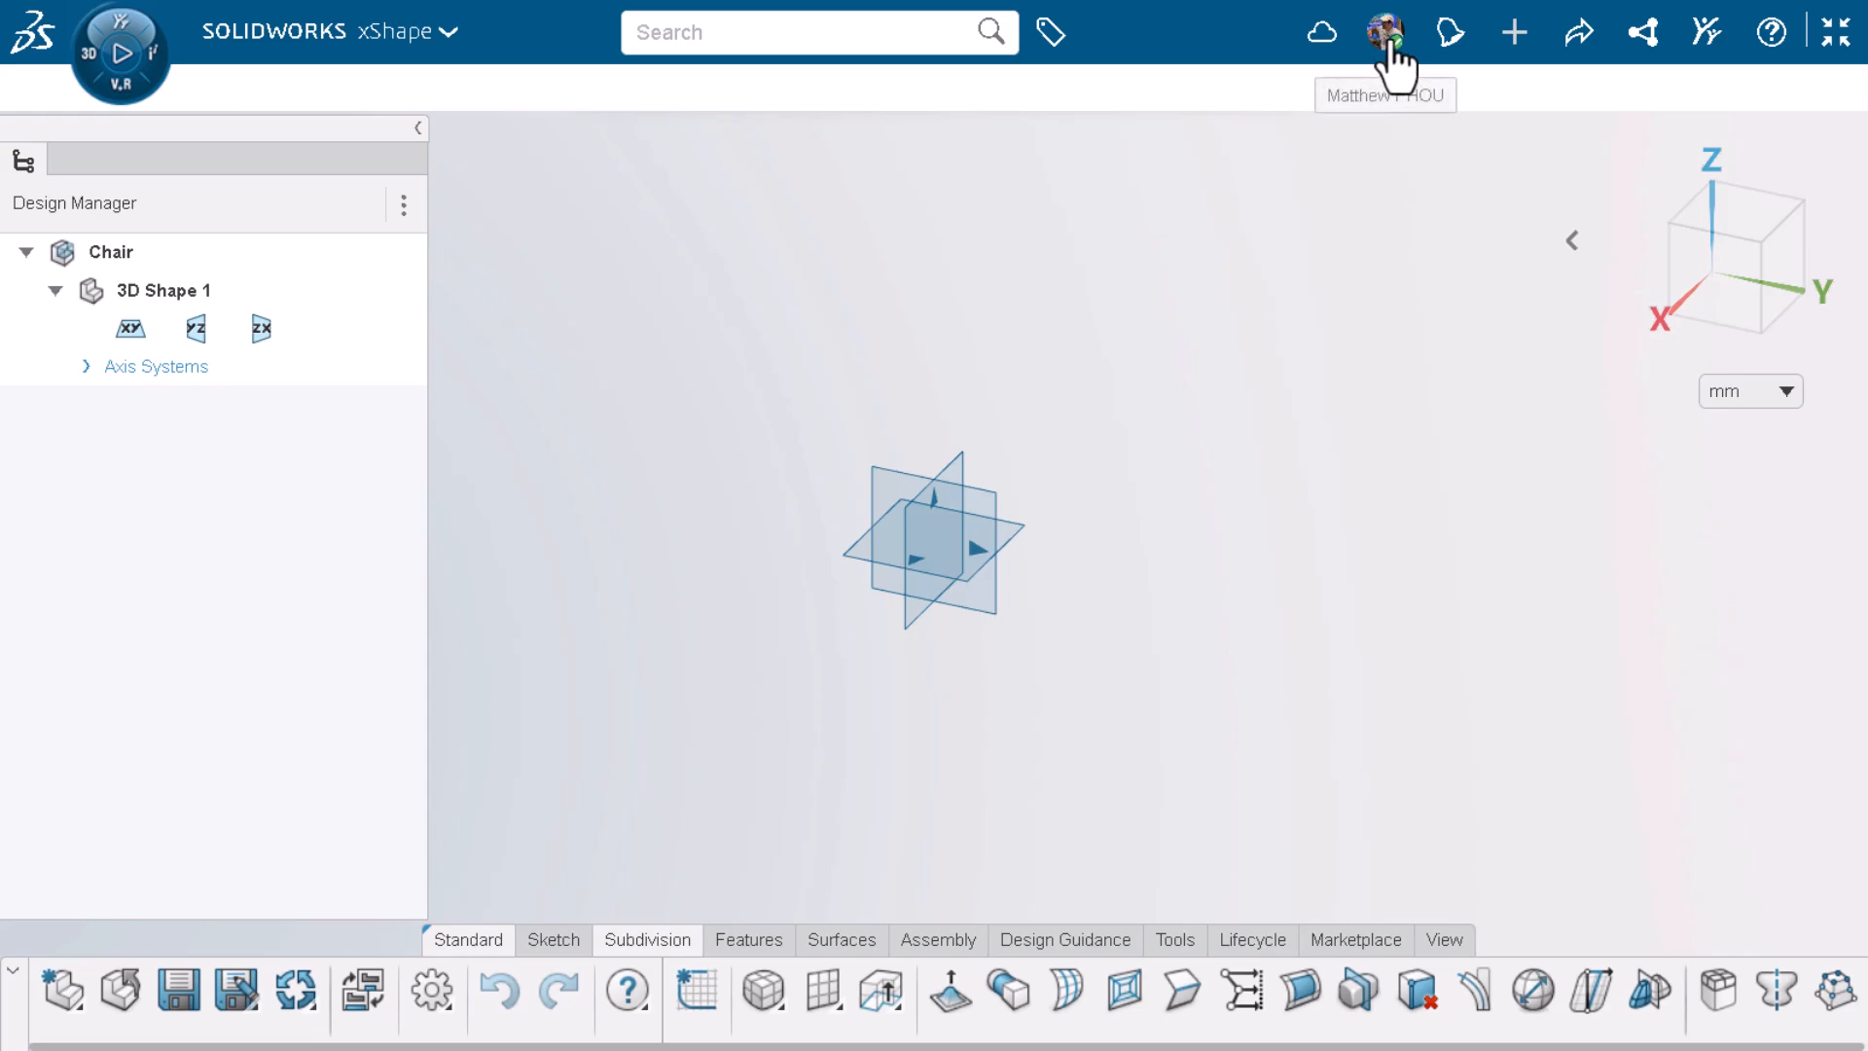
Step: Set the Mouse Control preference to SOLIDWORKS and save it
click(1384, 32)
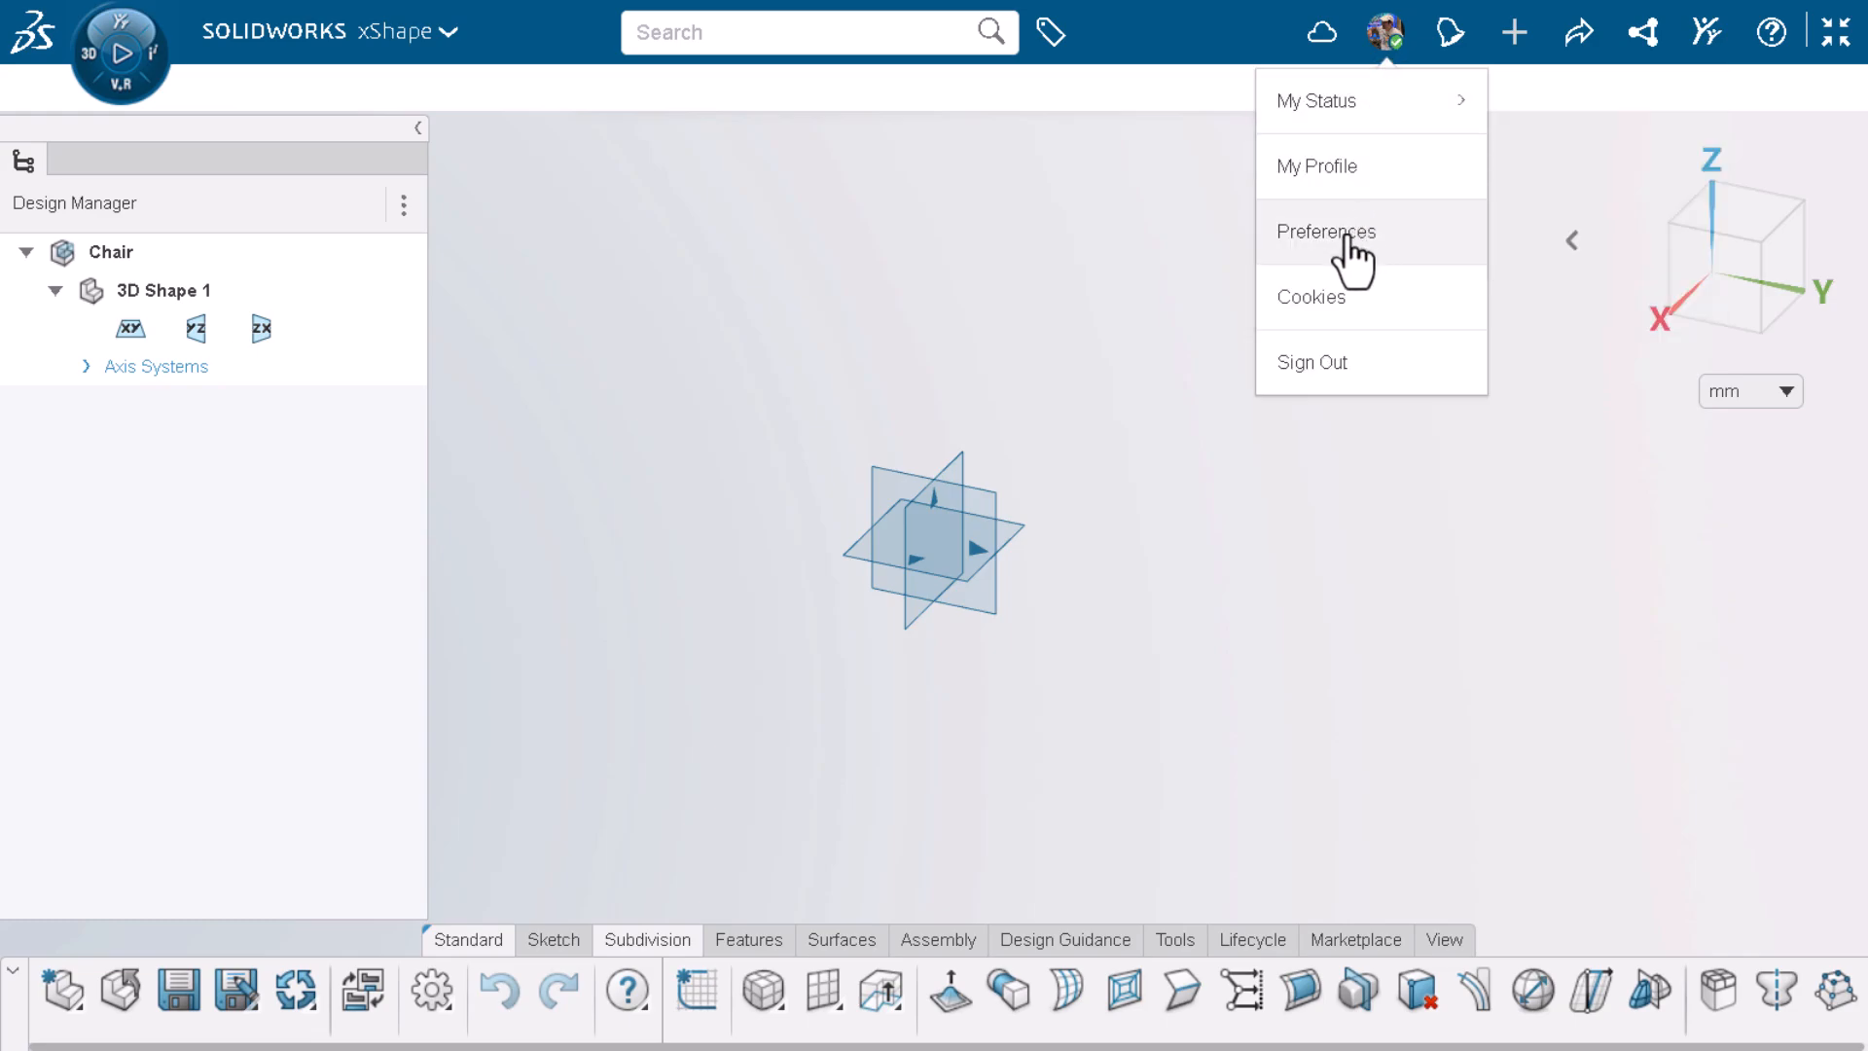
click(1326, 231)
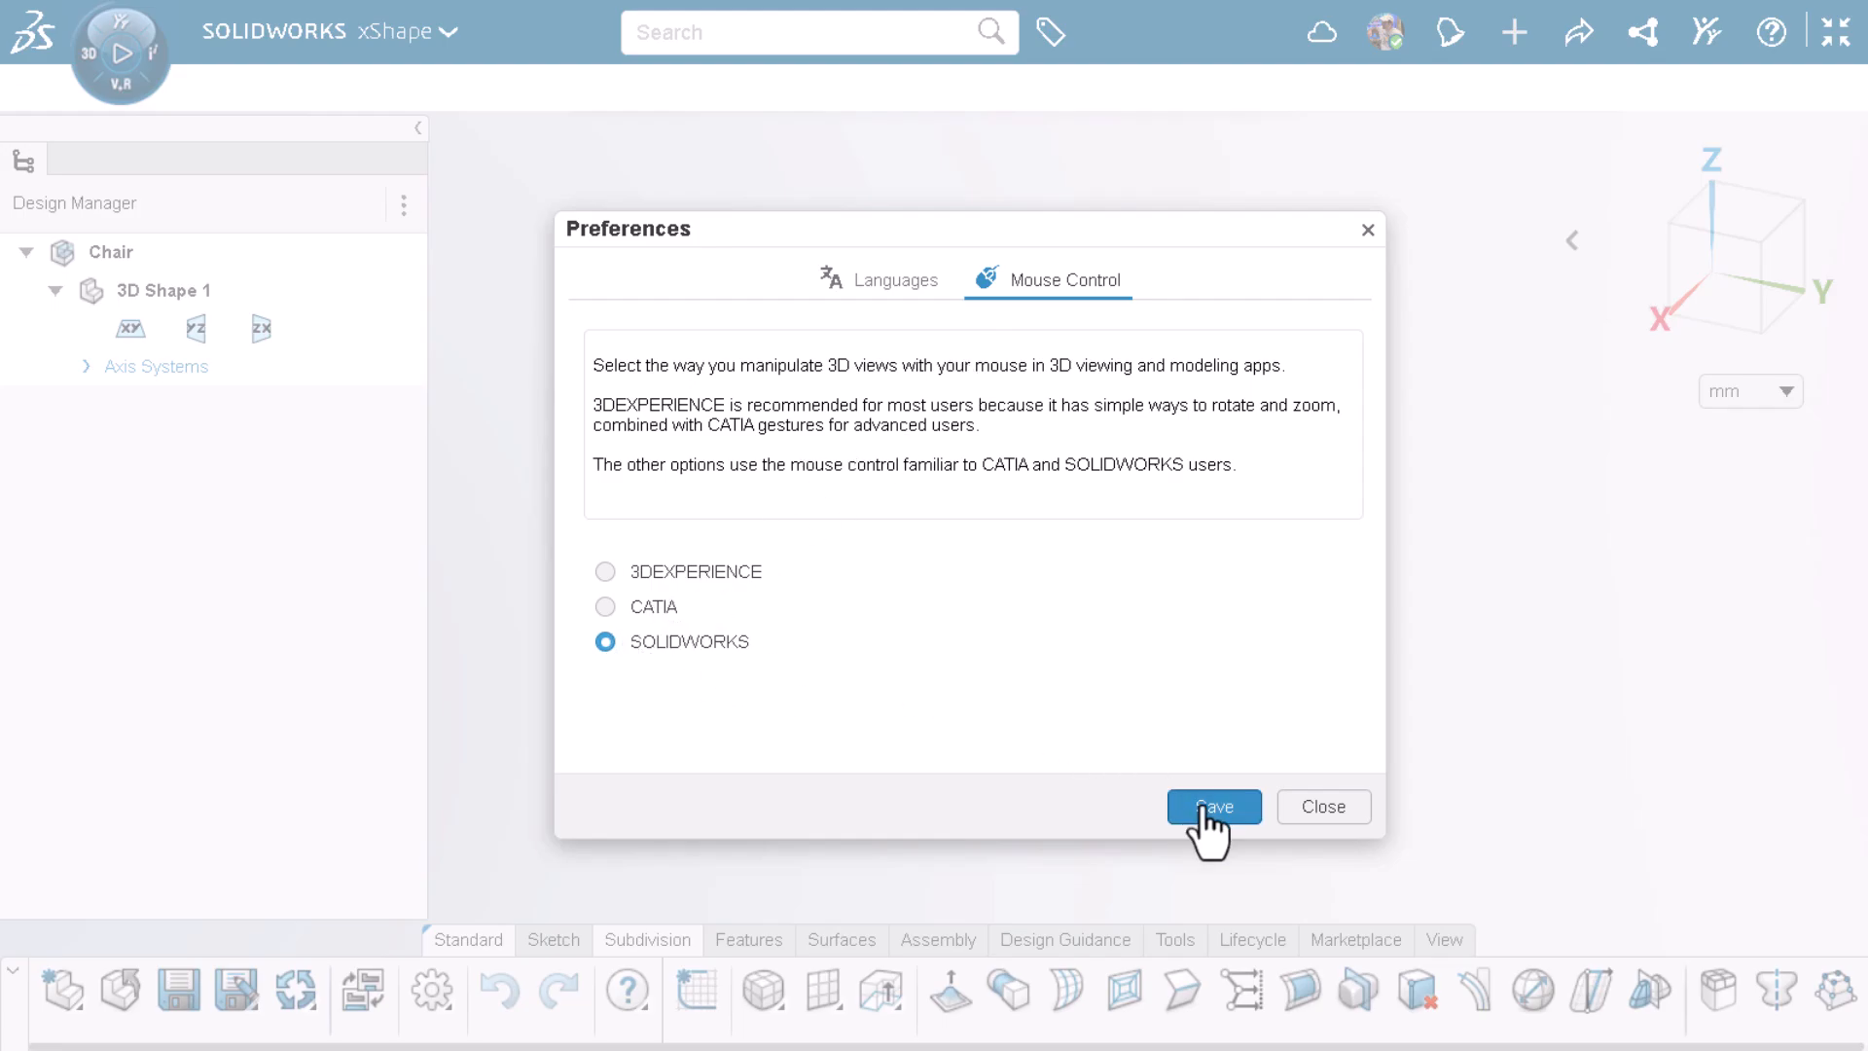
click(1214, 806)
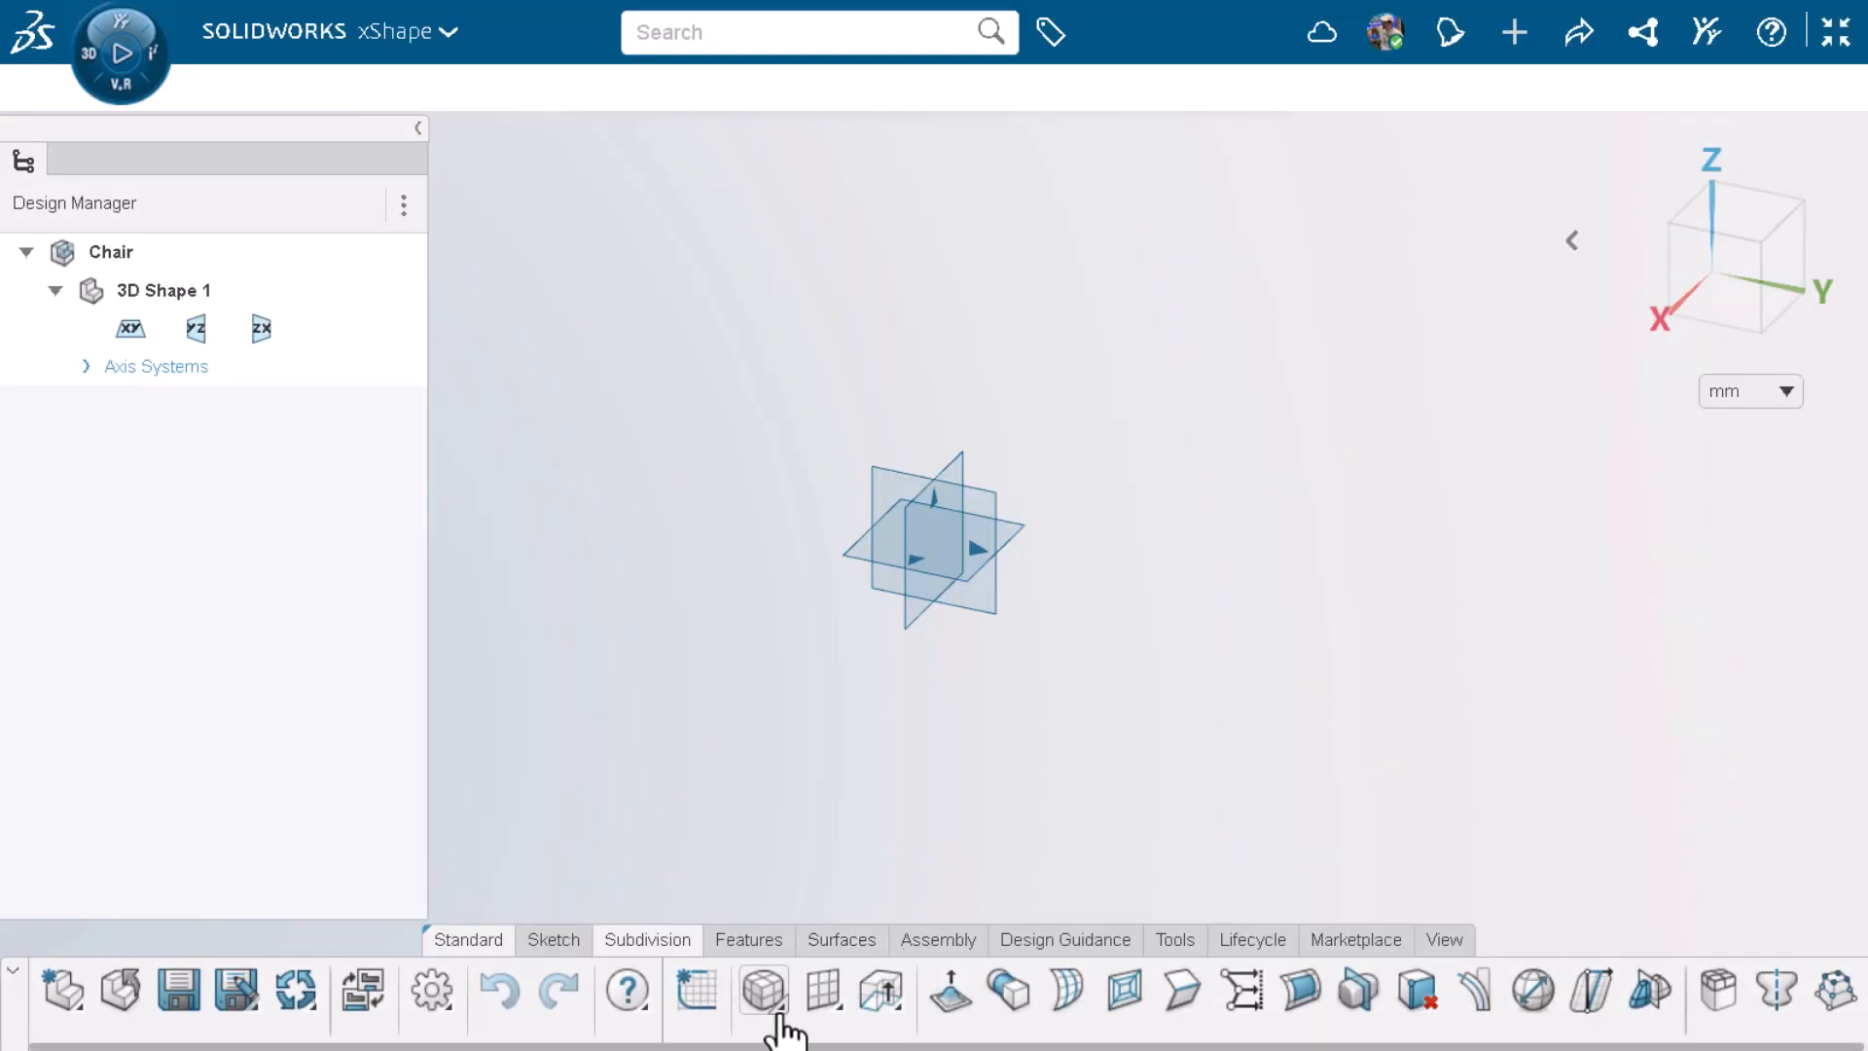
Step: Add a subdivision box at the origin, squashed into a flat slab and symmetric about the origin
click(759, 993)
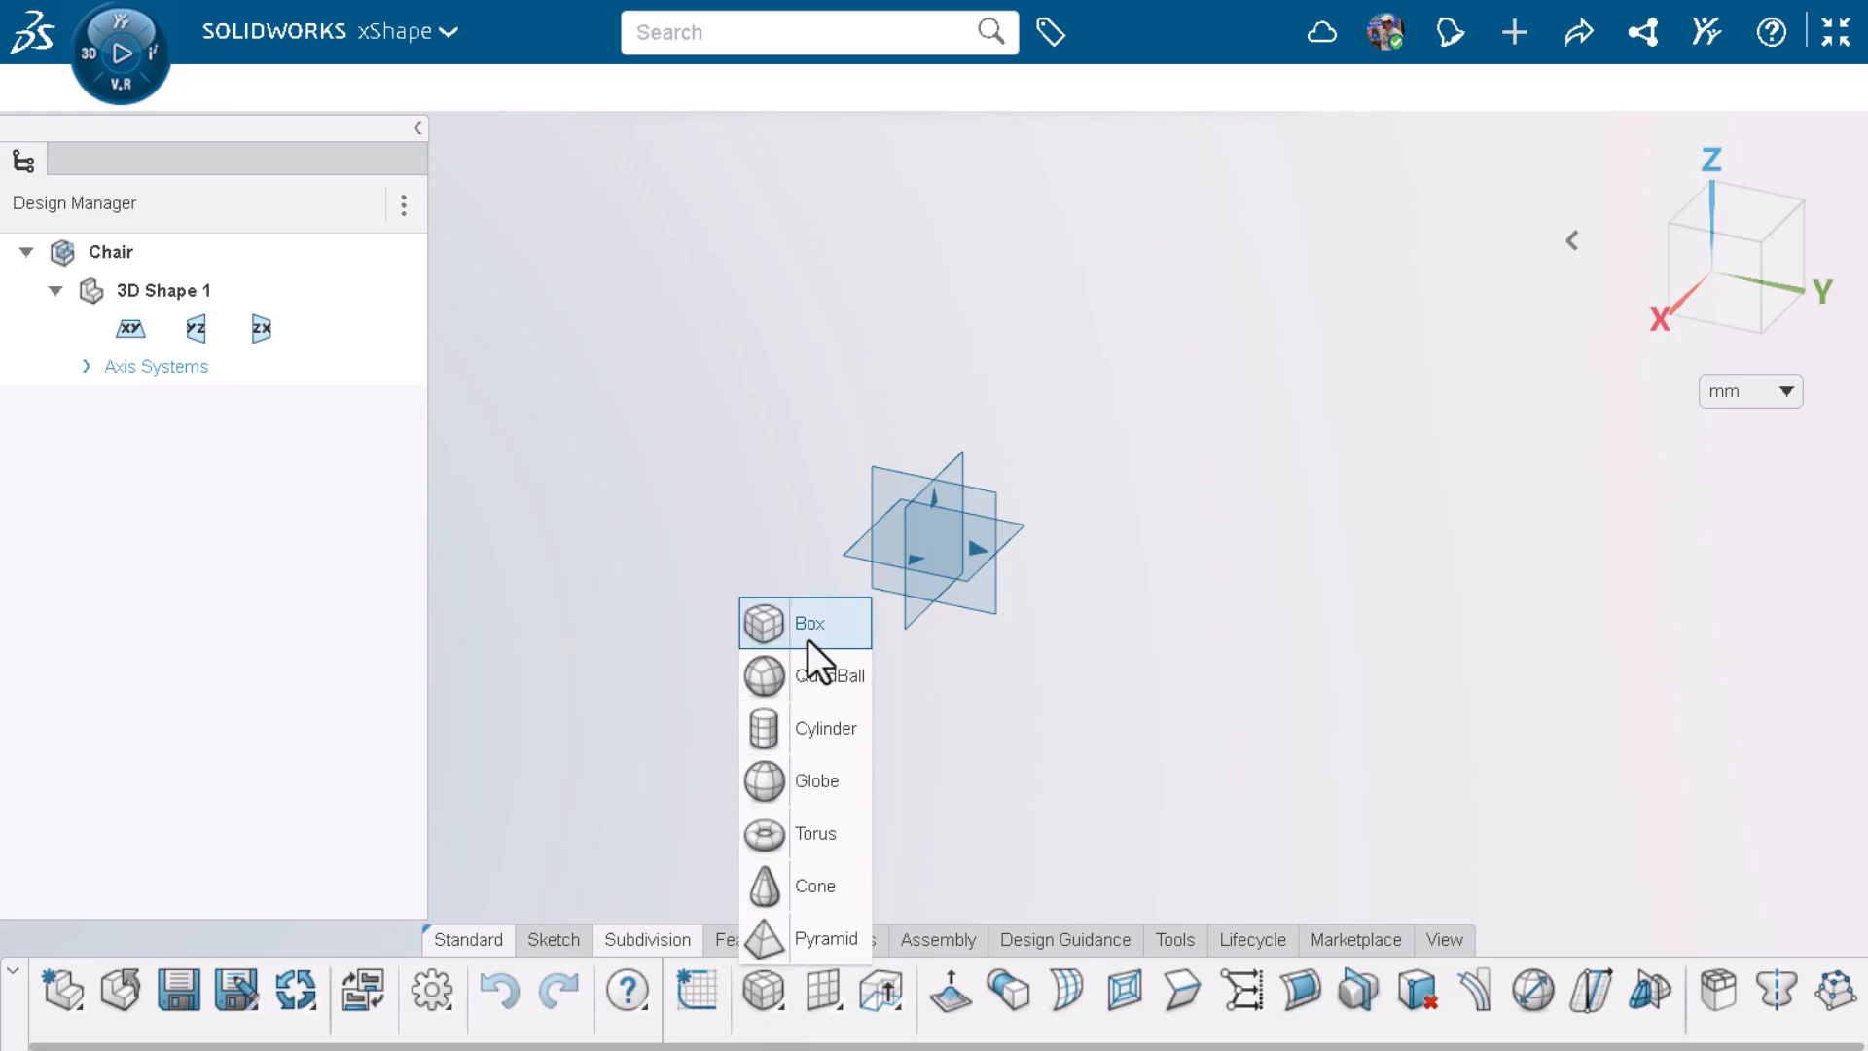
click(810, 622)
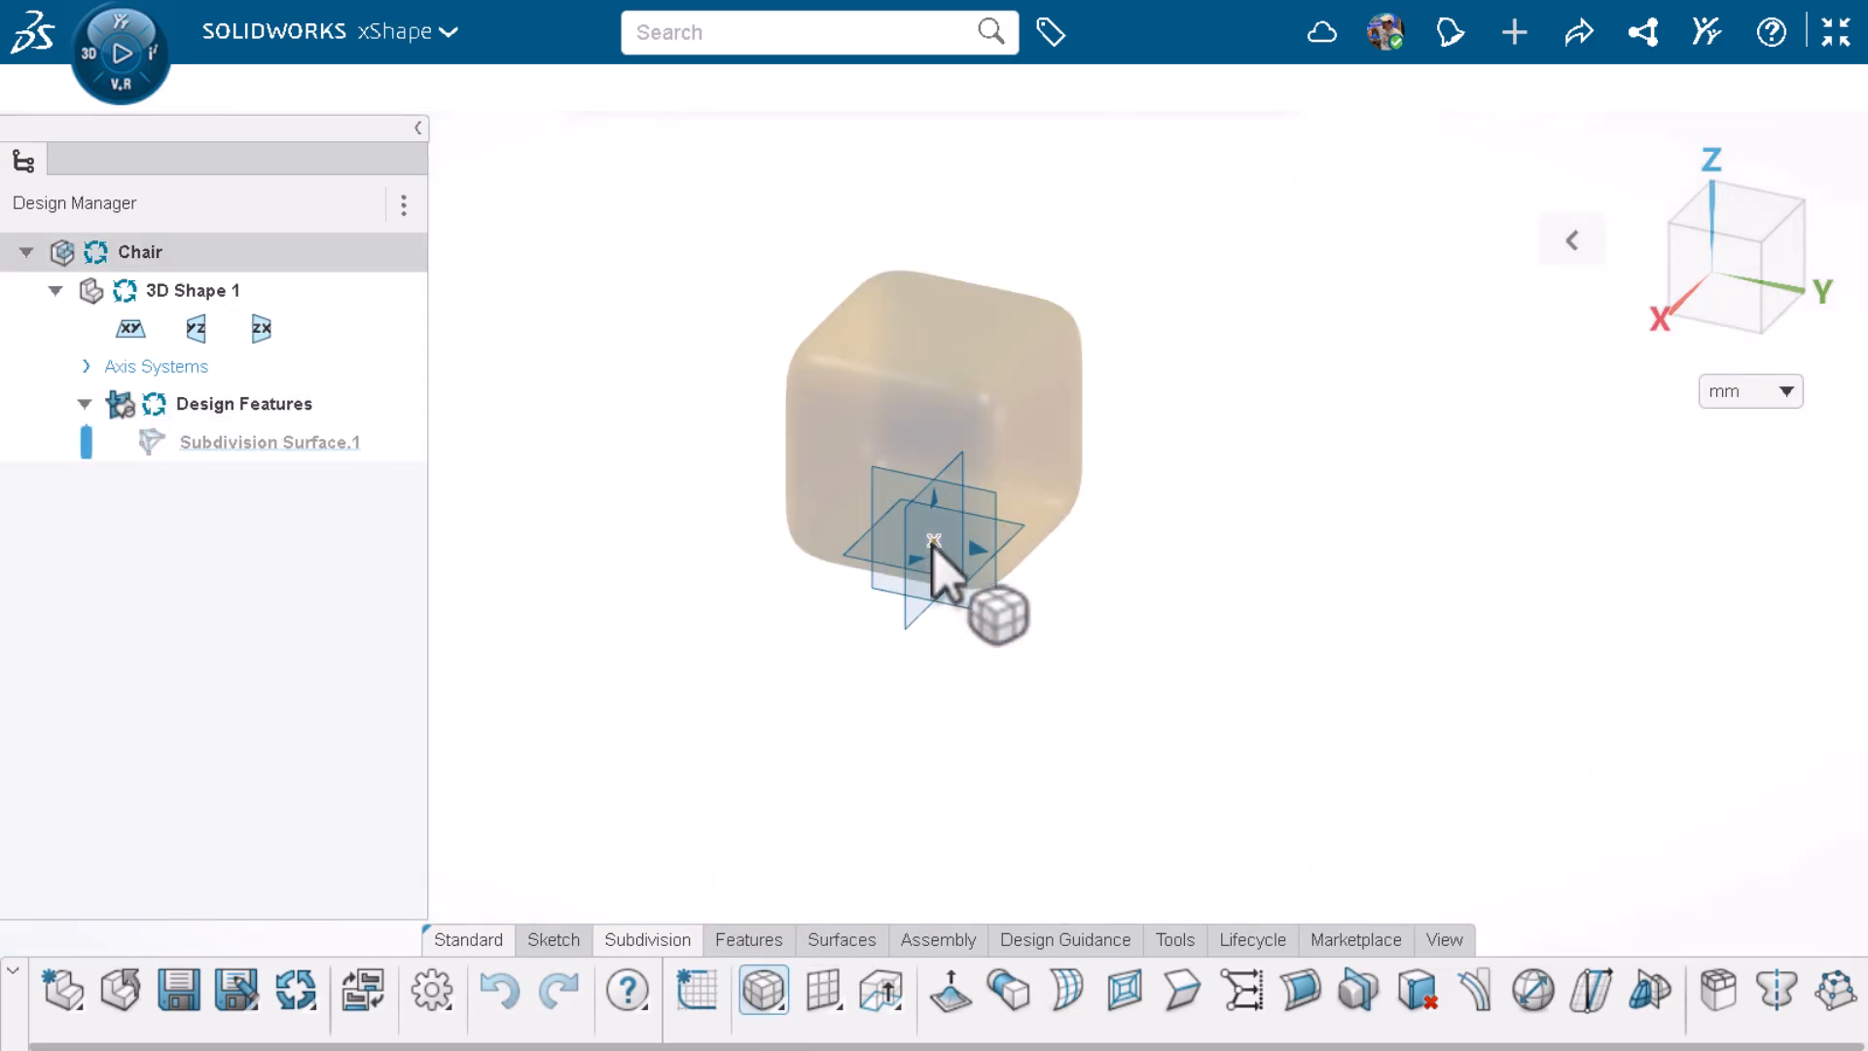
click(1000, 618)
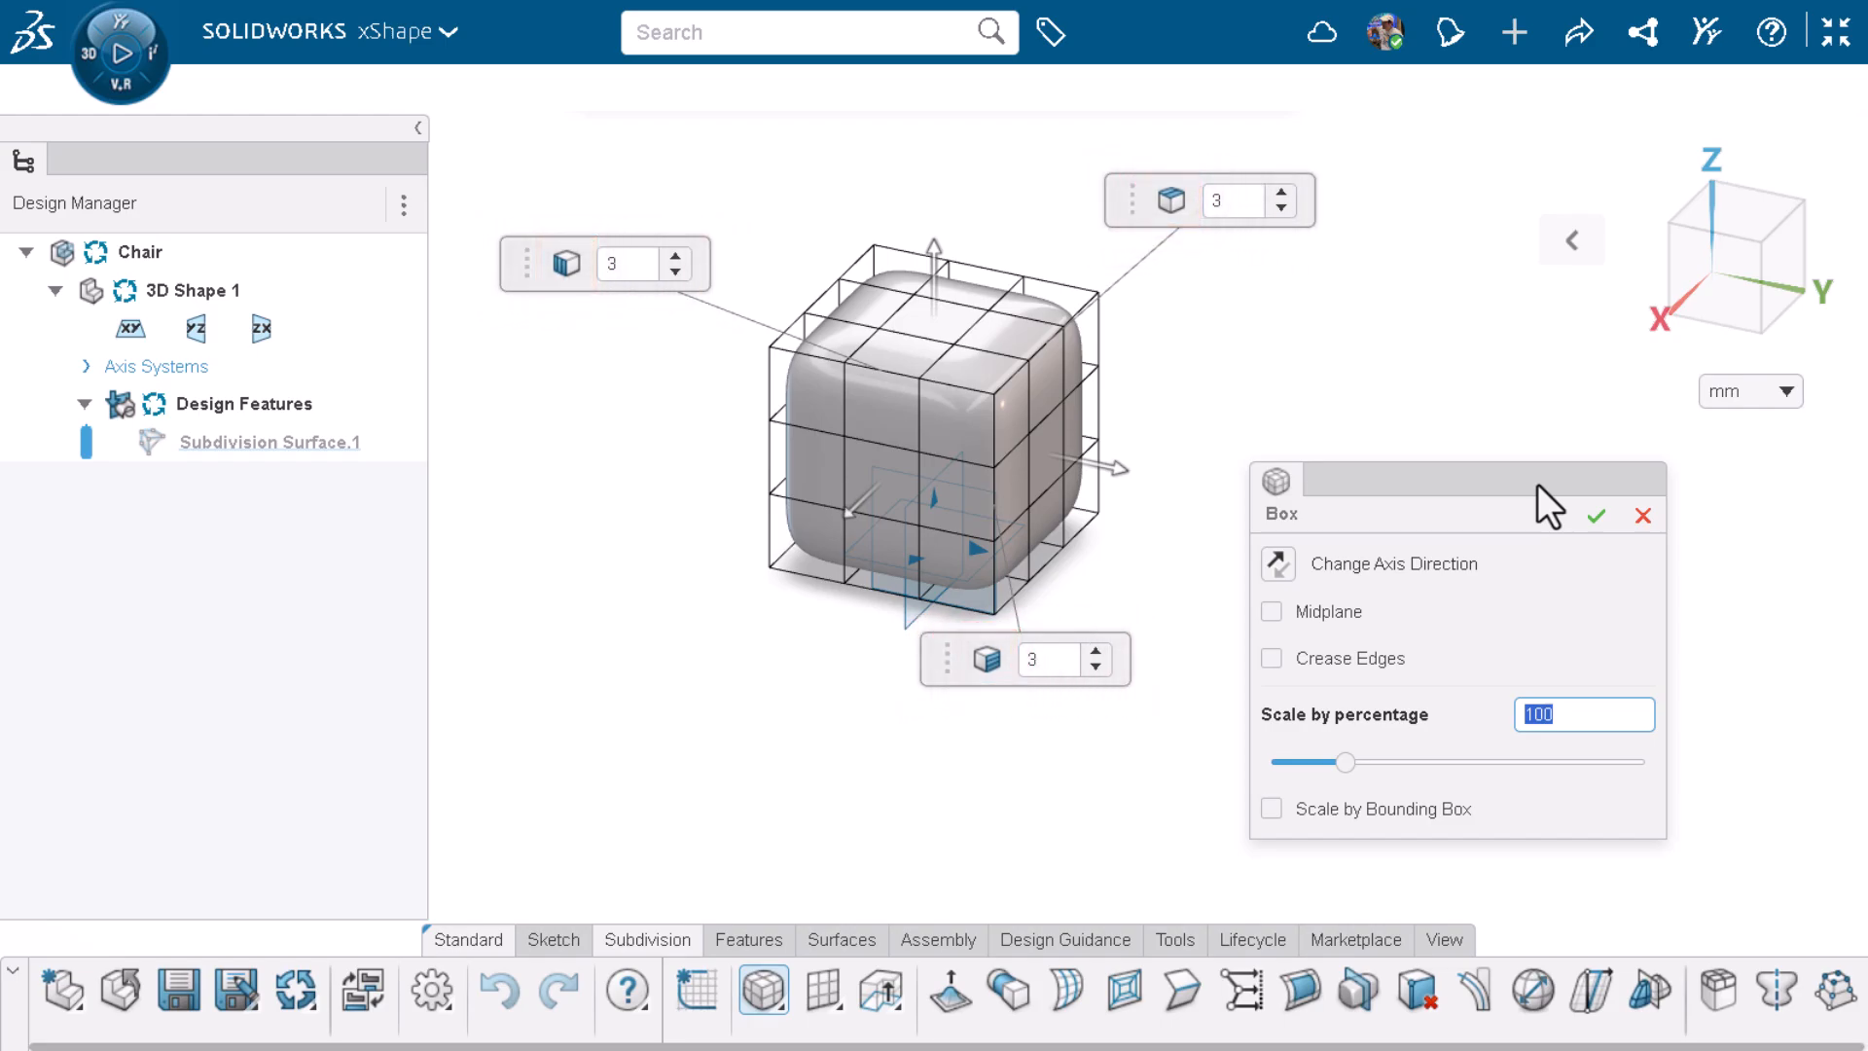
mouse_move(1117, 713)
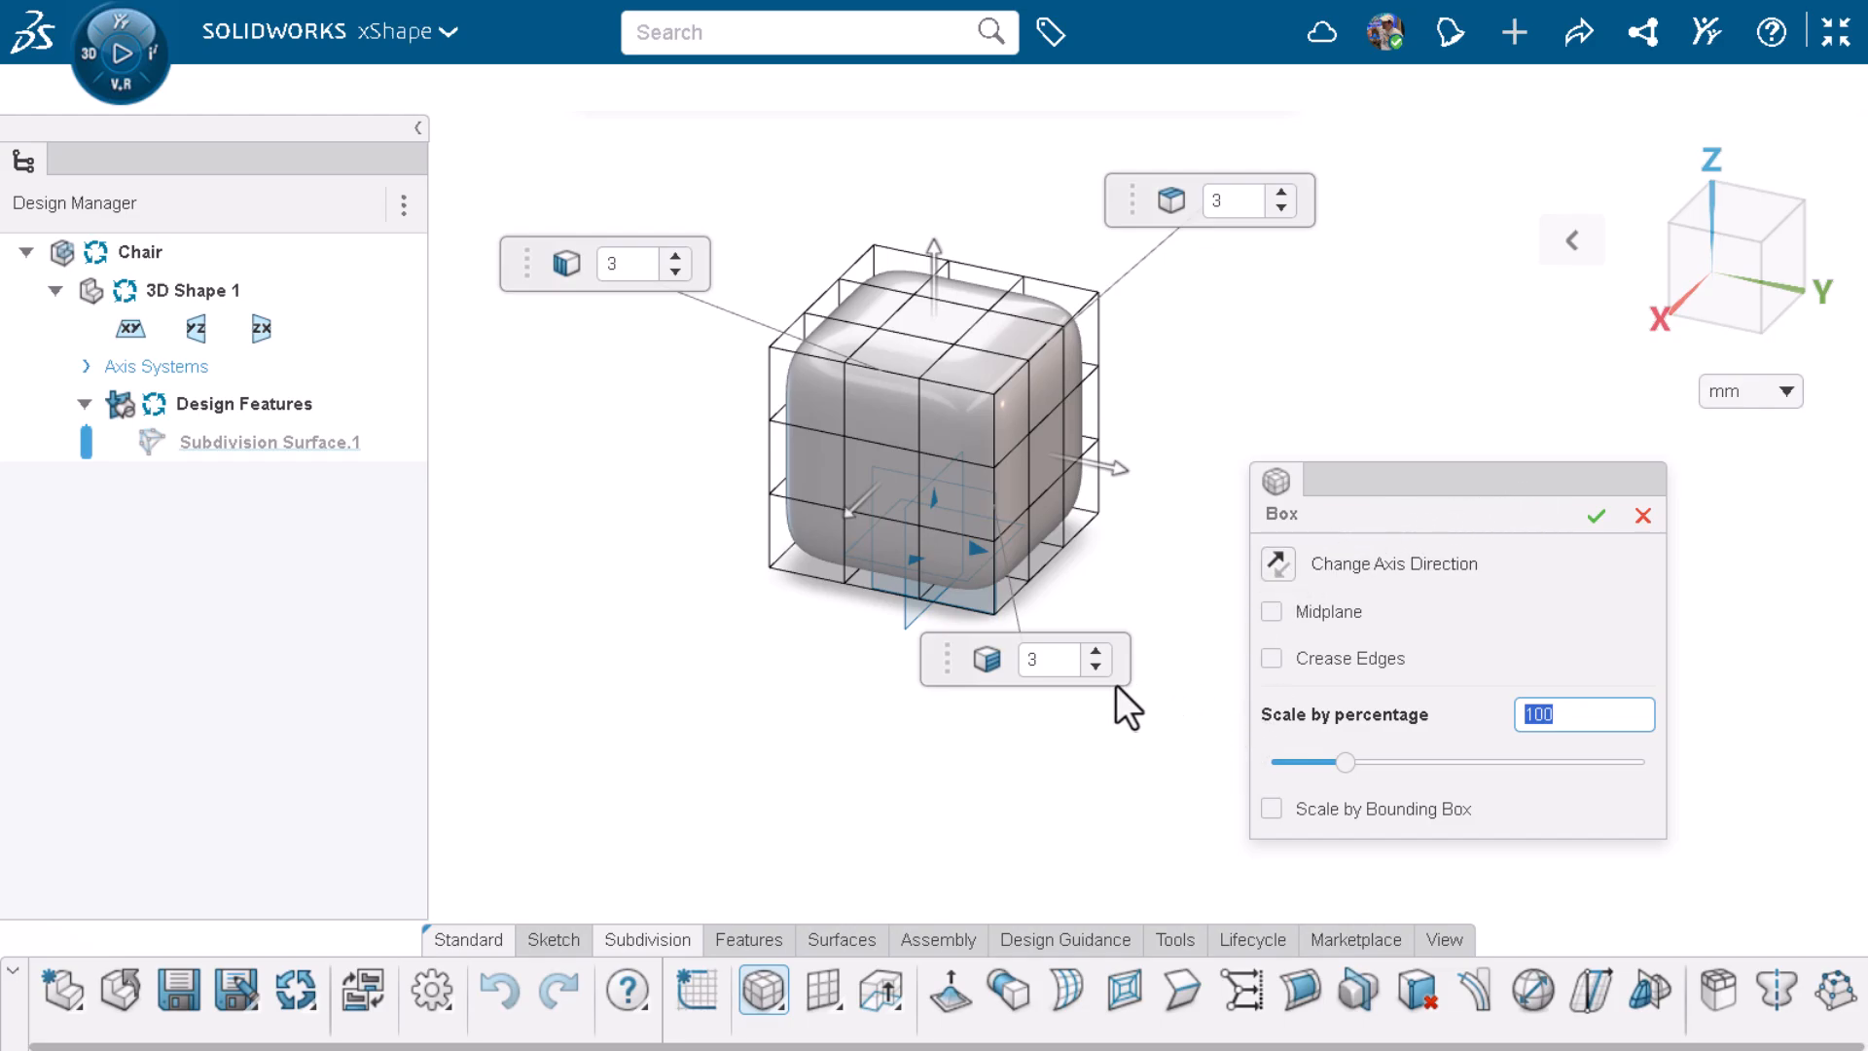
mouse_move(1096, 667)
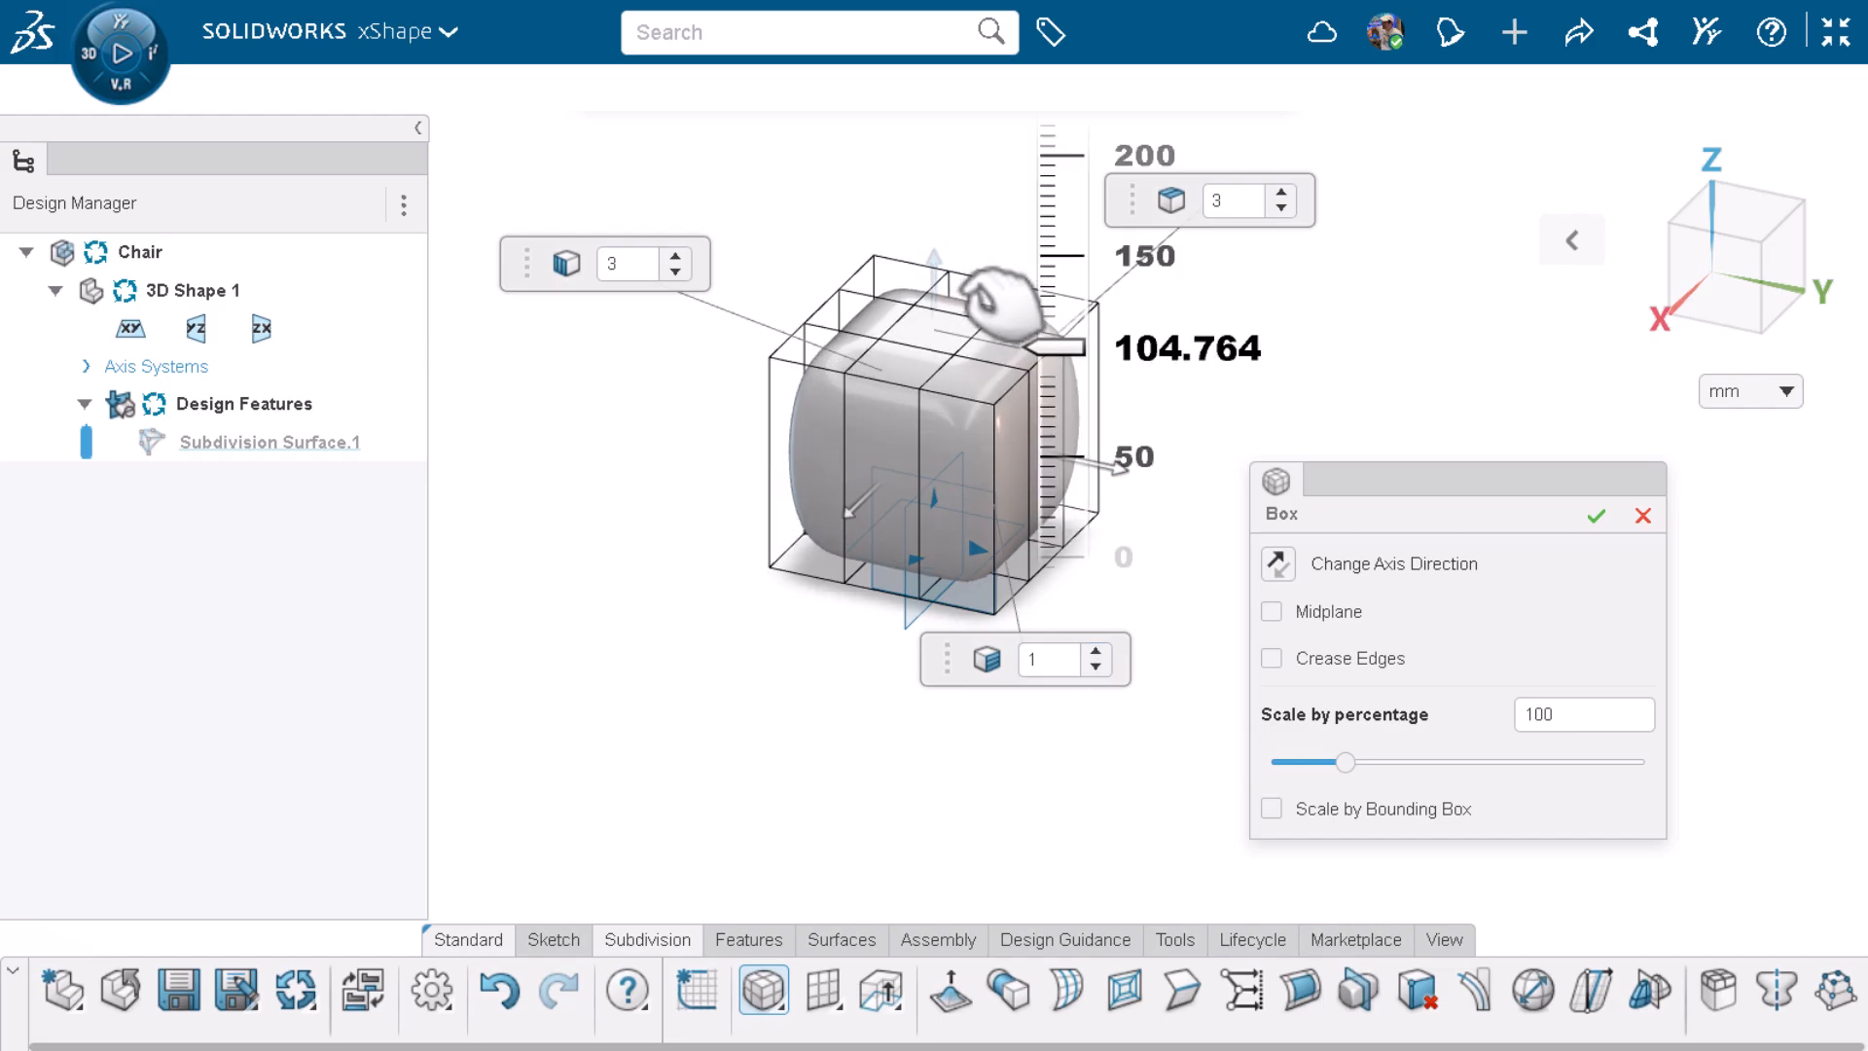
drag(1048, 345, 1054, 387)
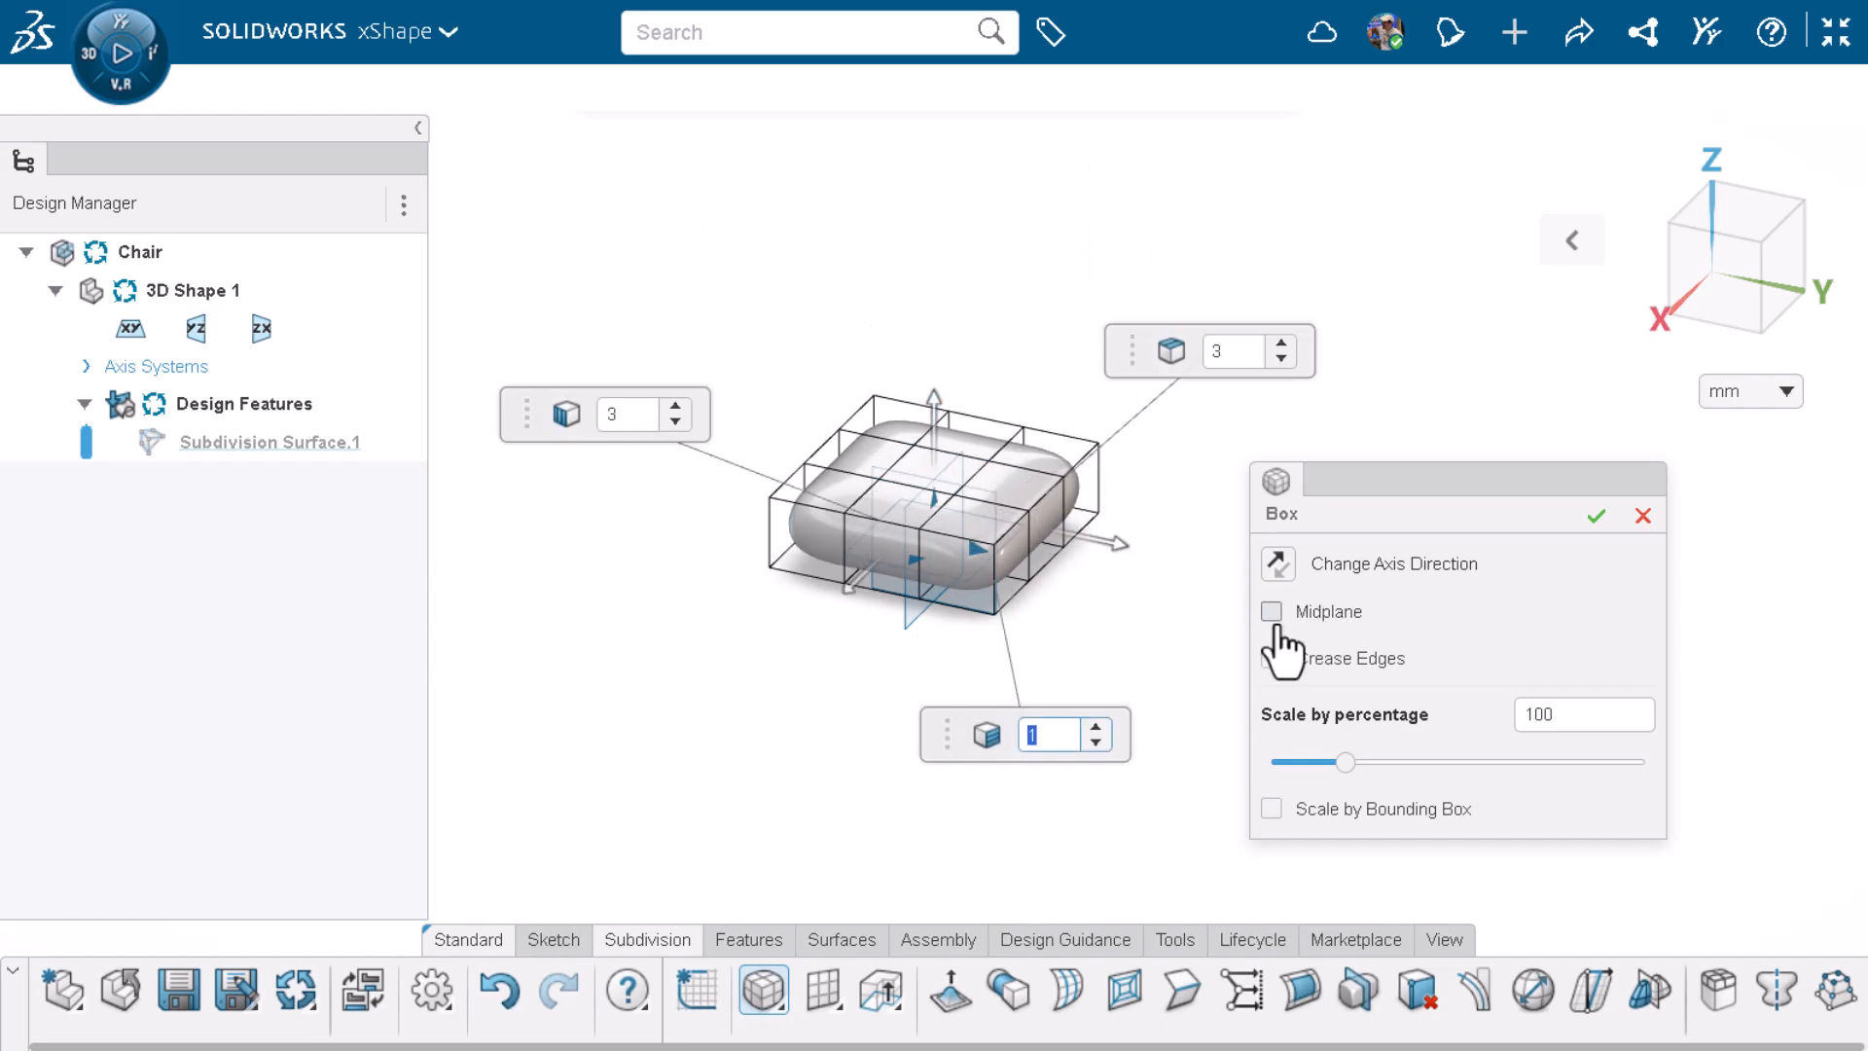
click(1271, 611)
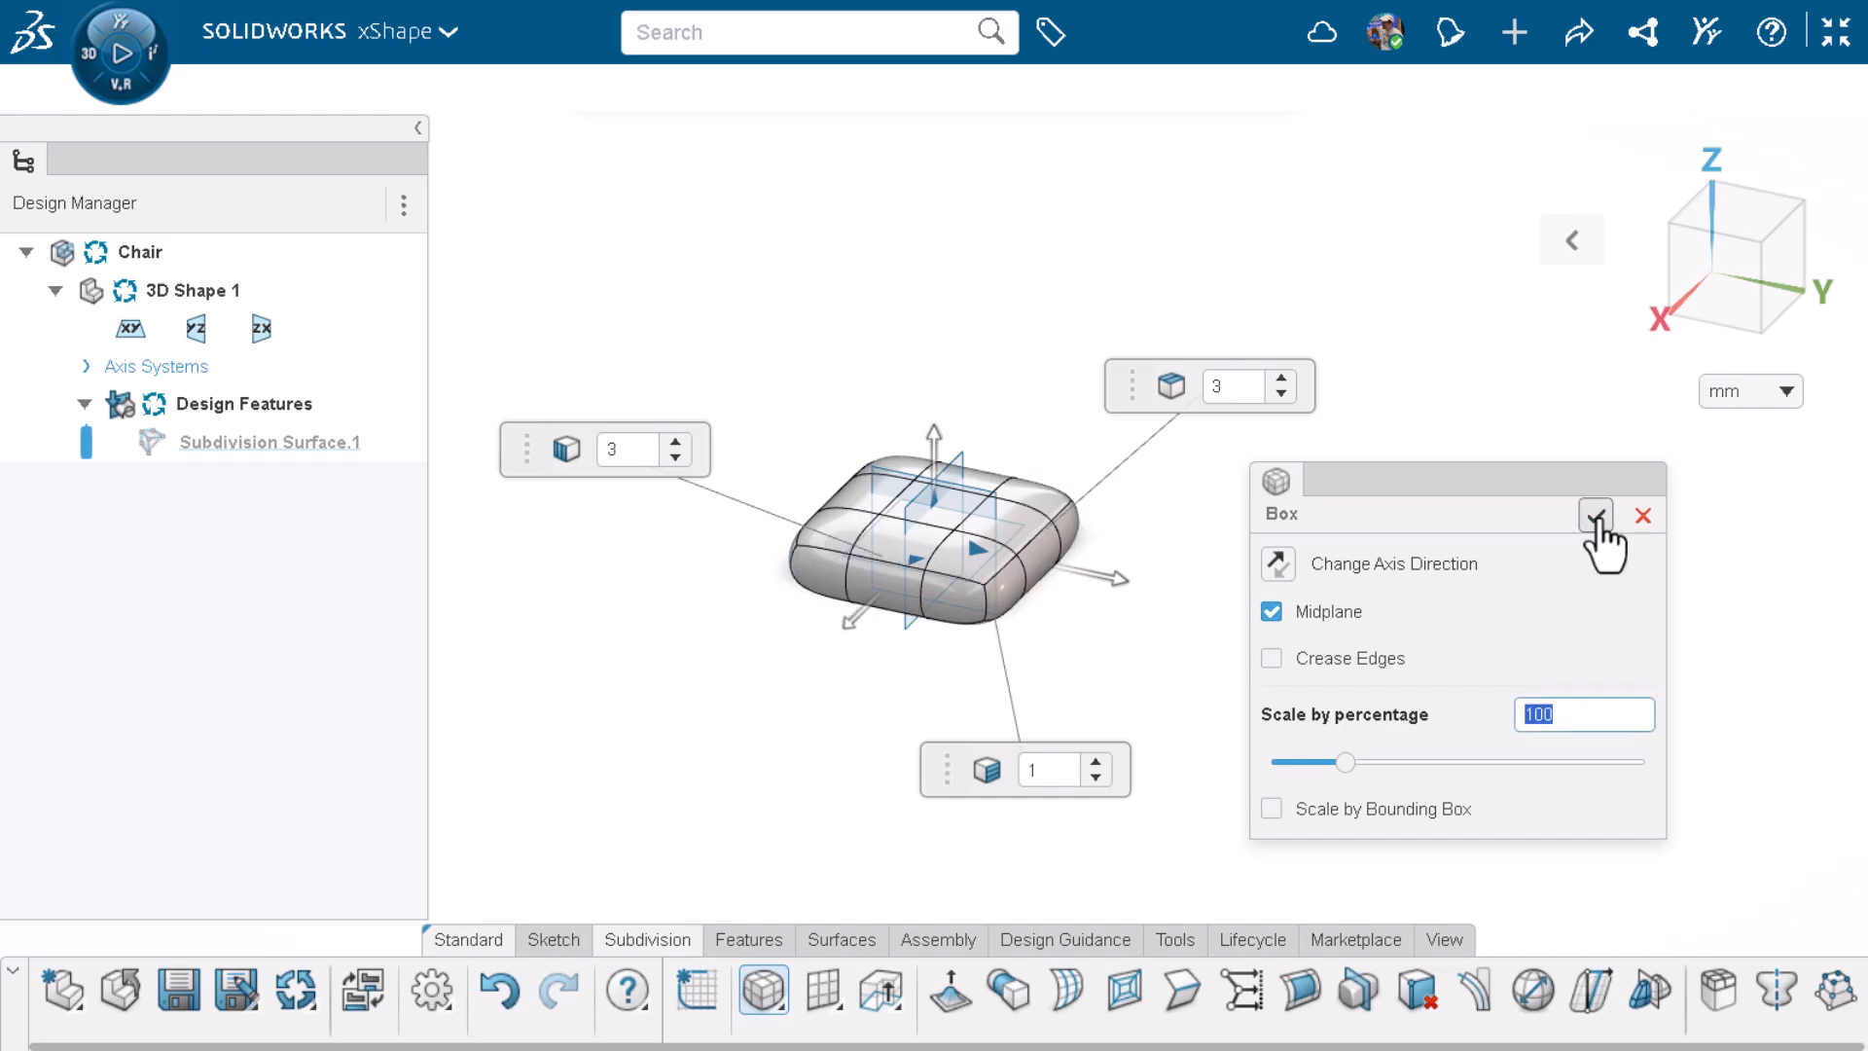
click(1594, 516)
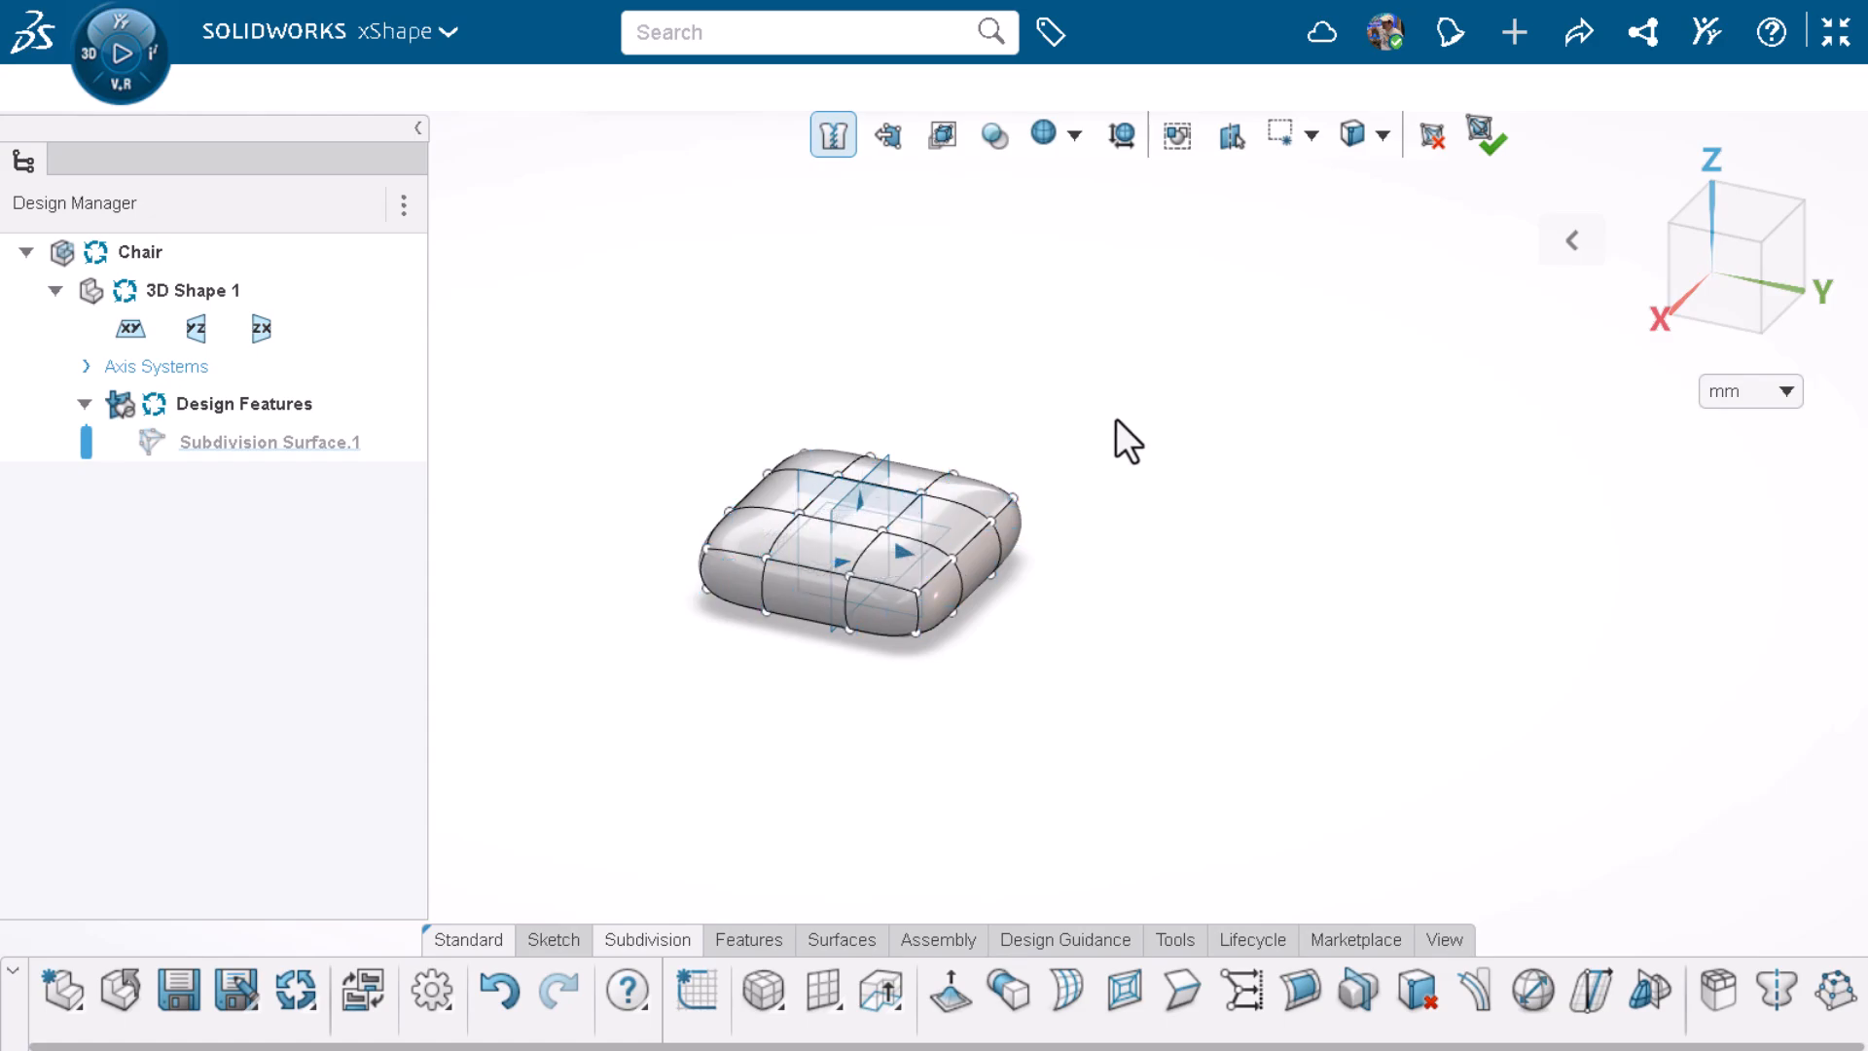
mouse_move(1127, 661)
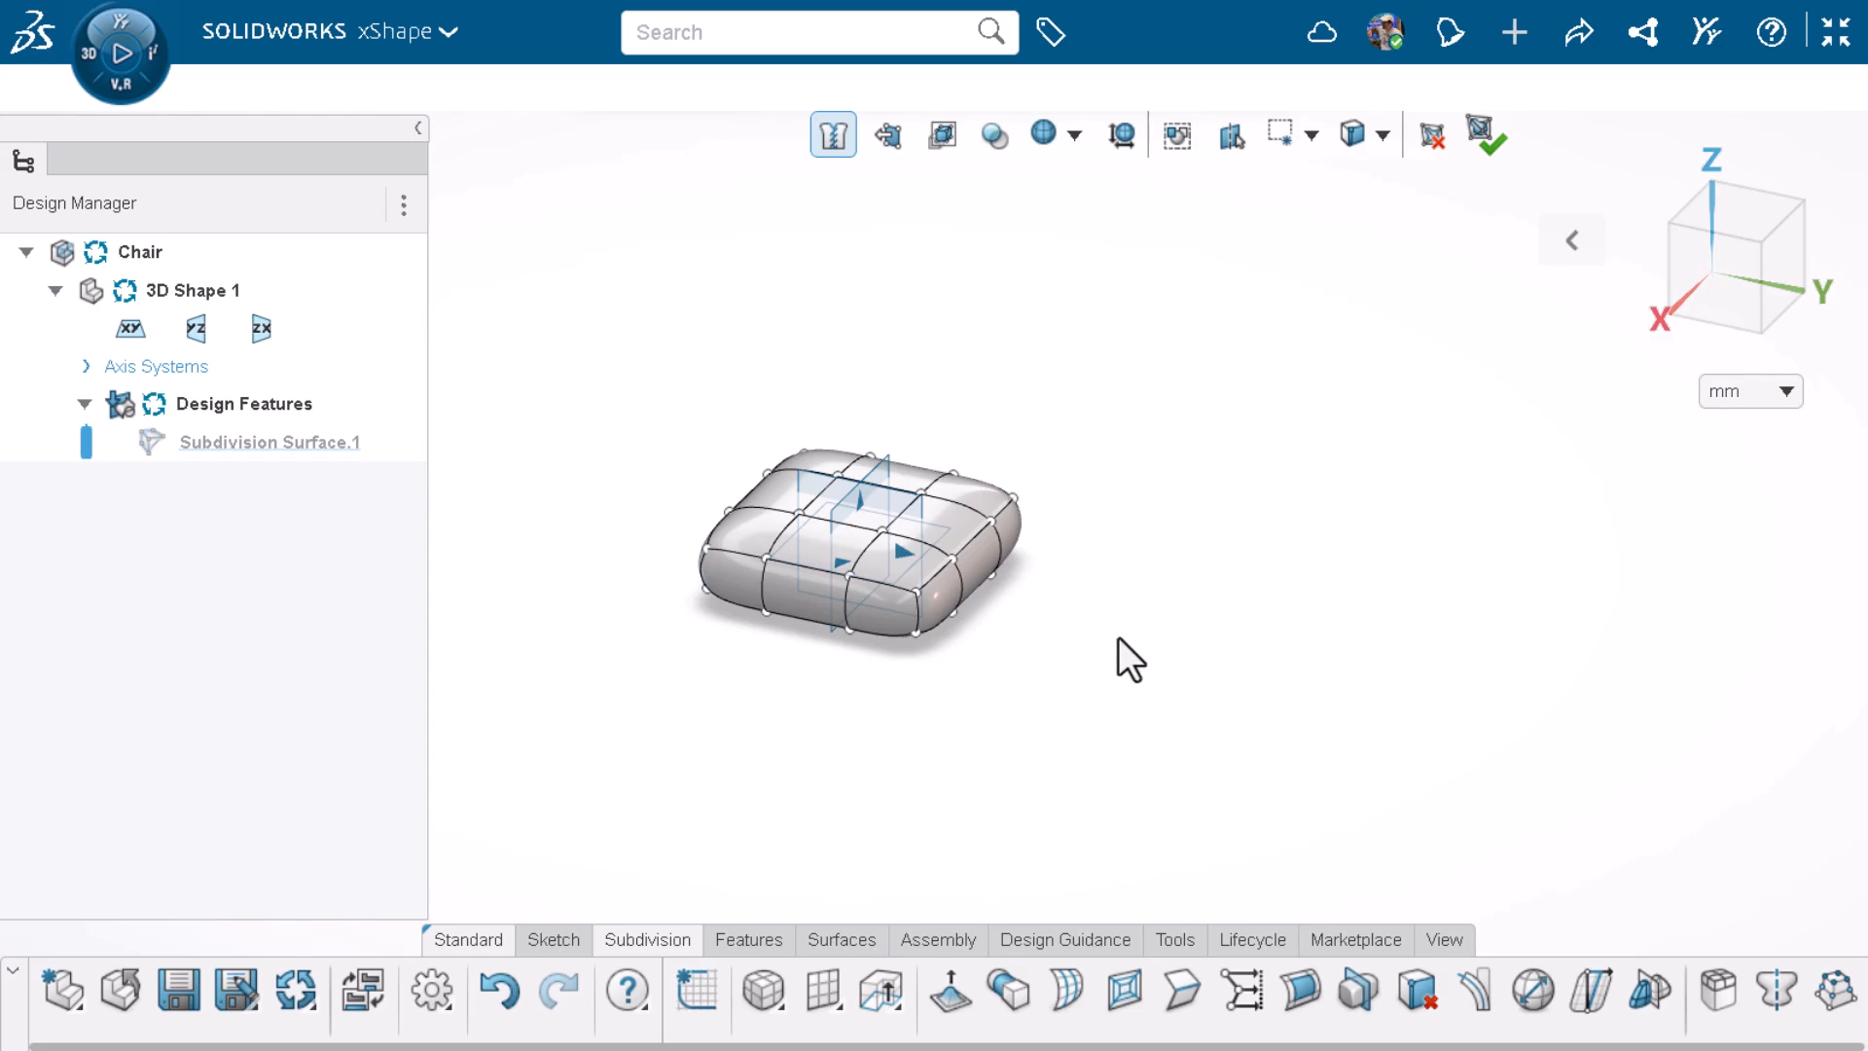
mouse_move(760, 1012)
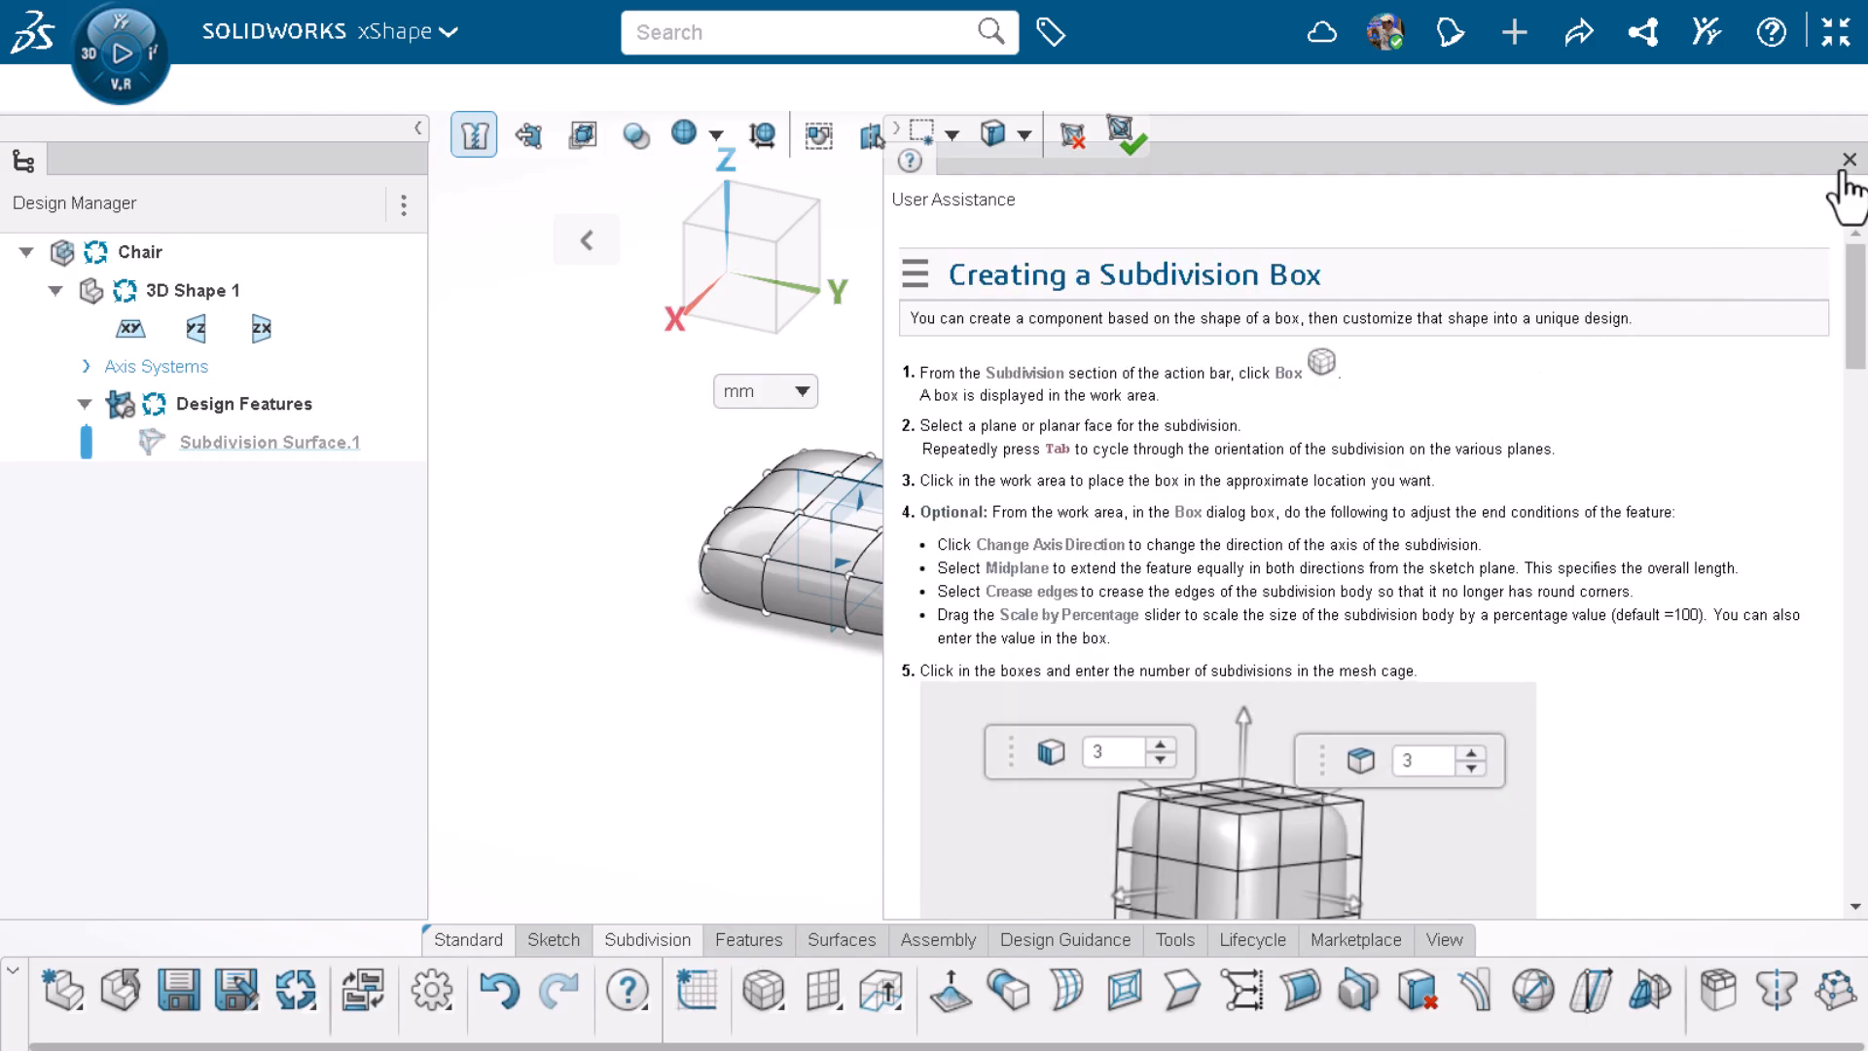
click(1851, 158)
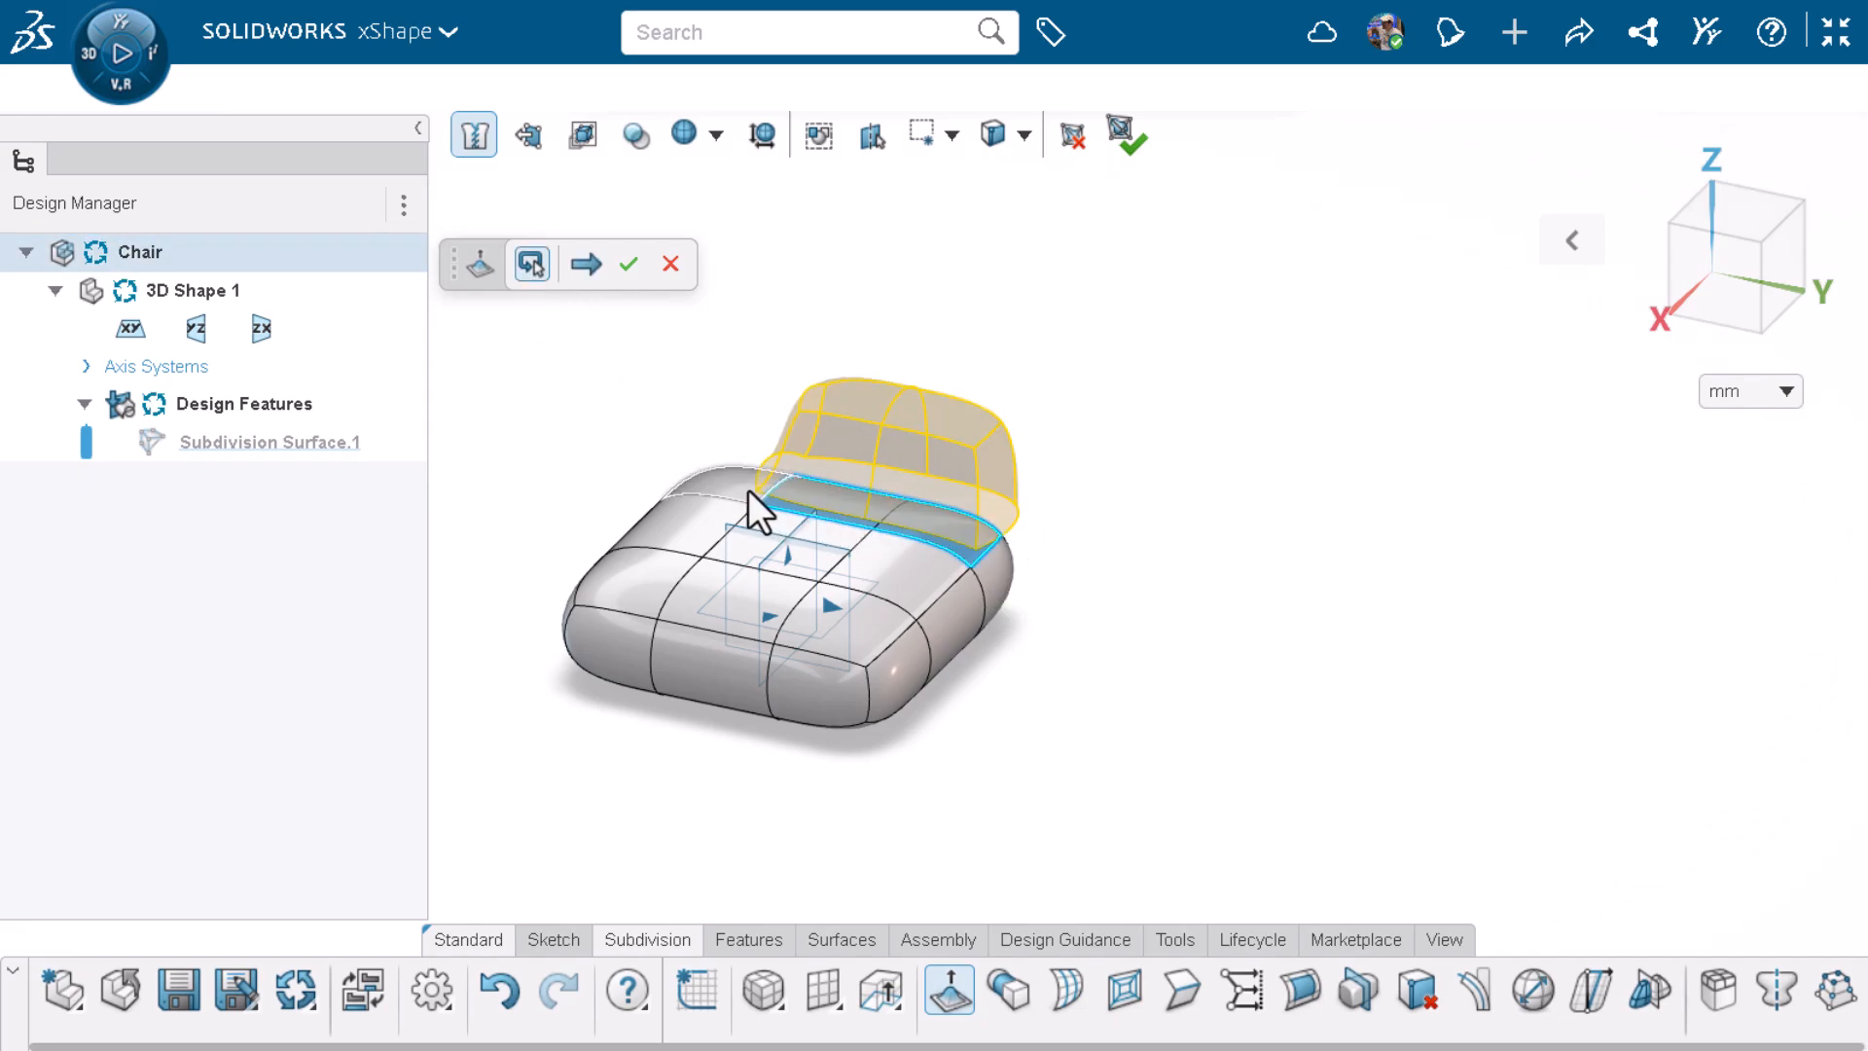
Step: Extrude the rear top faces upward twice to build the tall backrest
click(586, 264)
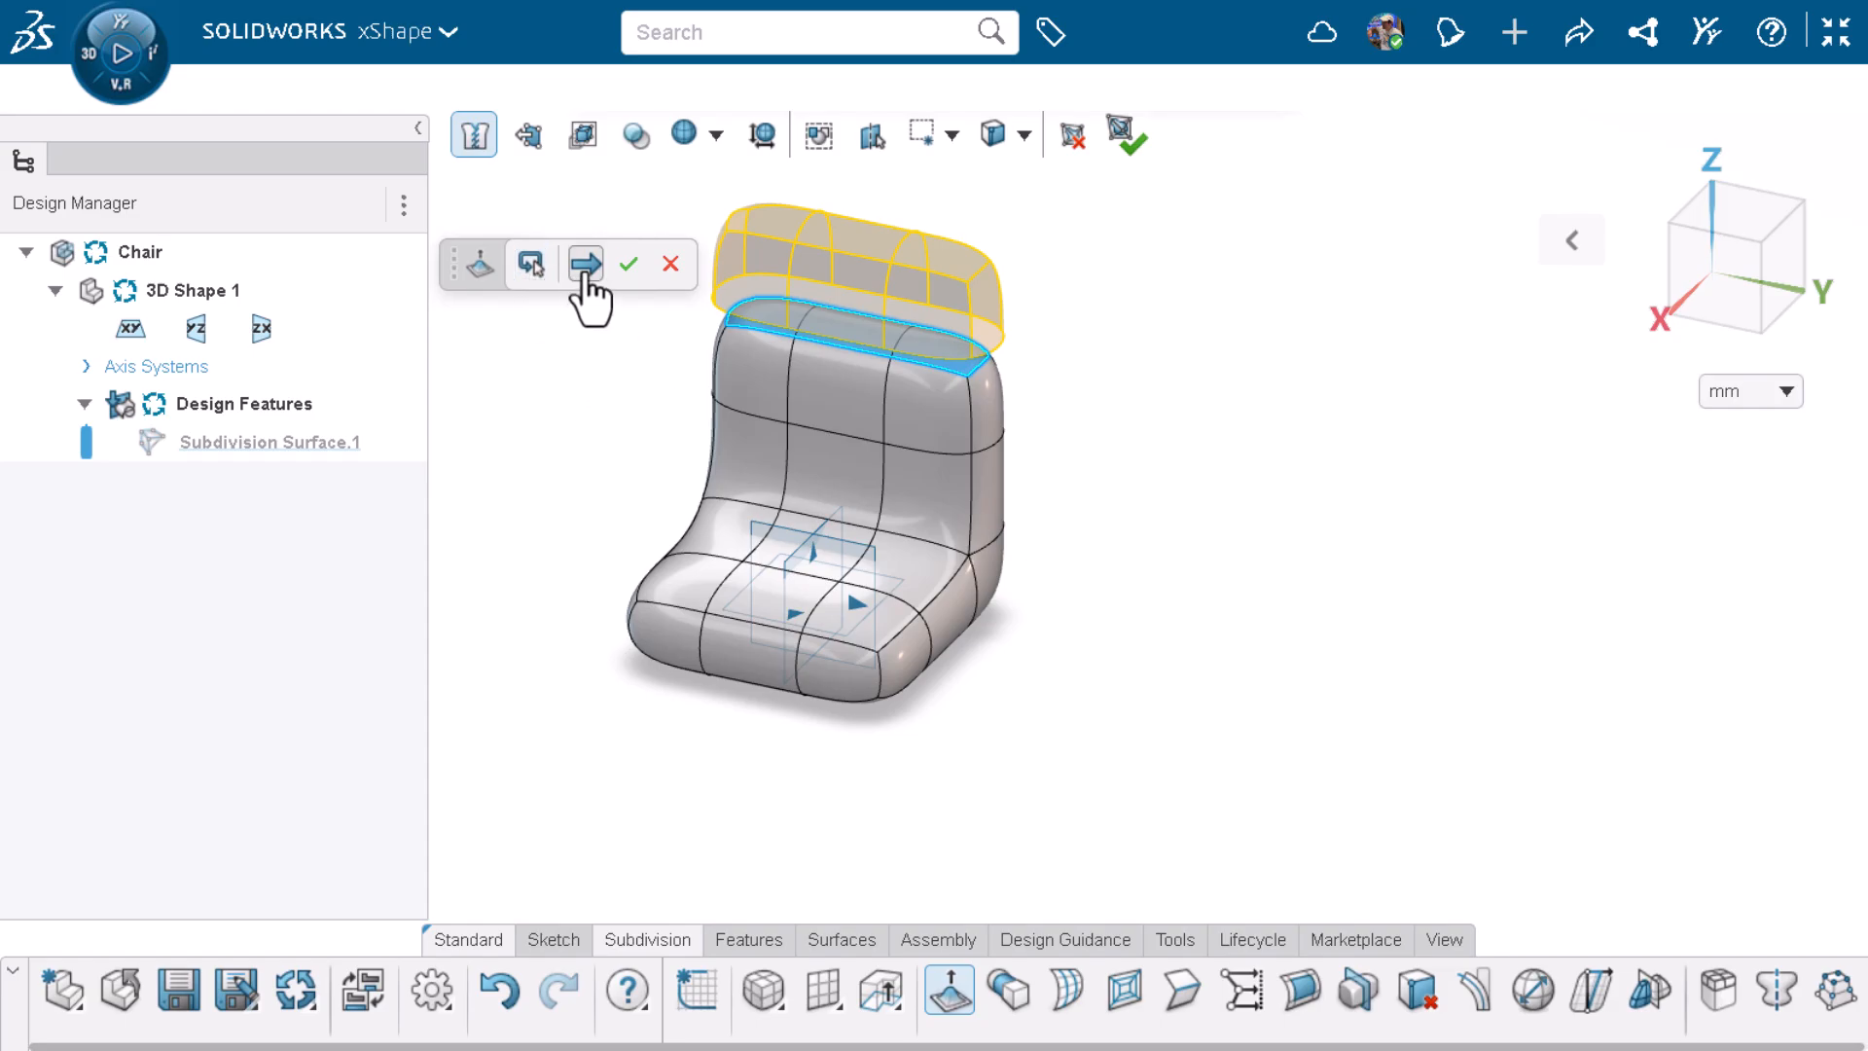
click(587, 264)
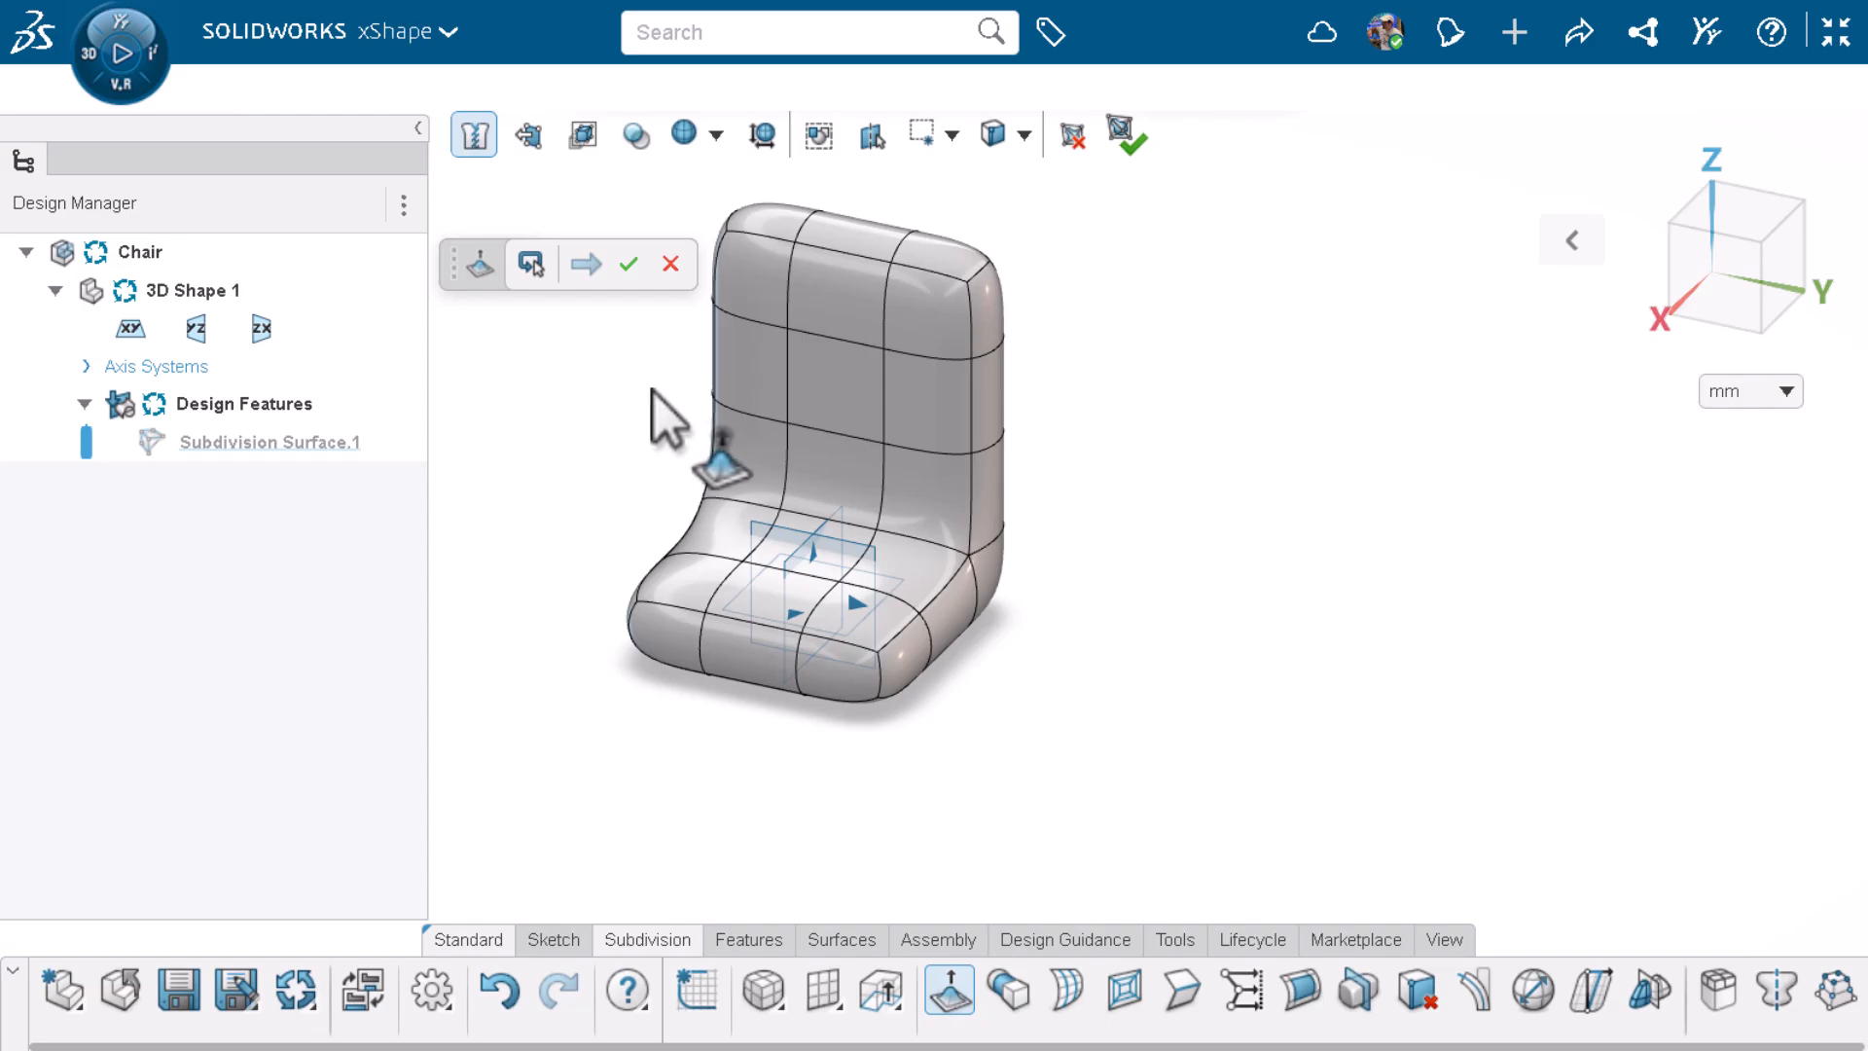
click(834, 383)
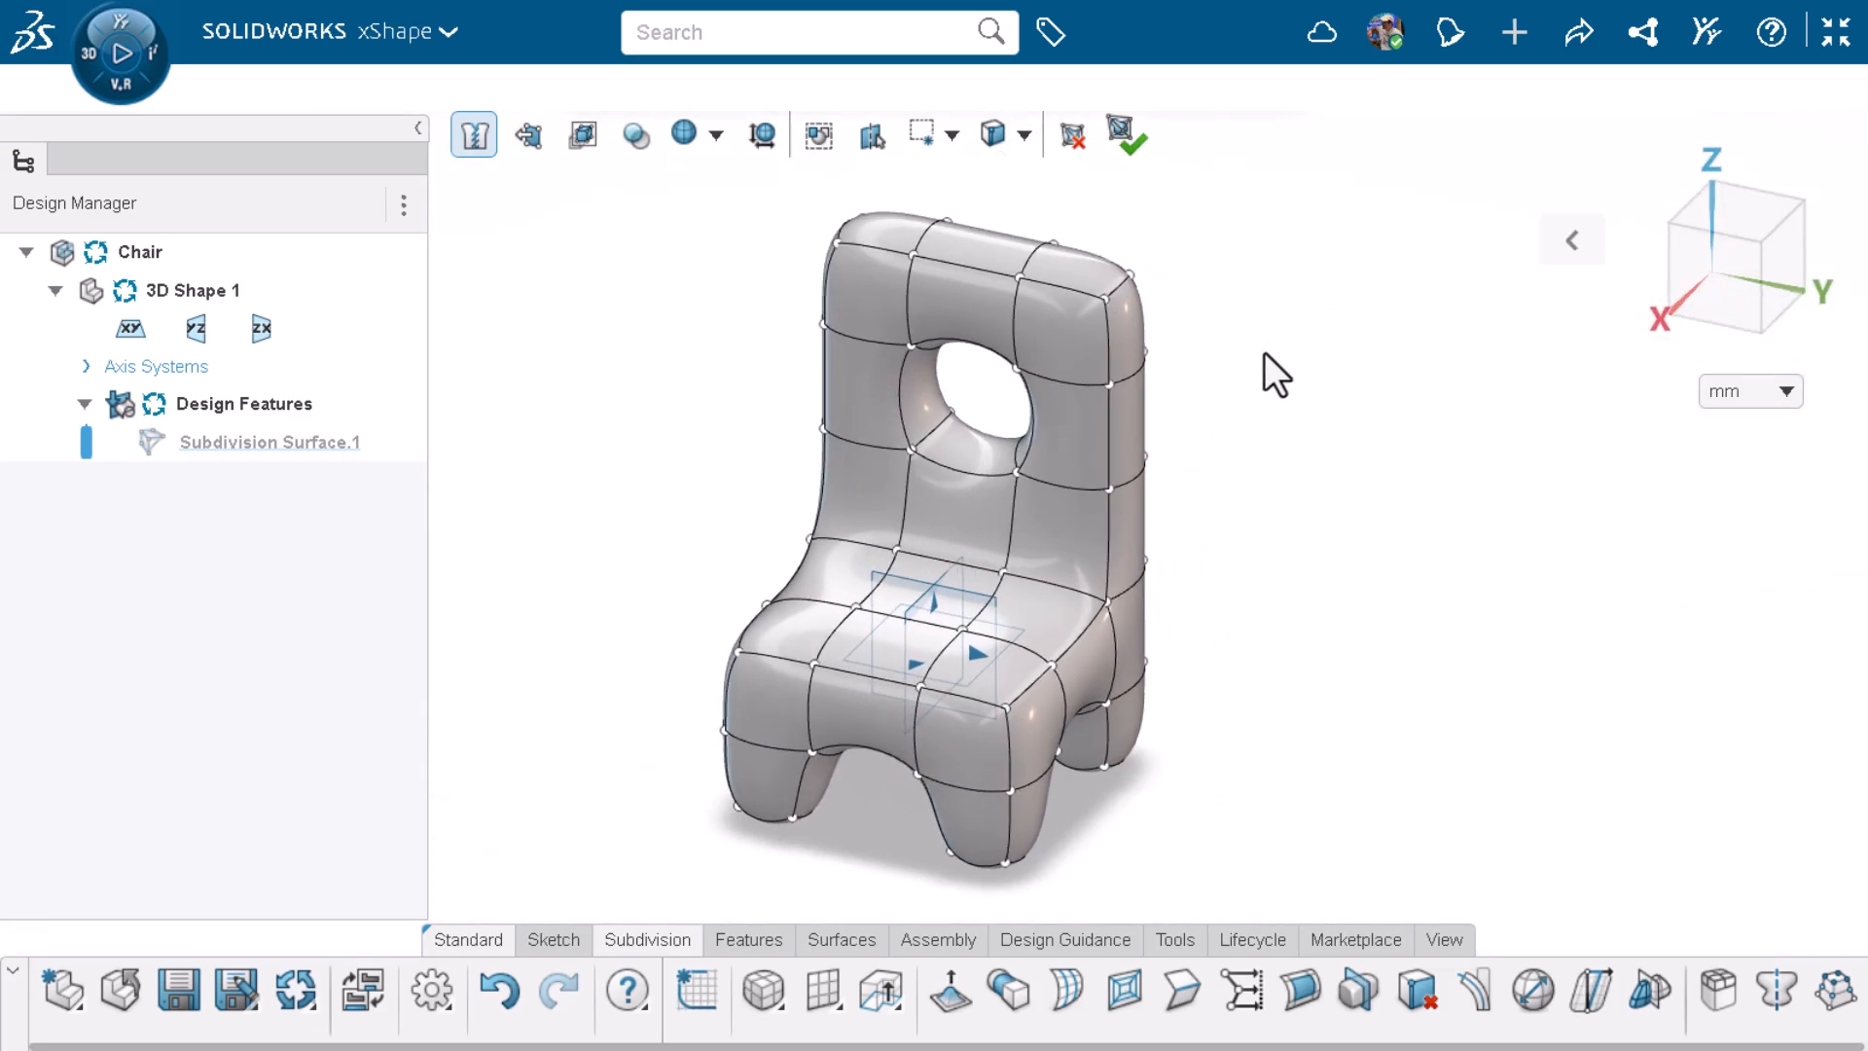
mouse_move(1282, 380)
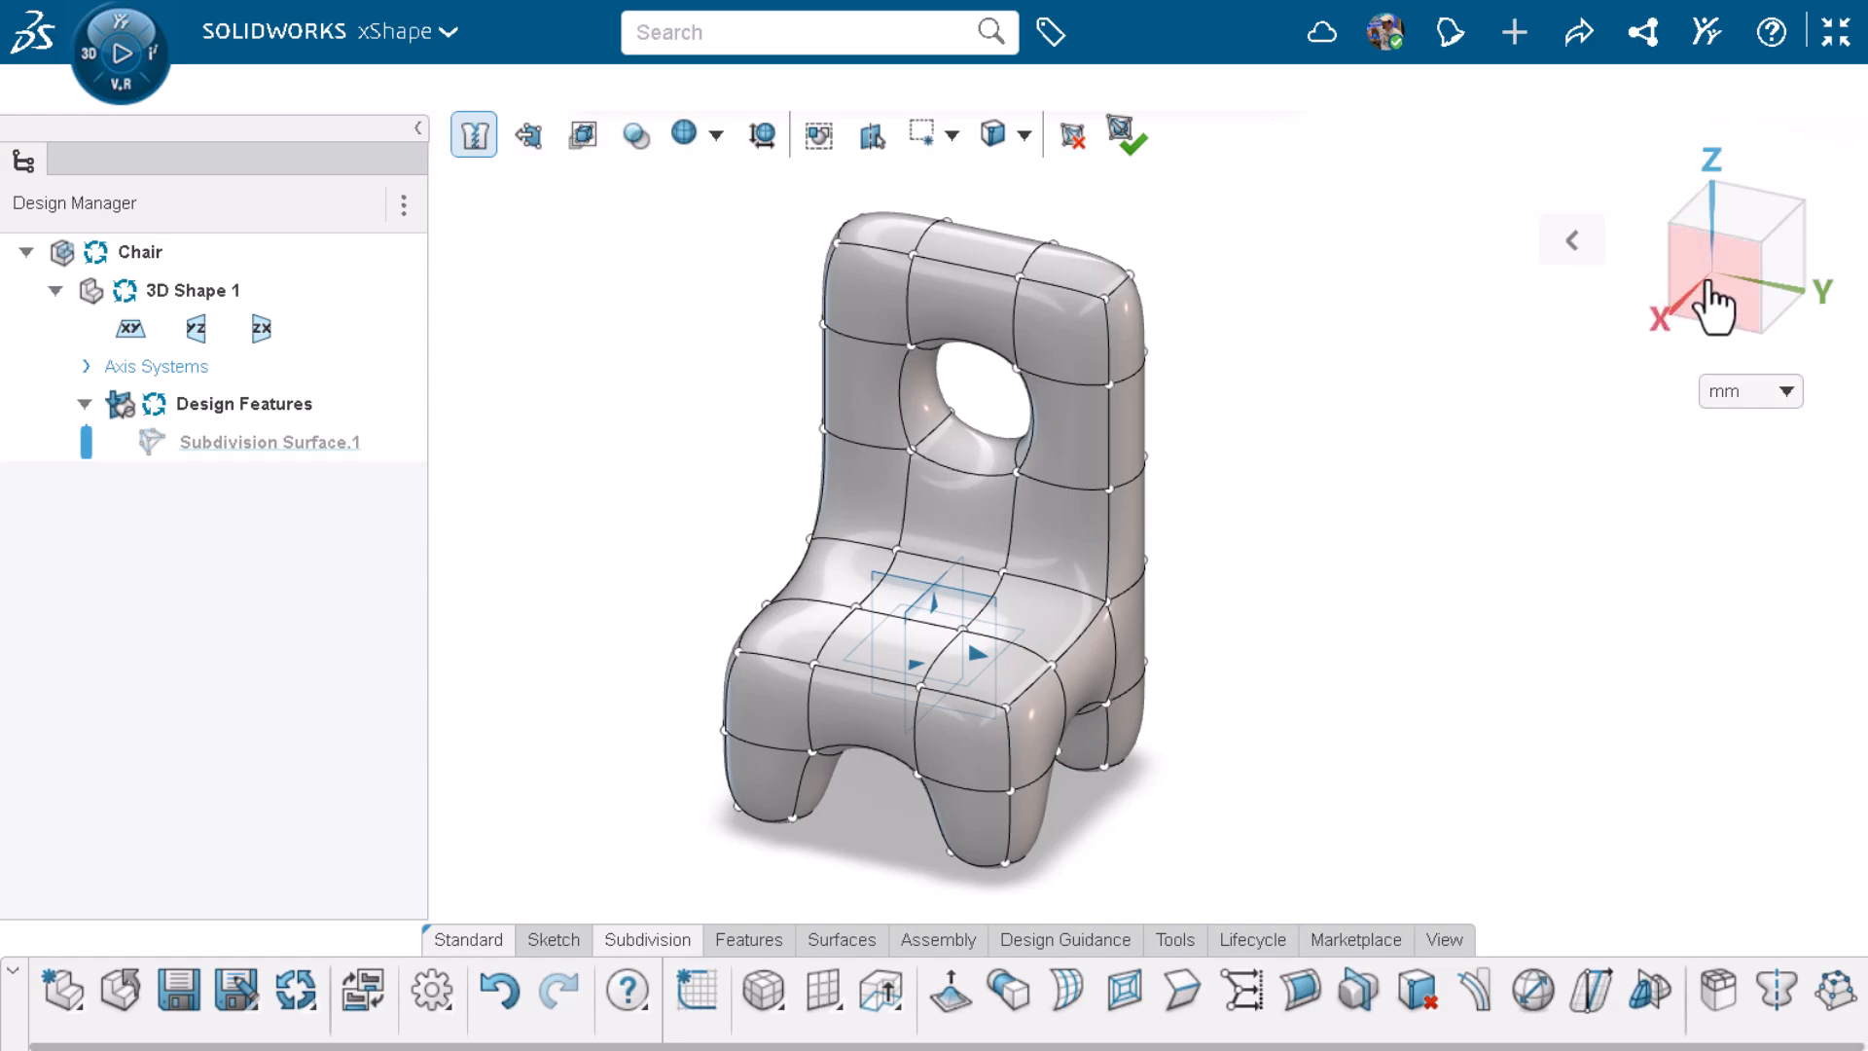
Step: From the front view, rotate the hole's cage points with a Screen-oriented transform
click(1717, 282)
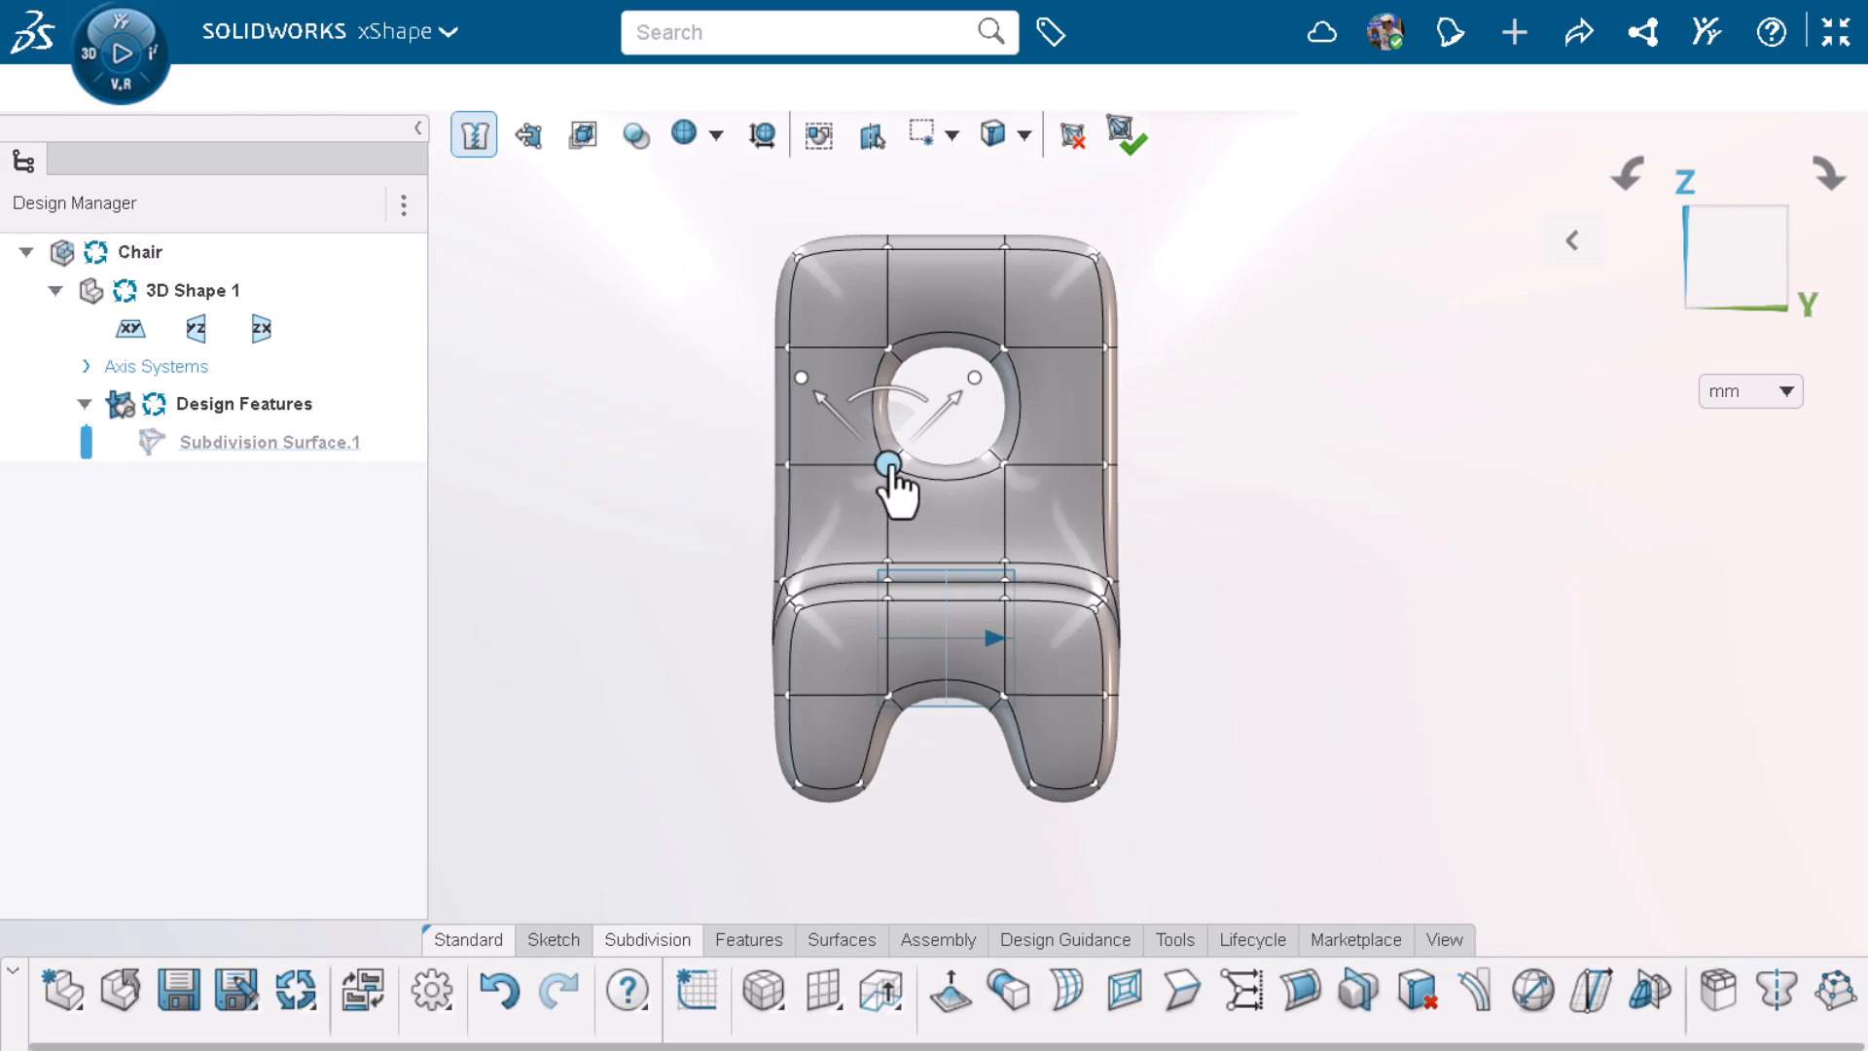
click(886, 466)
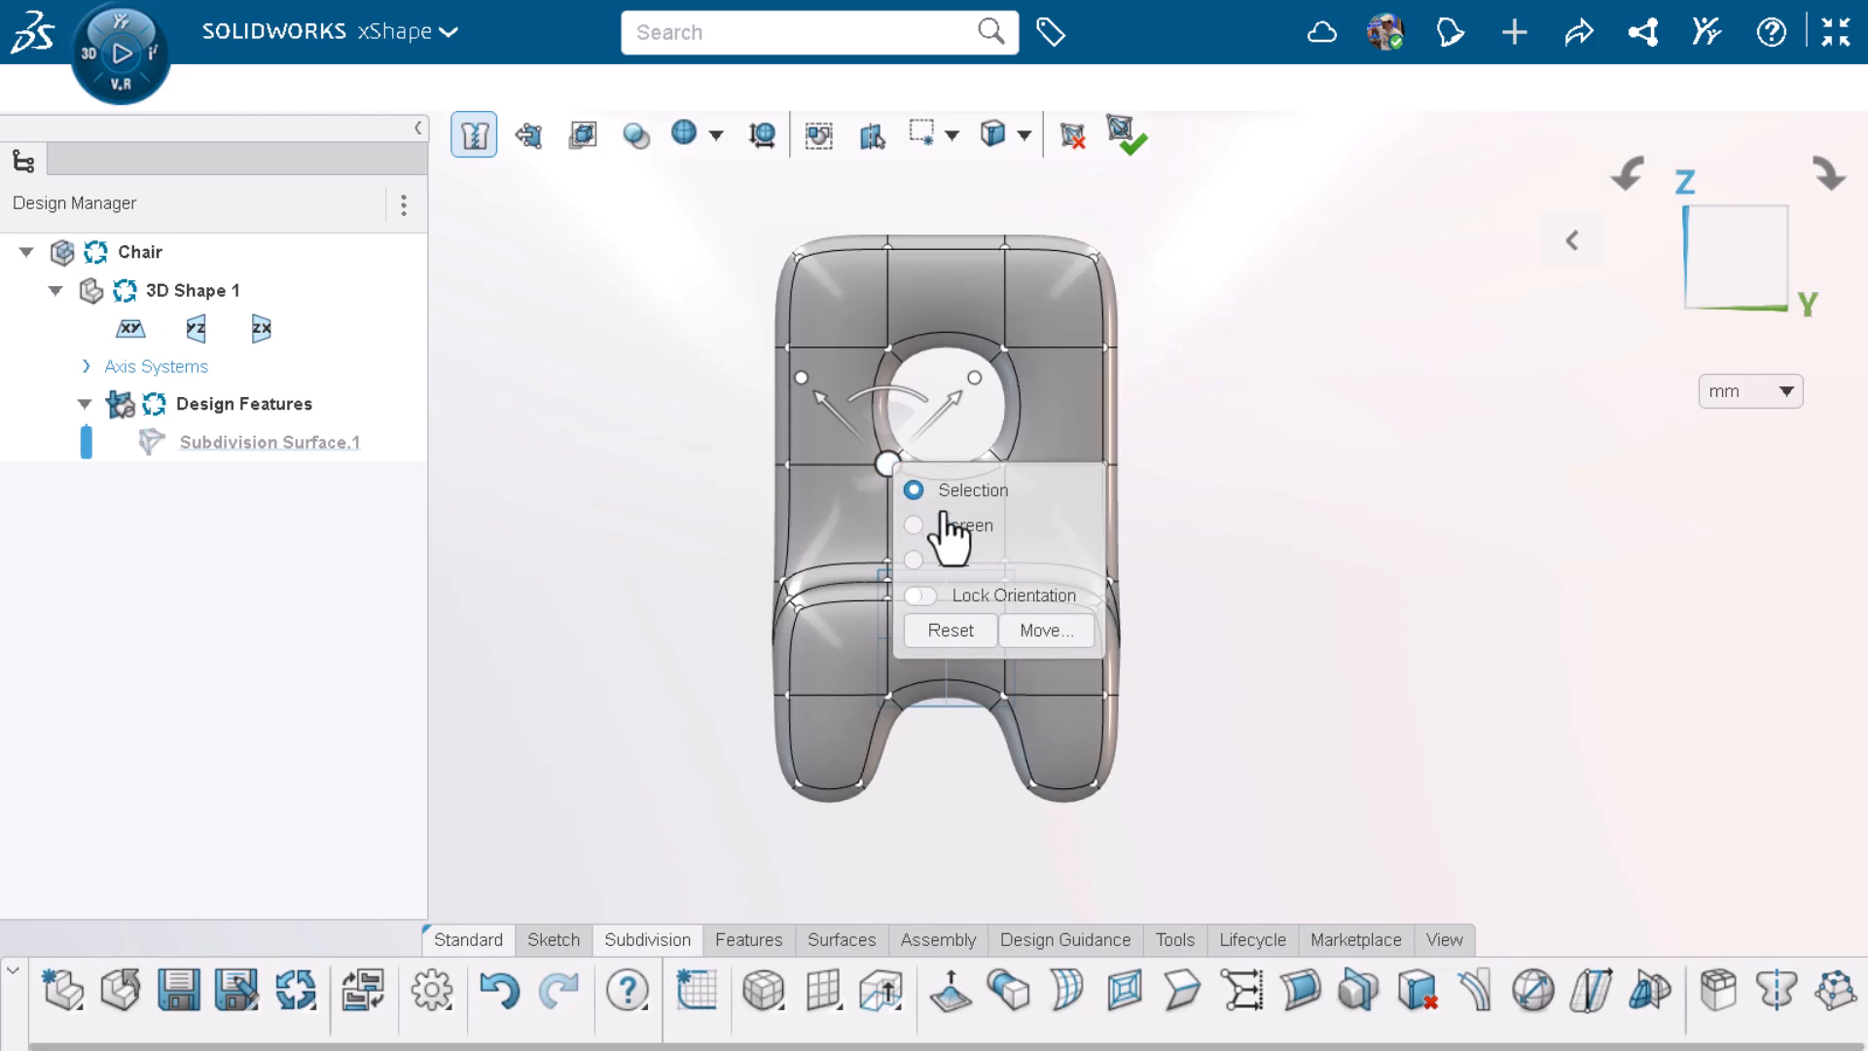
click(914, 559)
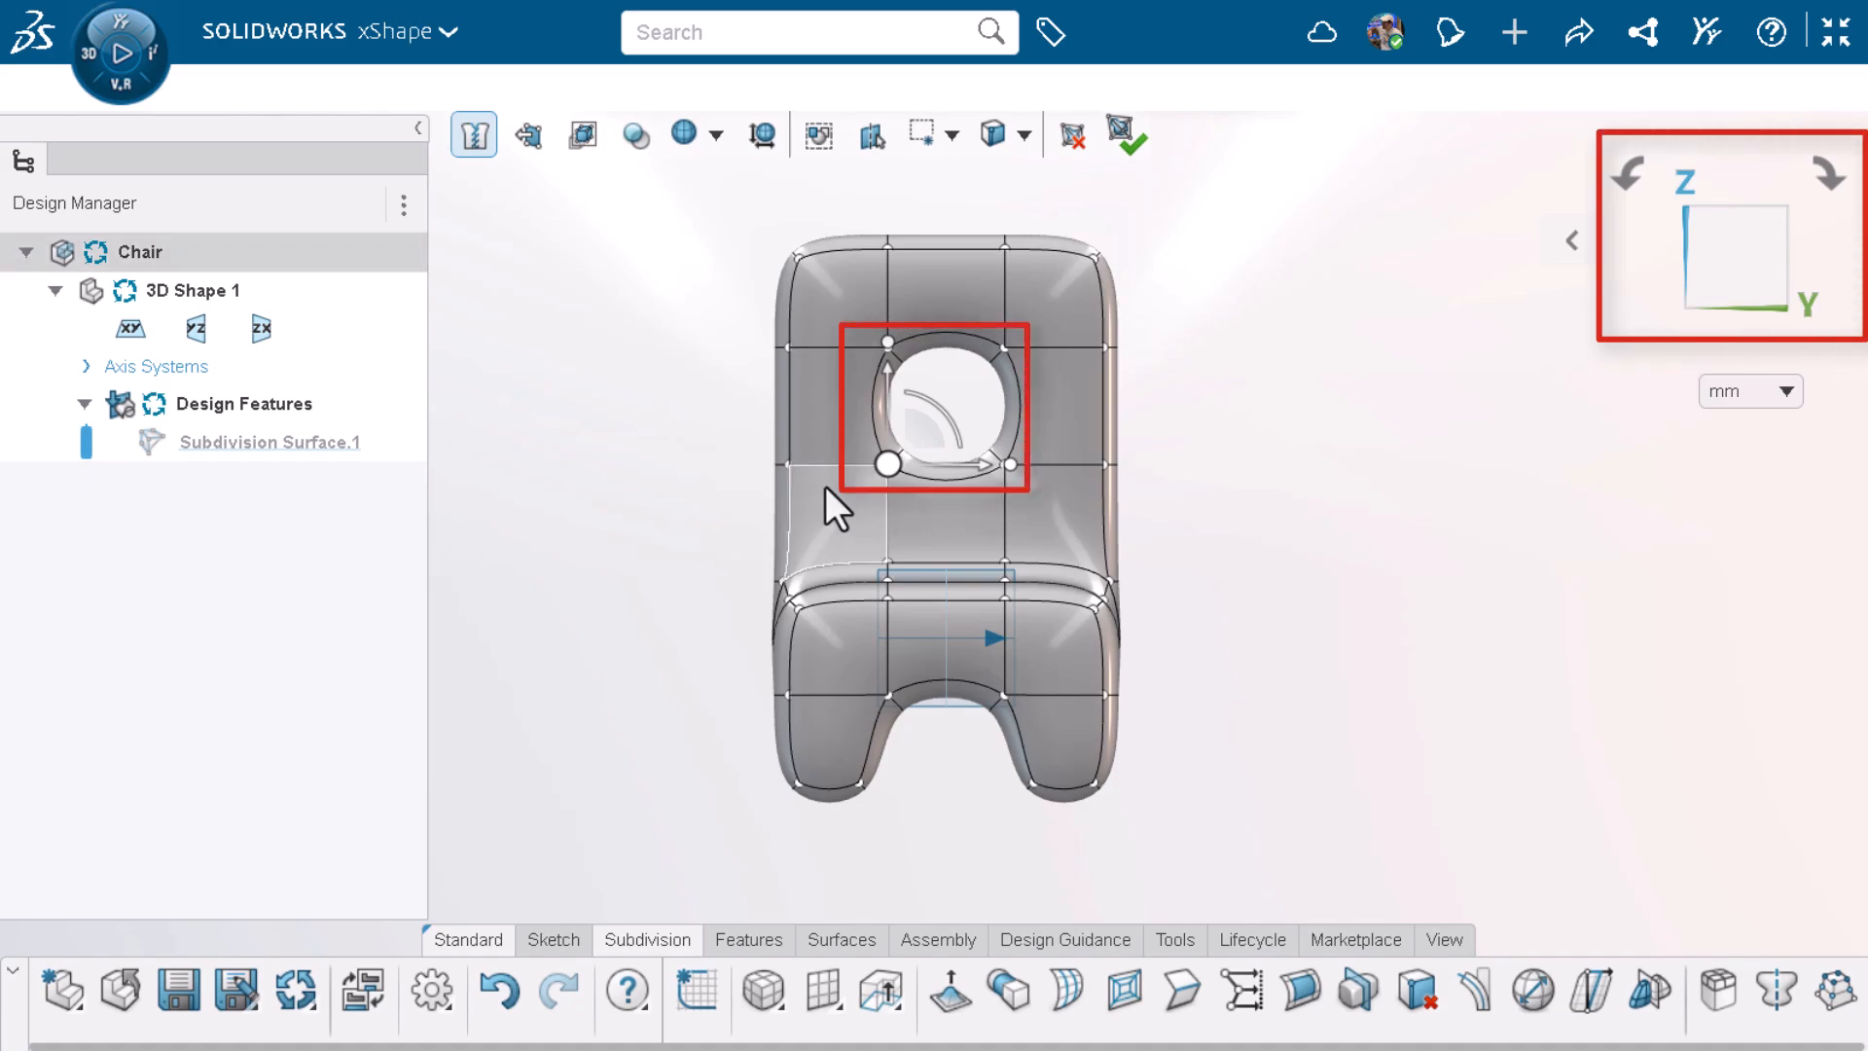
mouse_move(914, 442)
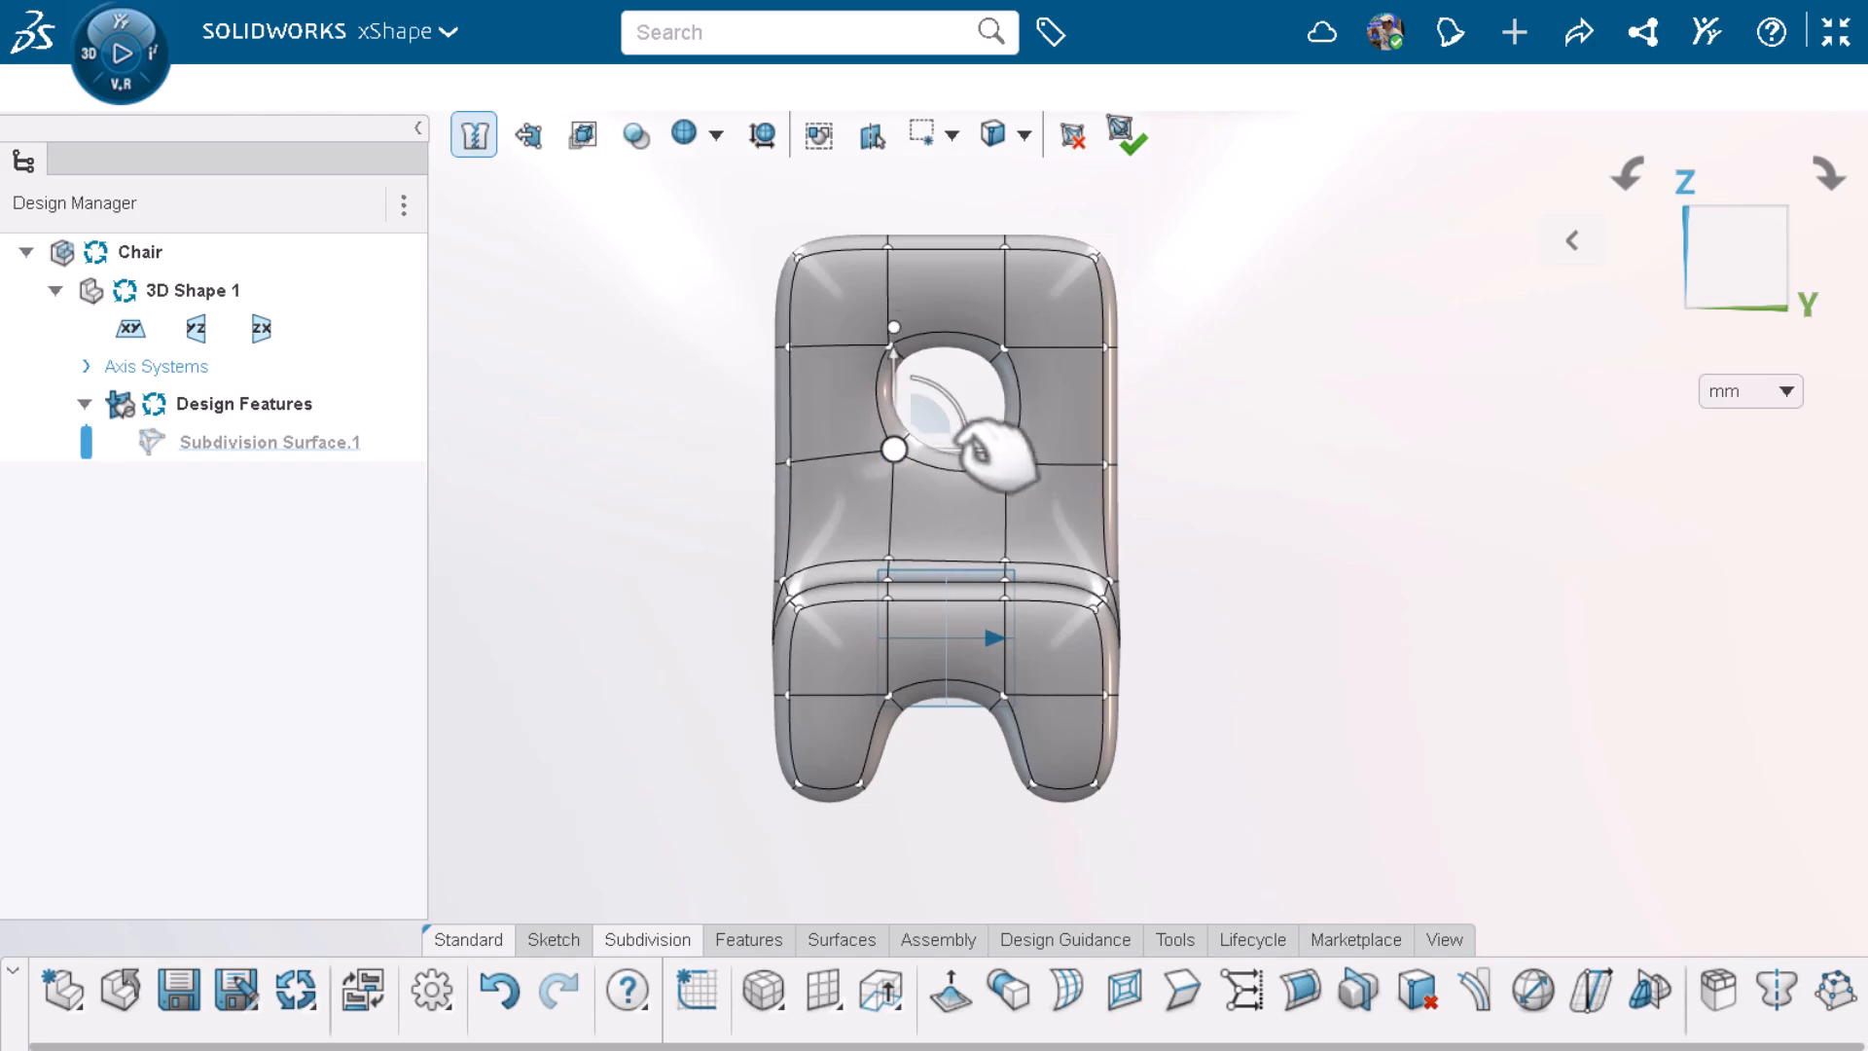
drag(891, 450, 1009, 462)
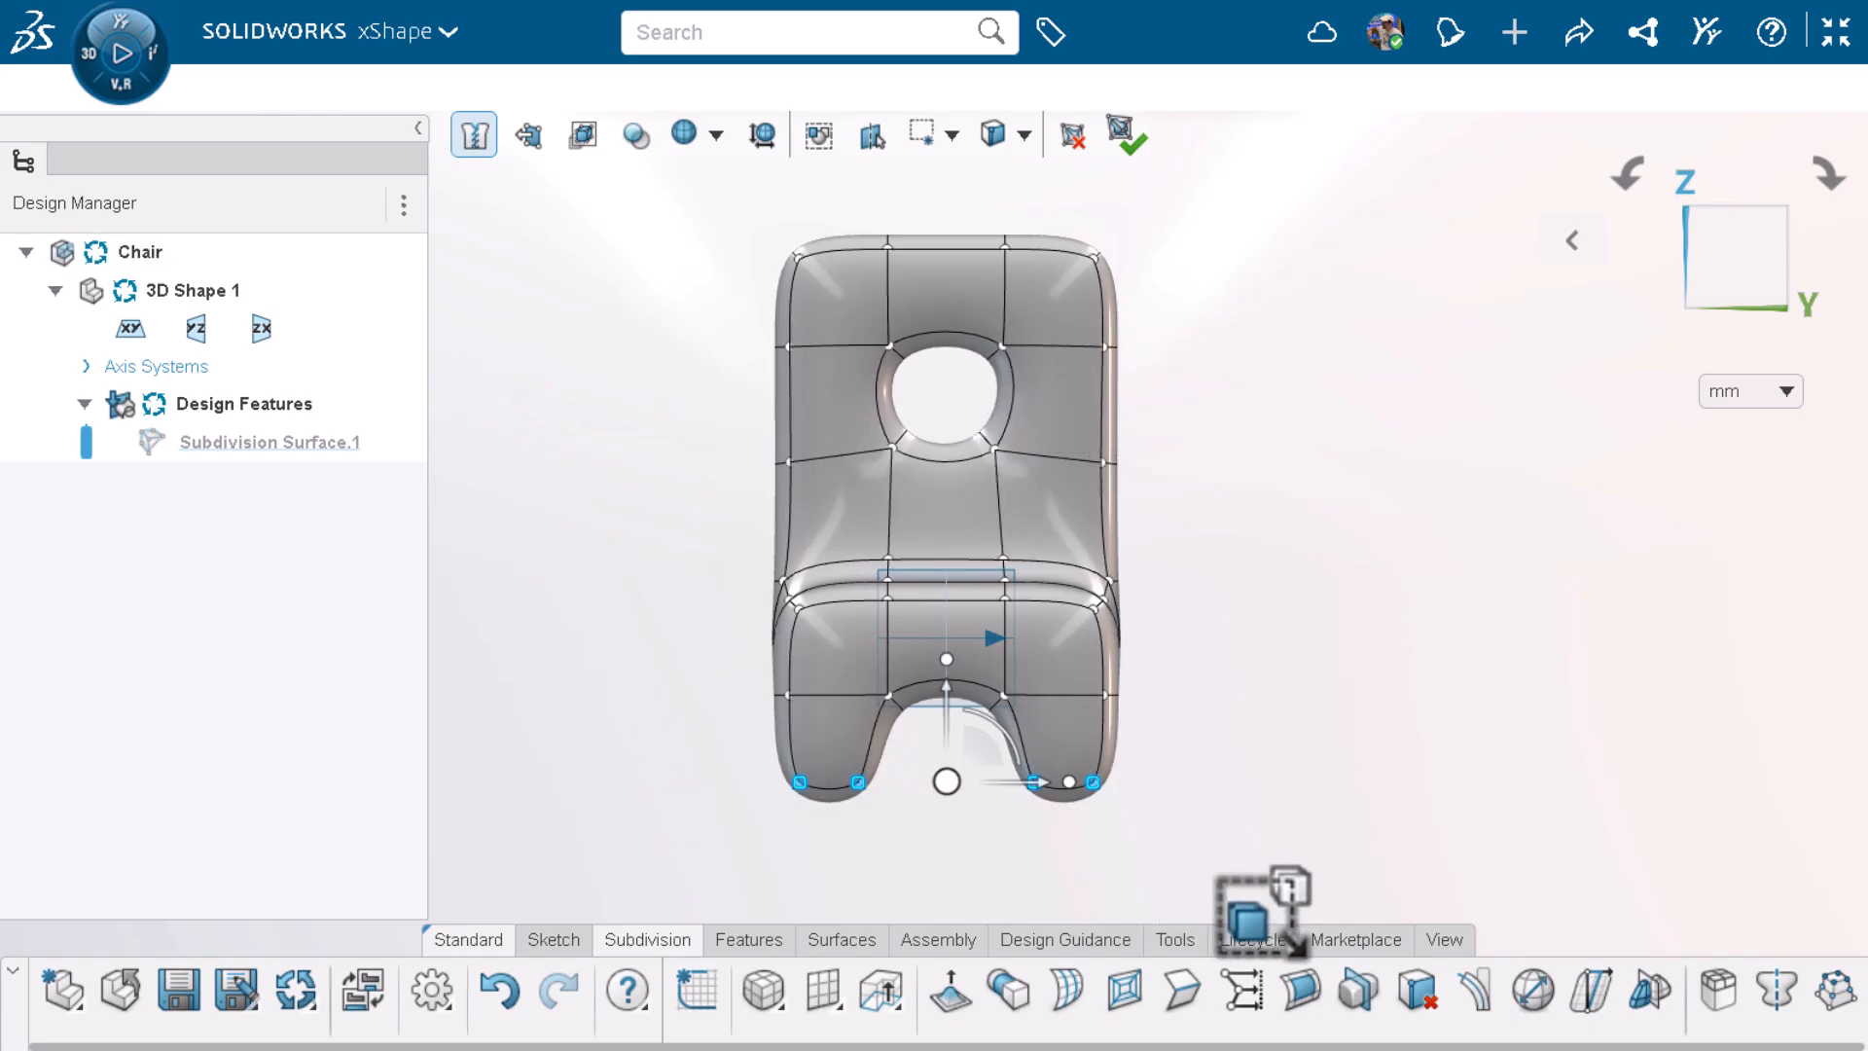
Step: Drag the leg bottom faces downward to lengthen the legs, then begin a crease
drag(946, 780, 945, 712)
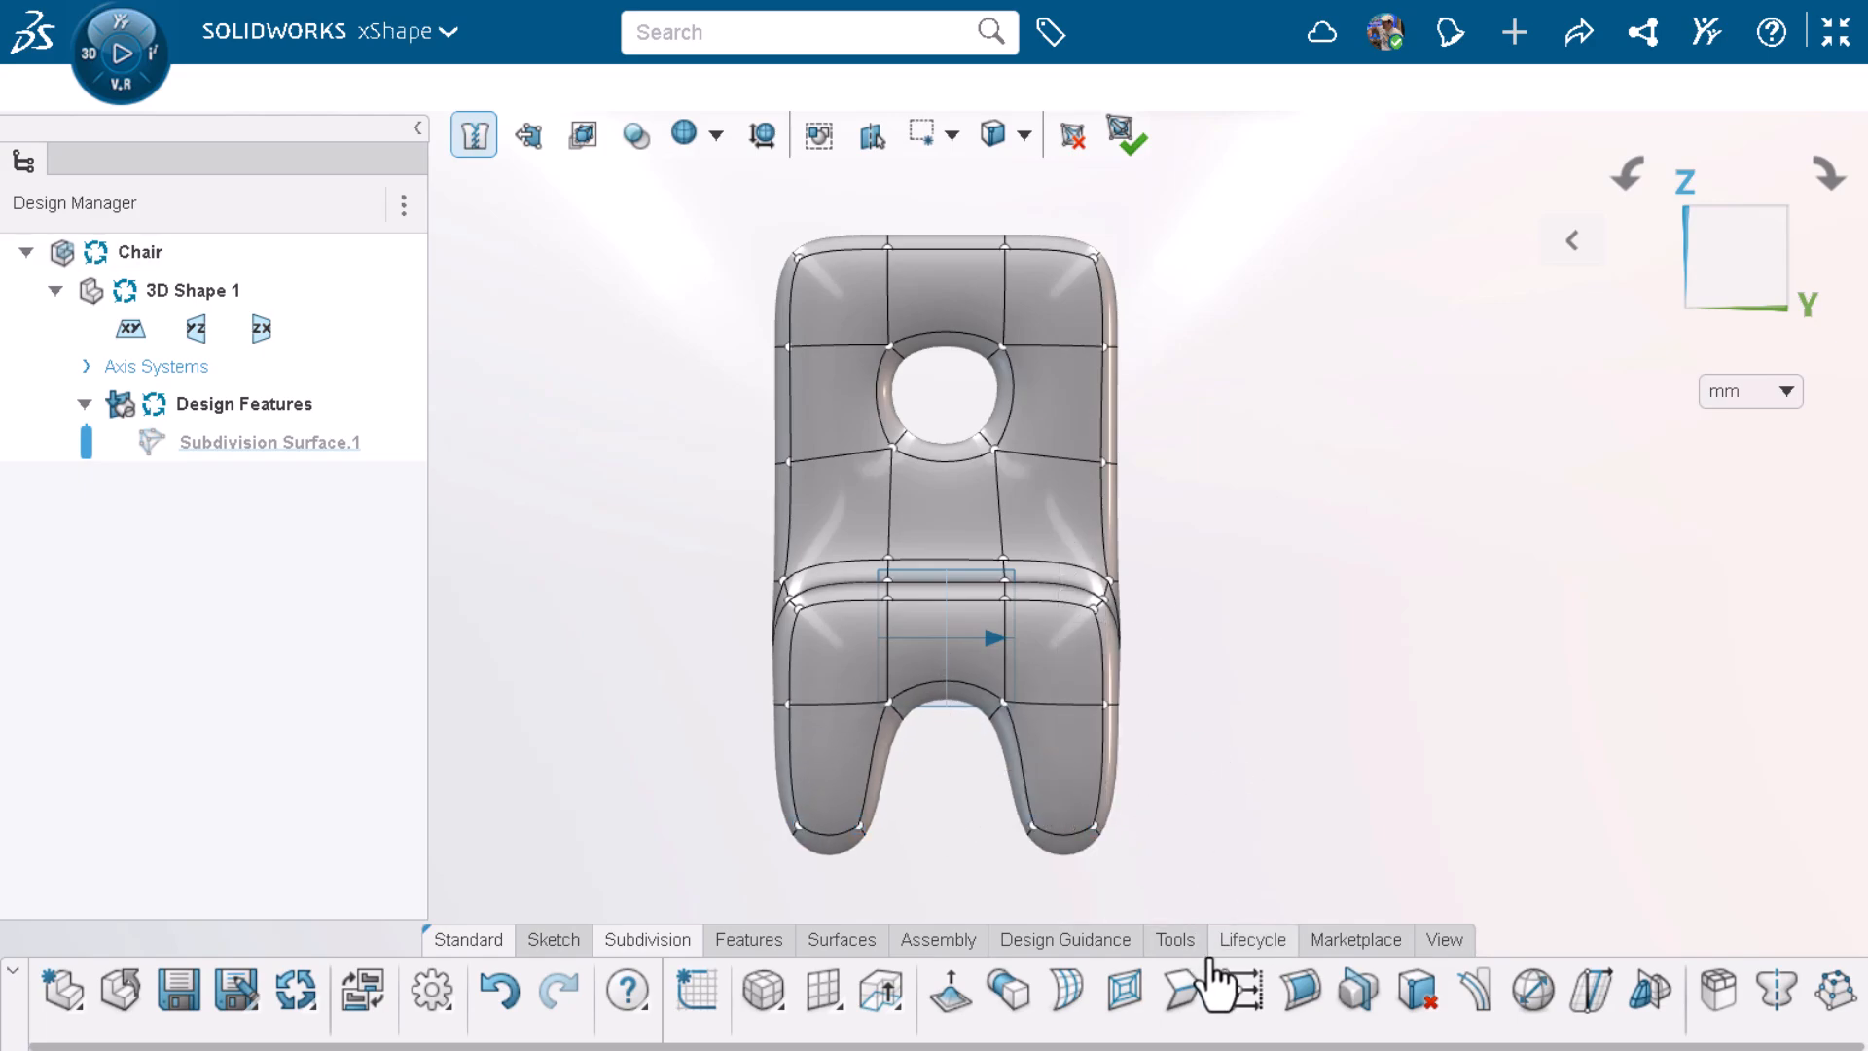
click(1176, 993)
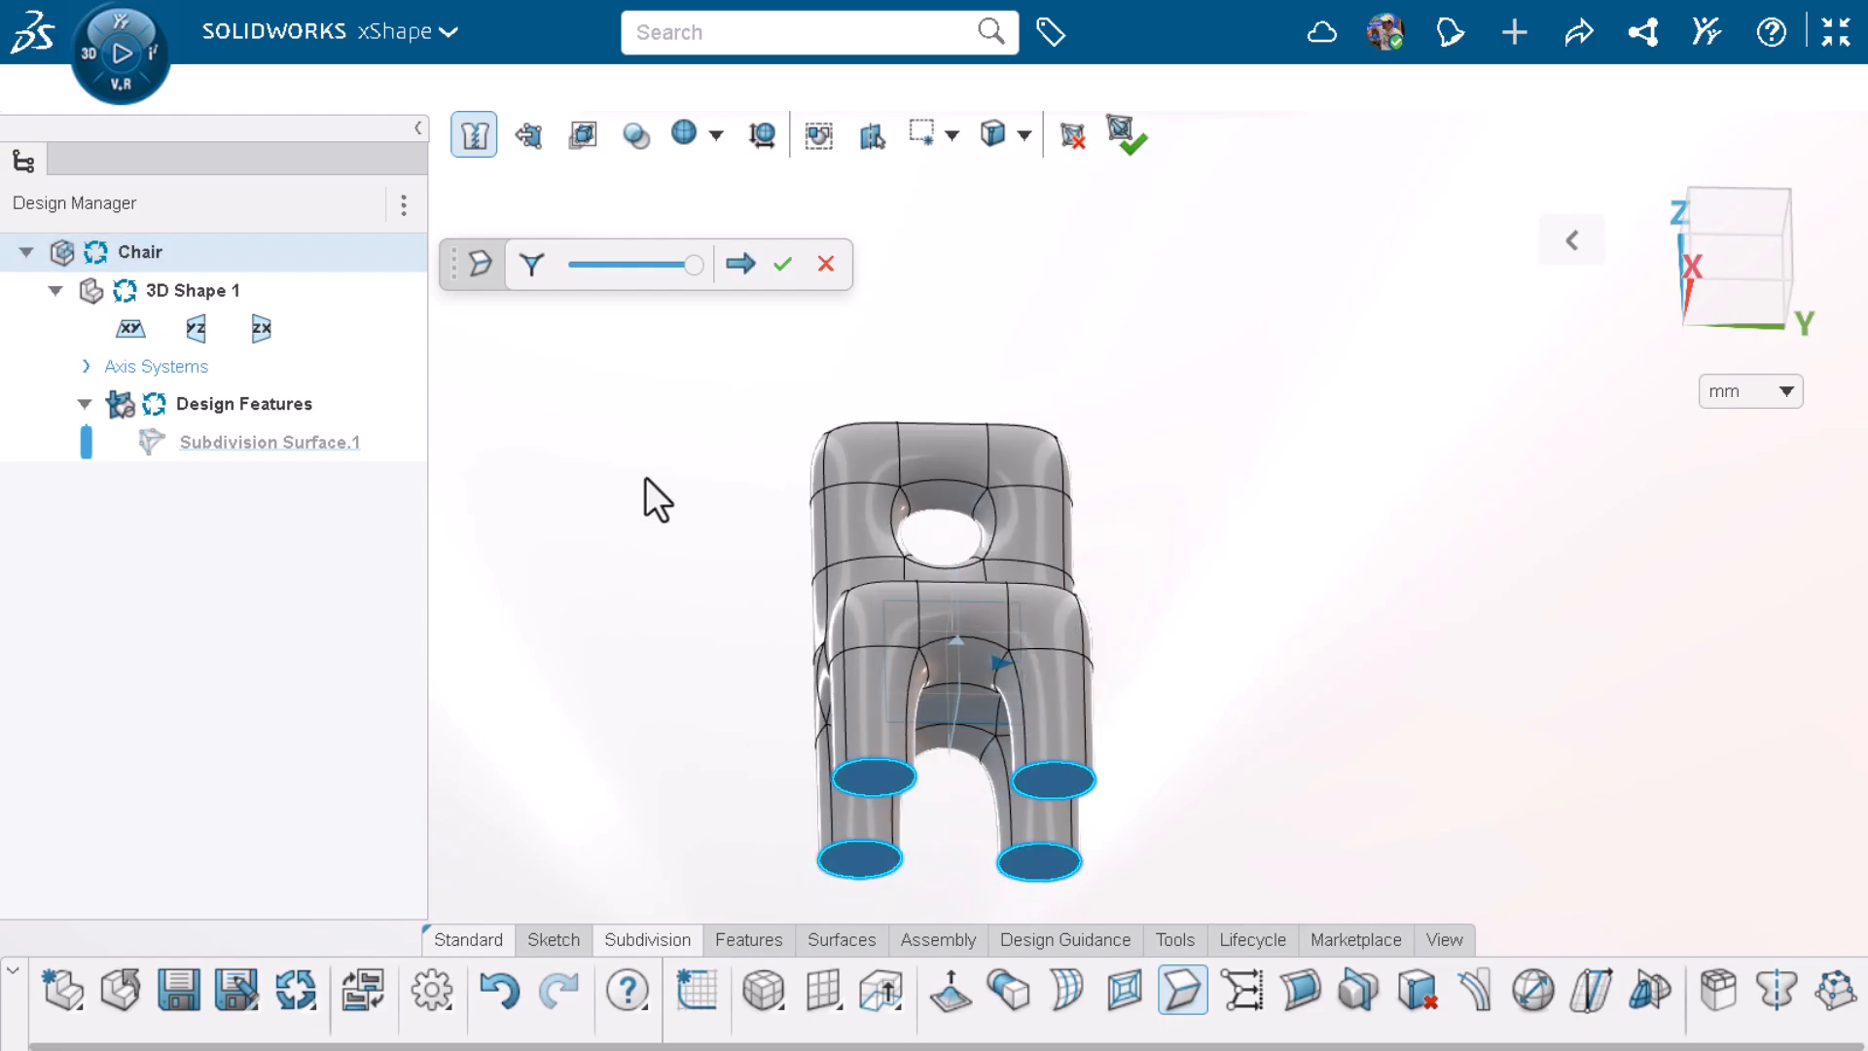
Step: Set the crease on the four leg bottoms to 100 and apply it
drag(679, 264, 583, 265)
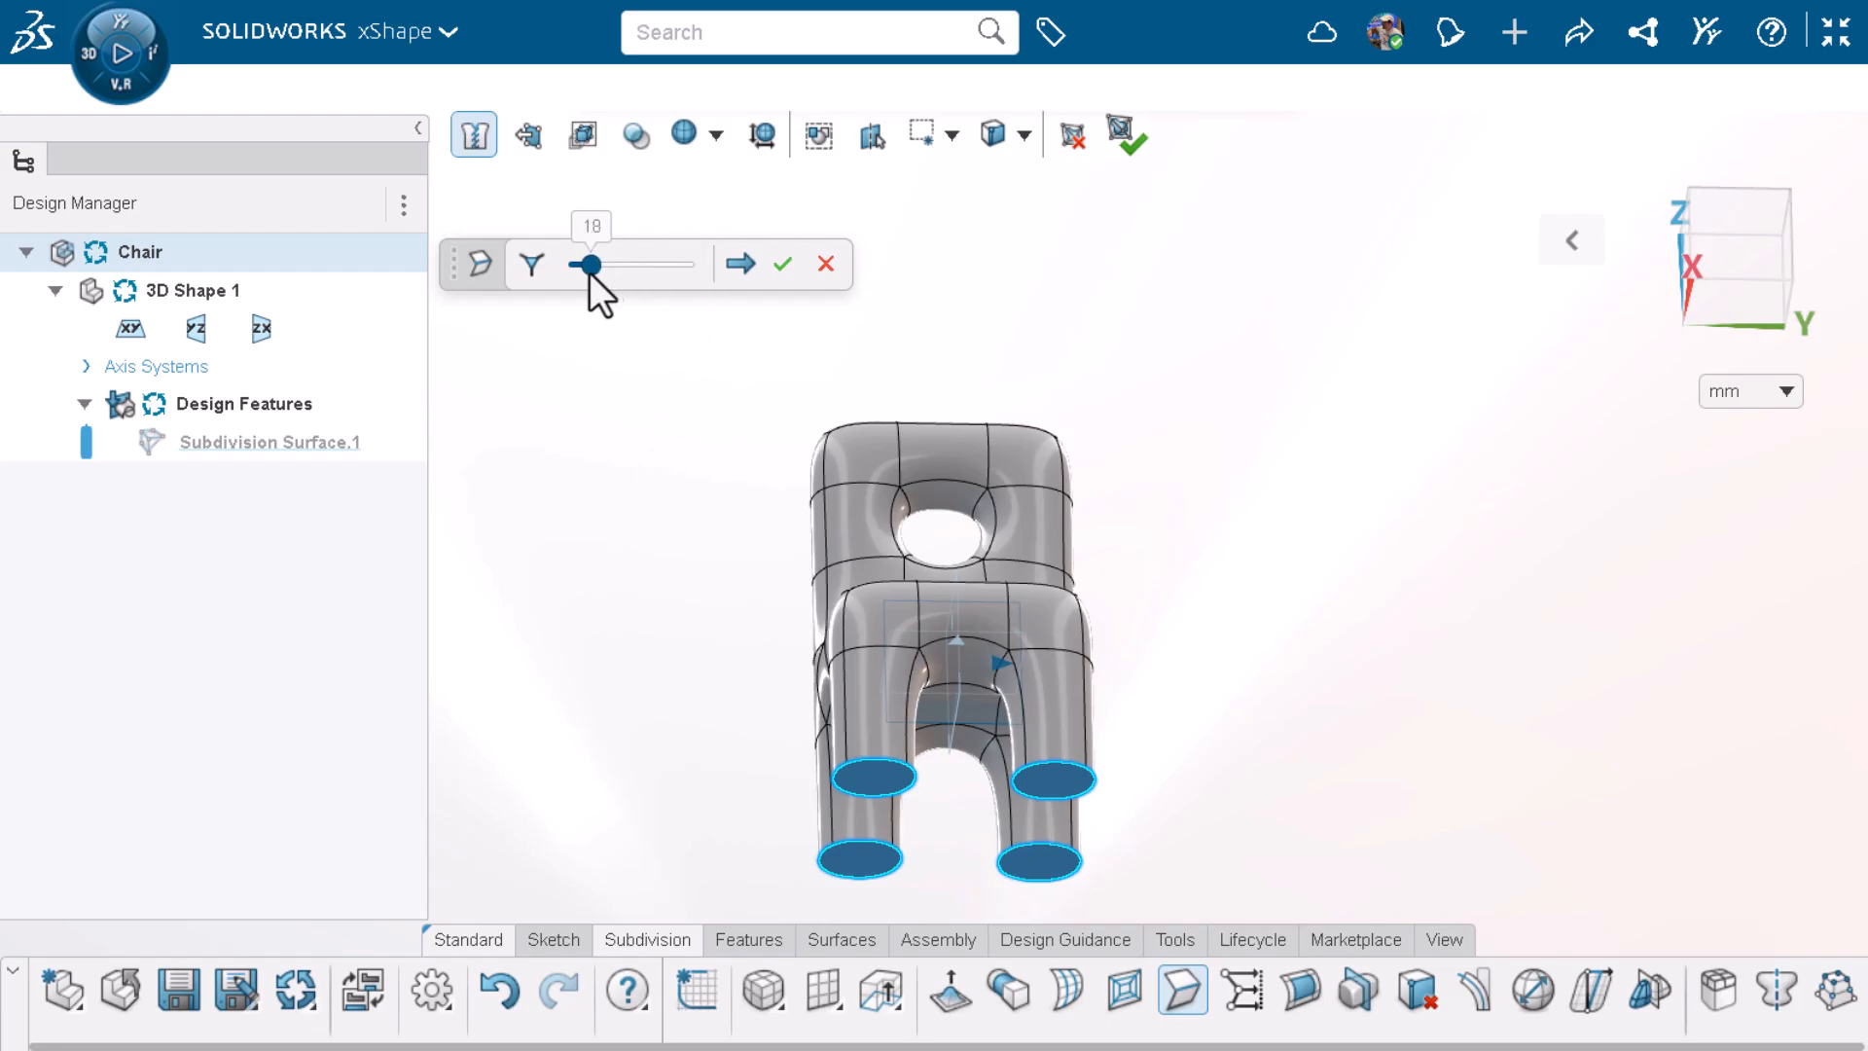
drag(585, 265, 580, 265)
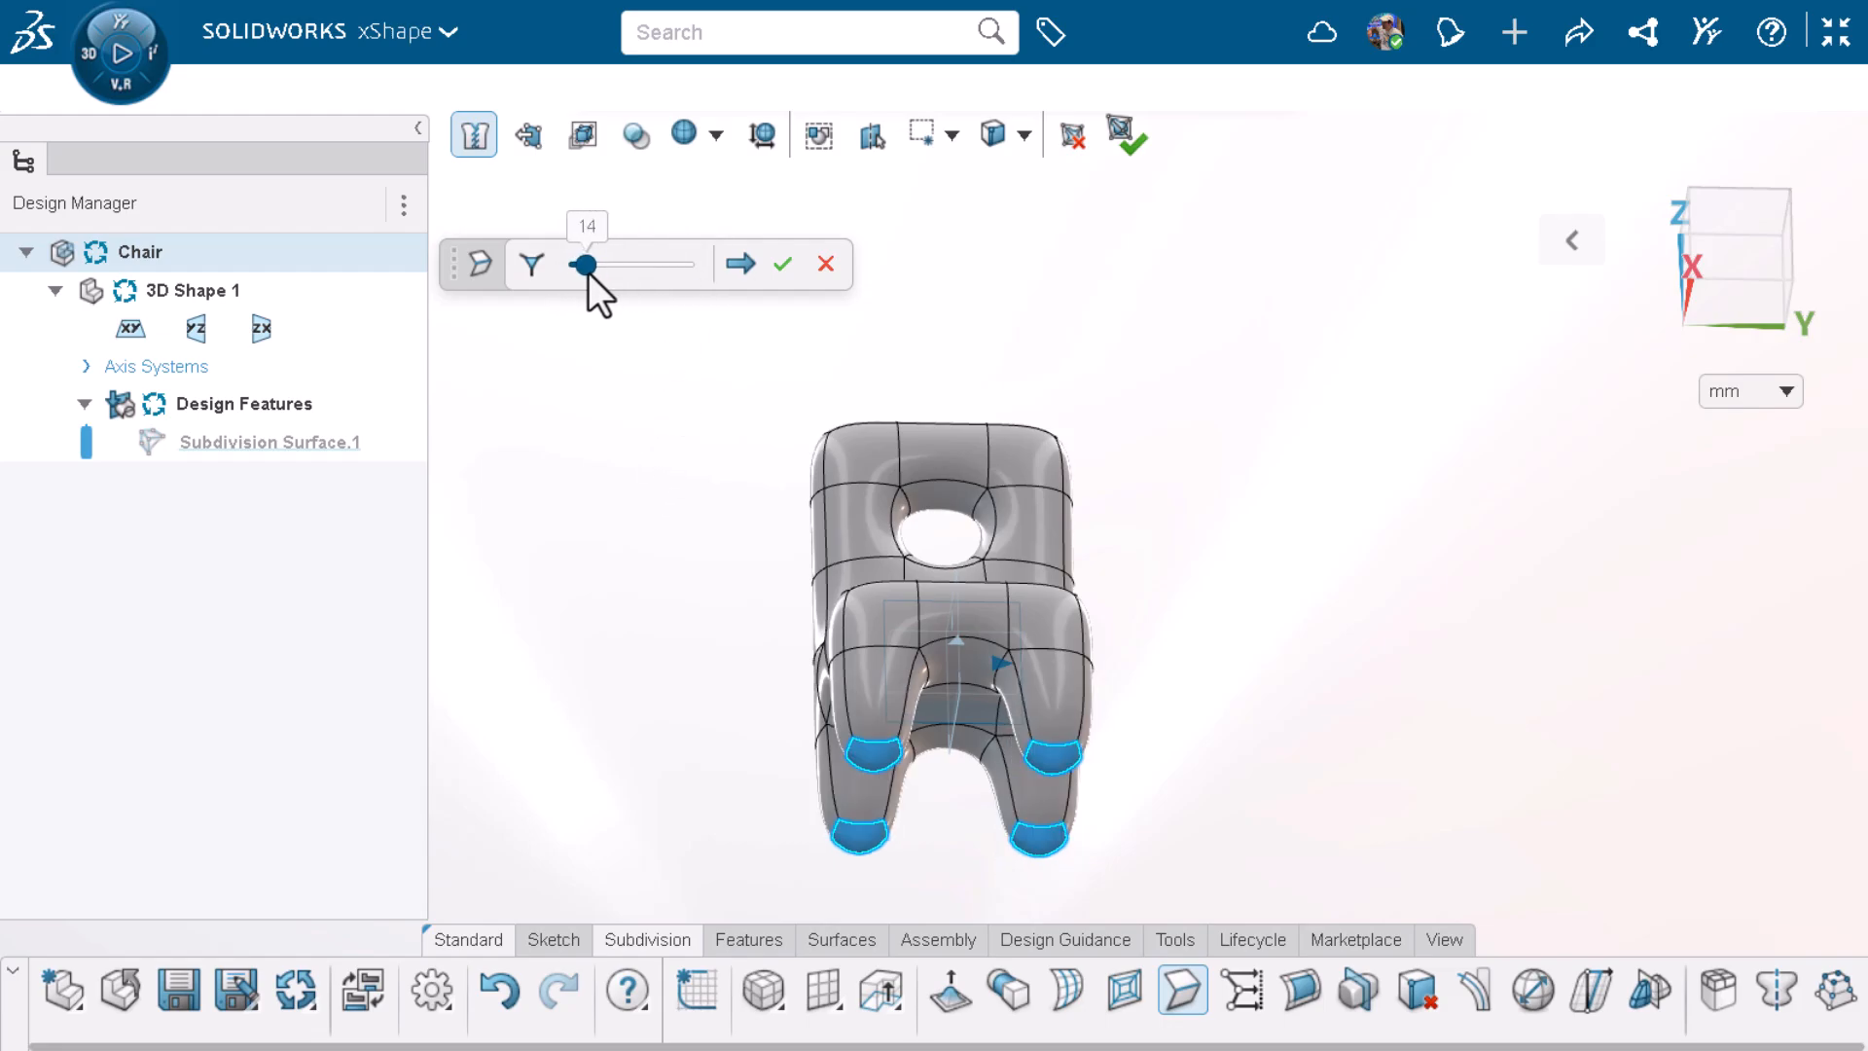
drag(583, 264, 647, 264)
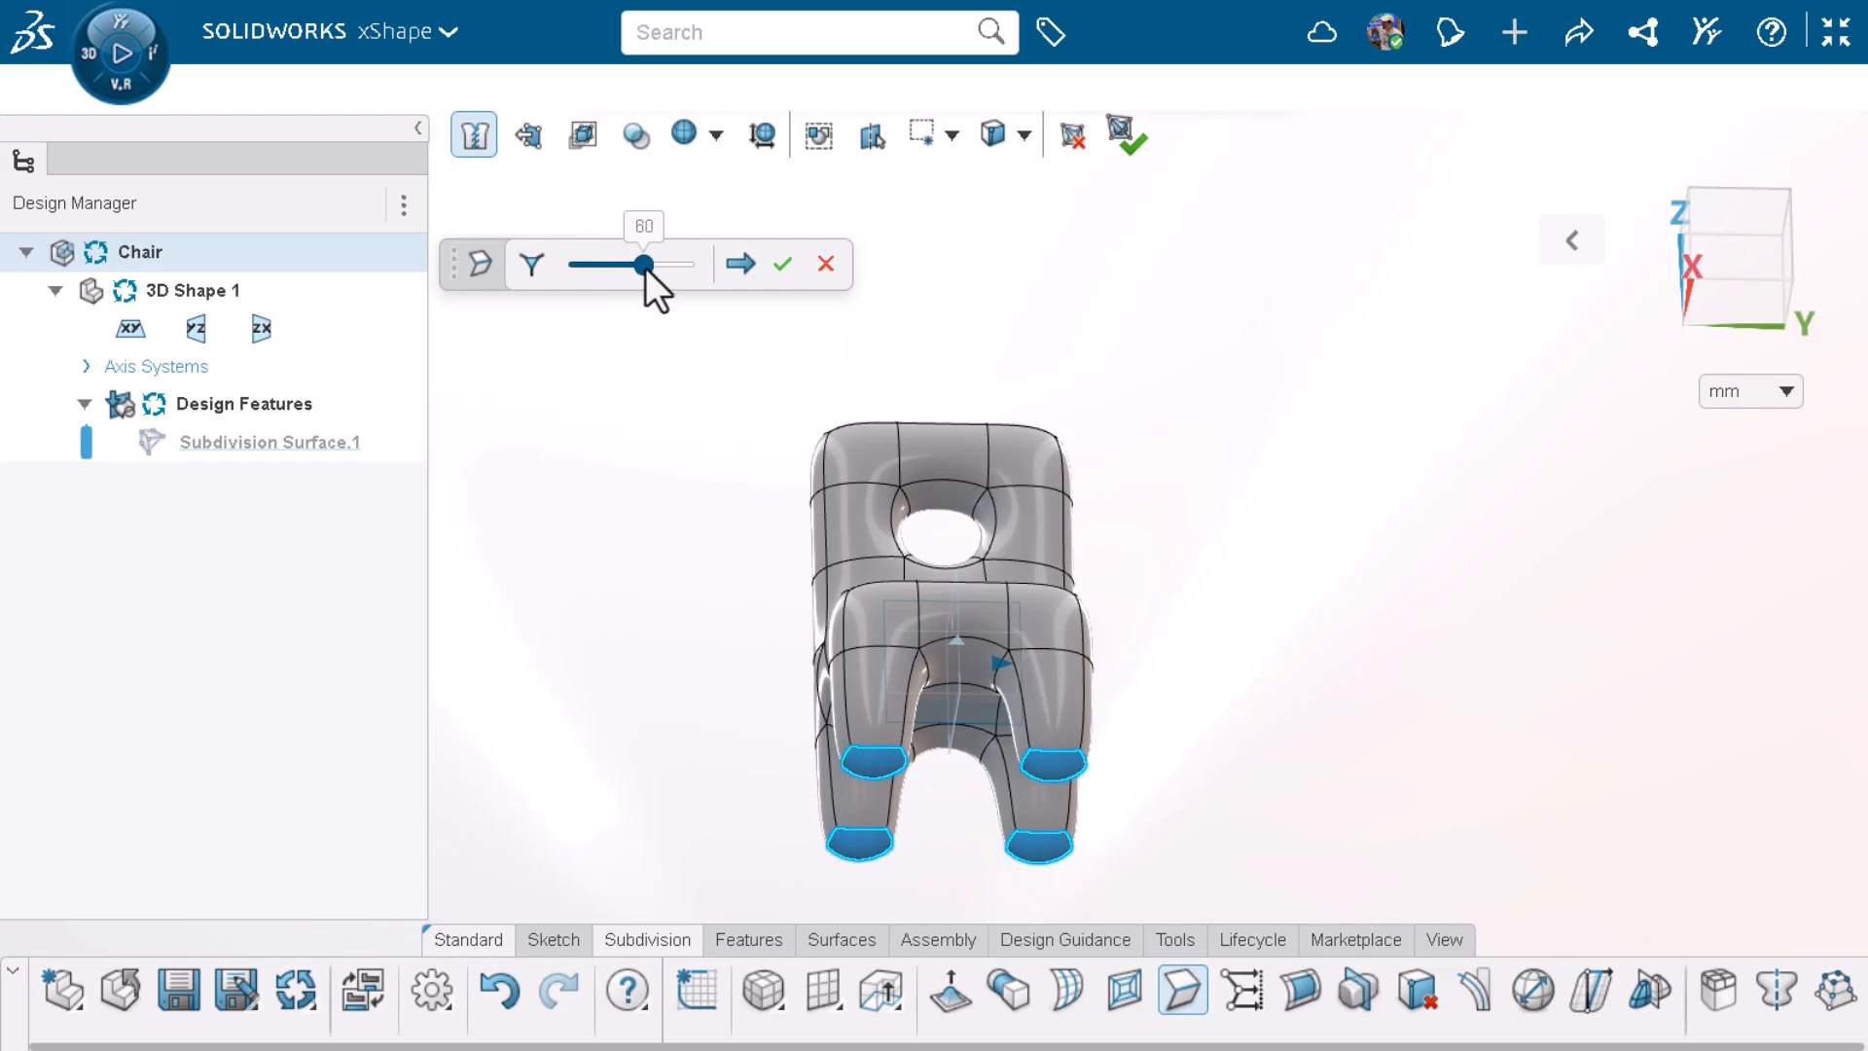
drag(646, 265, 661, 265)
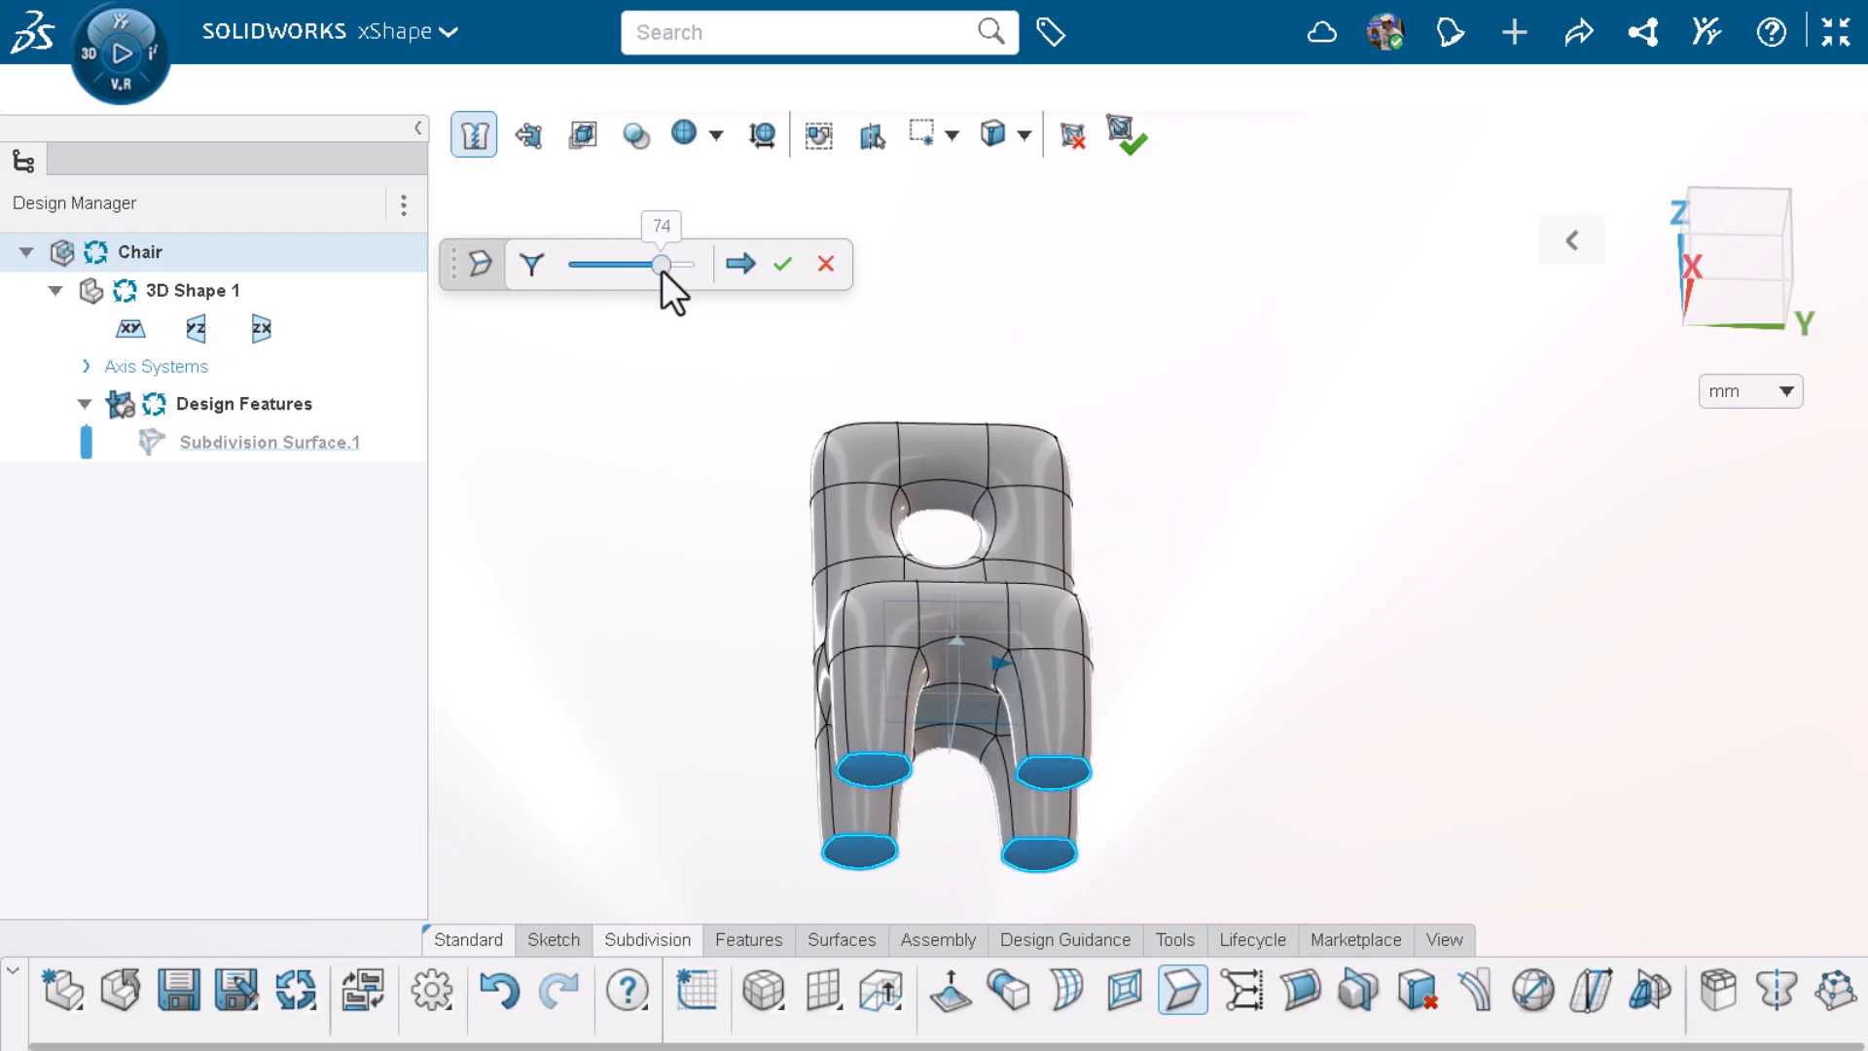
drag(661, 264, 695, 264)
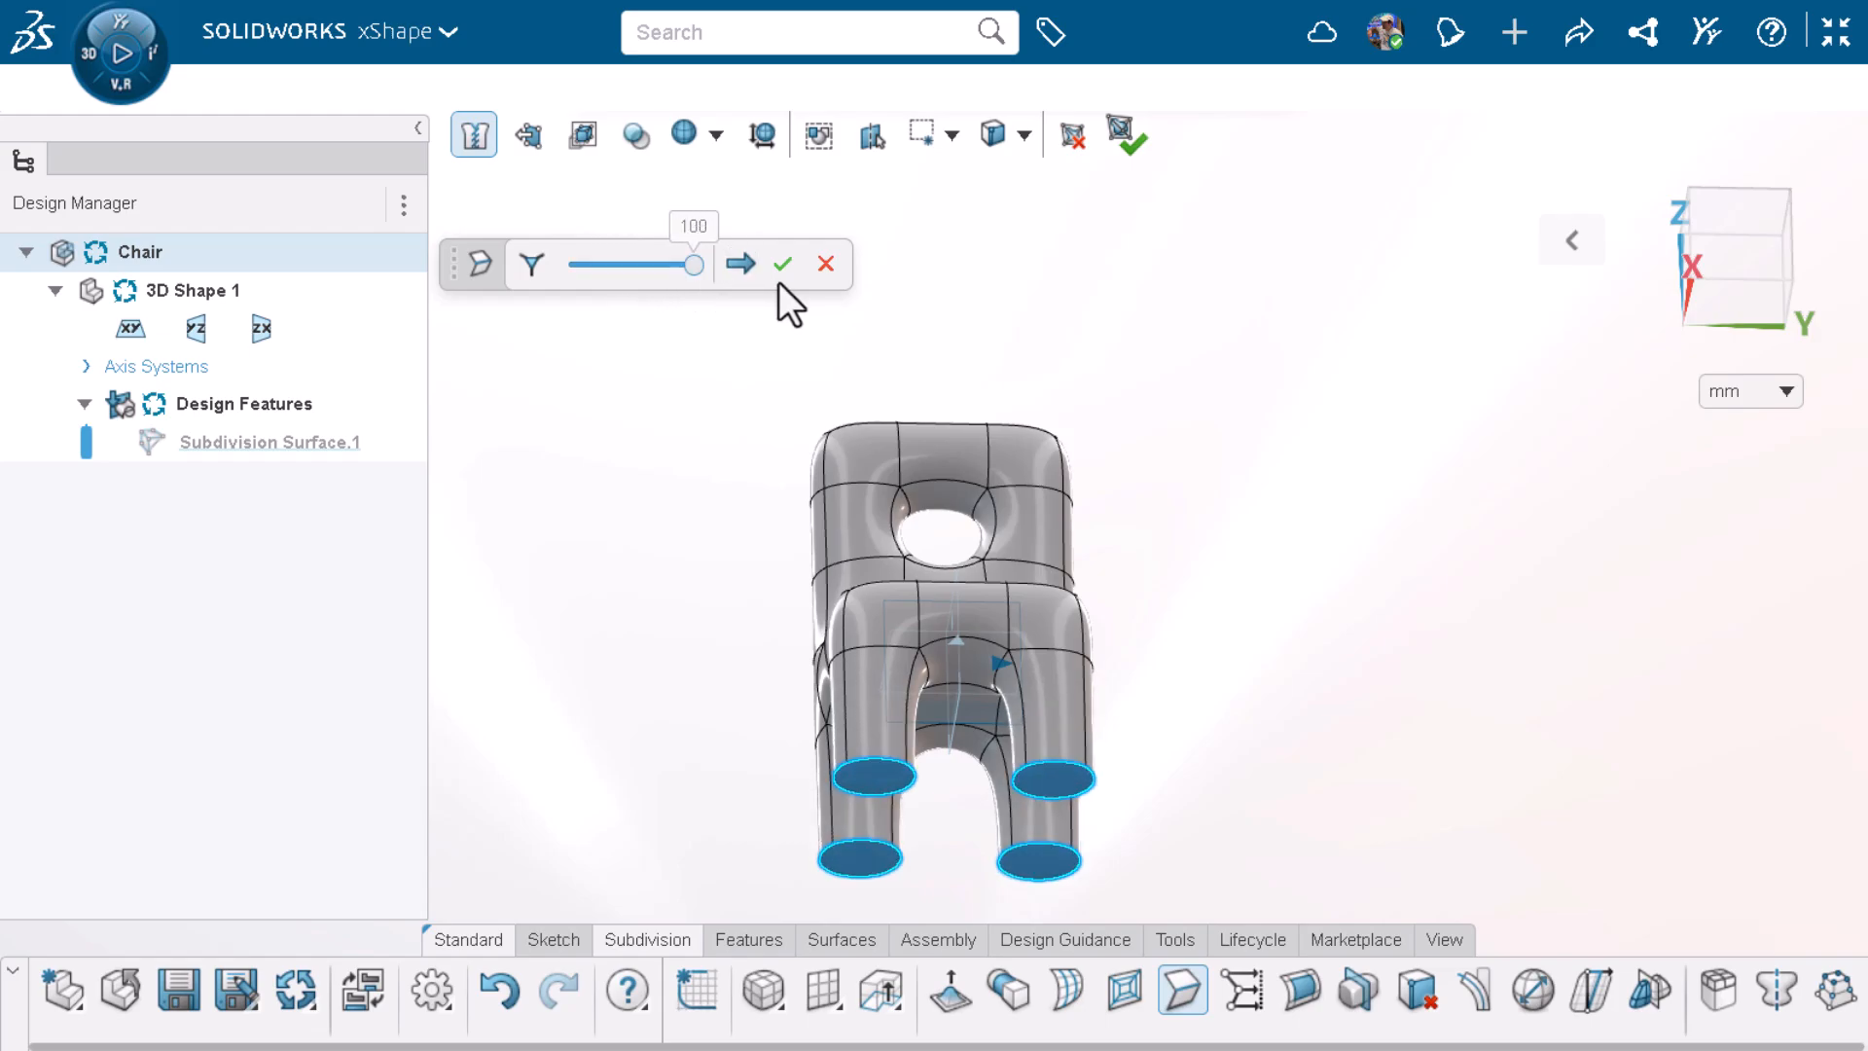
click(785, 264)
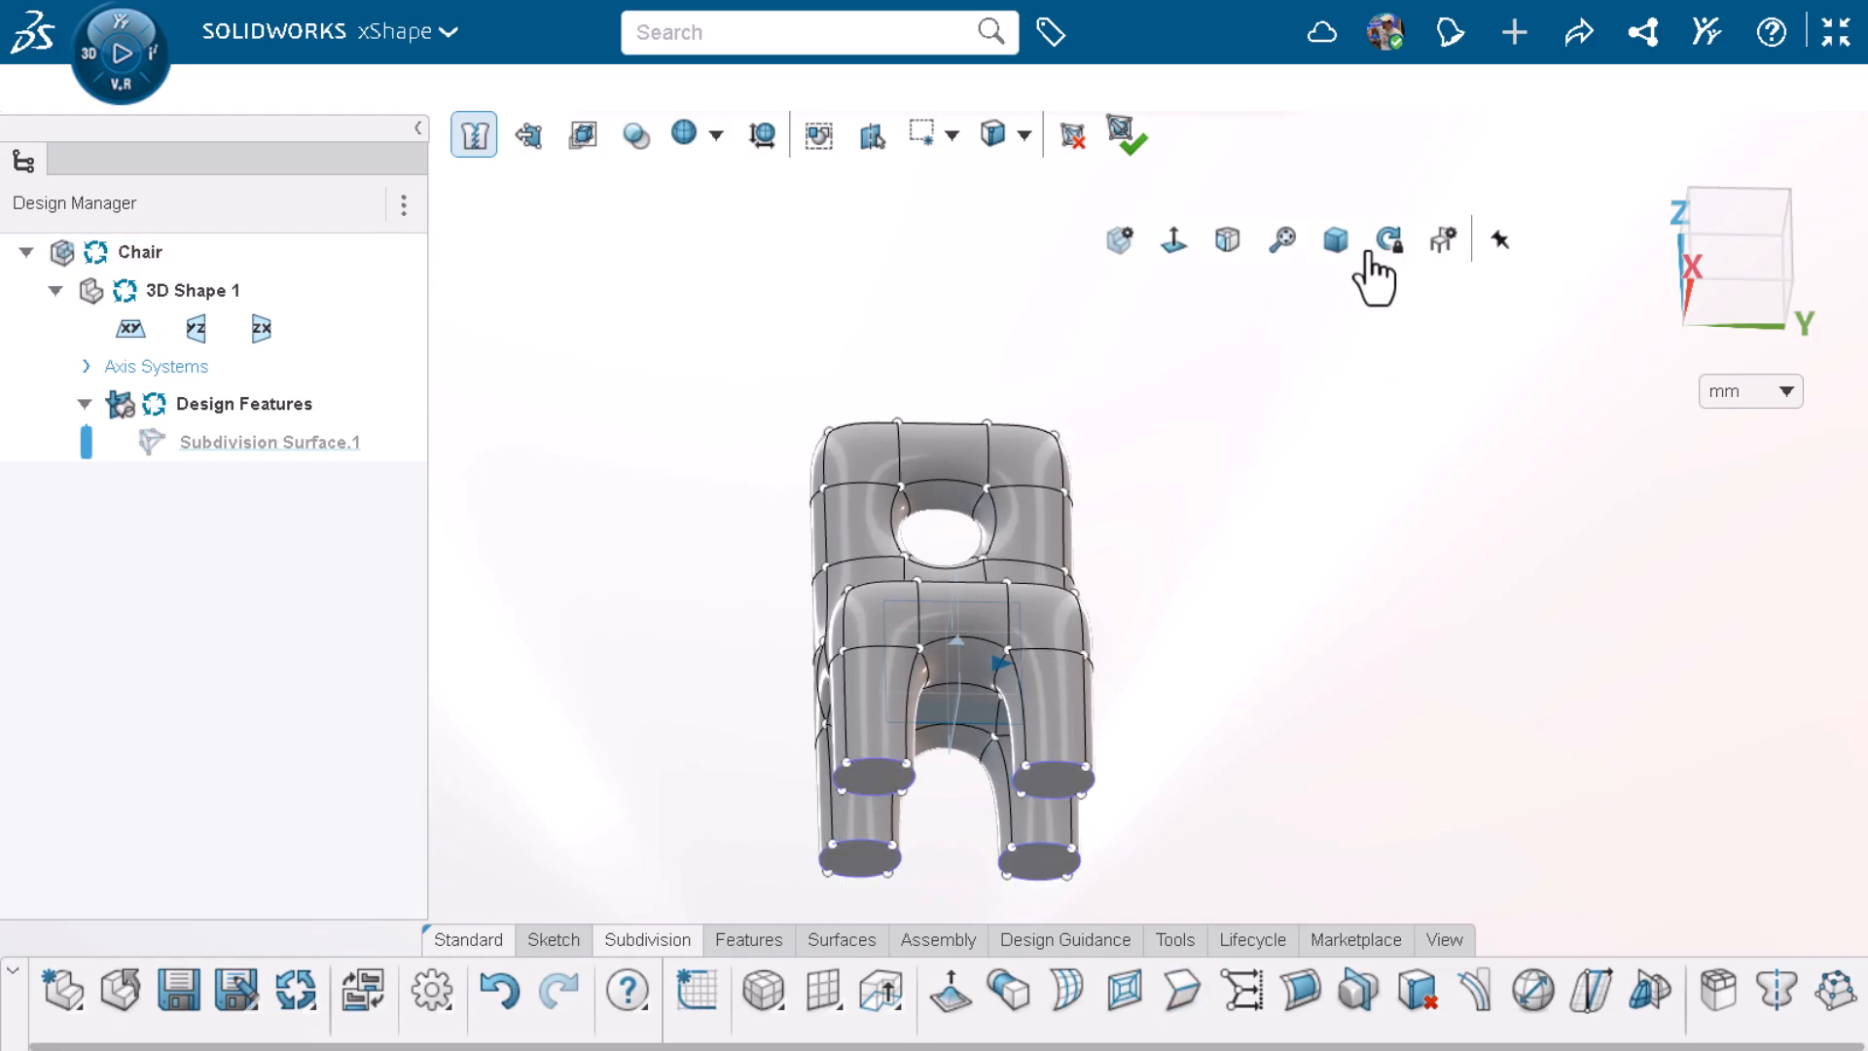
Step: Switch to the isometric view to see the whole chair
click(1282, 237)
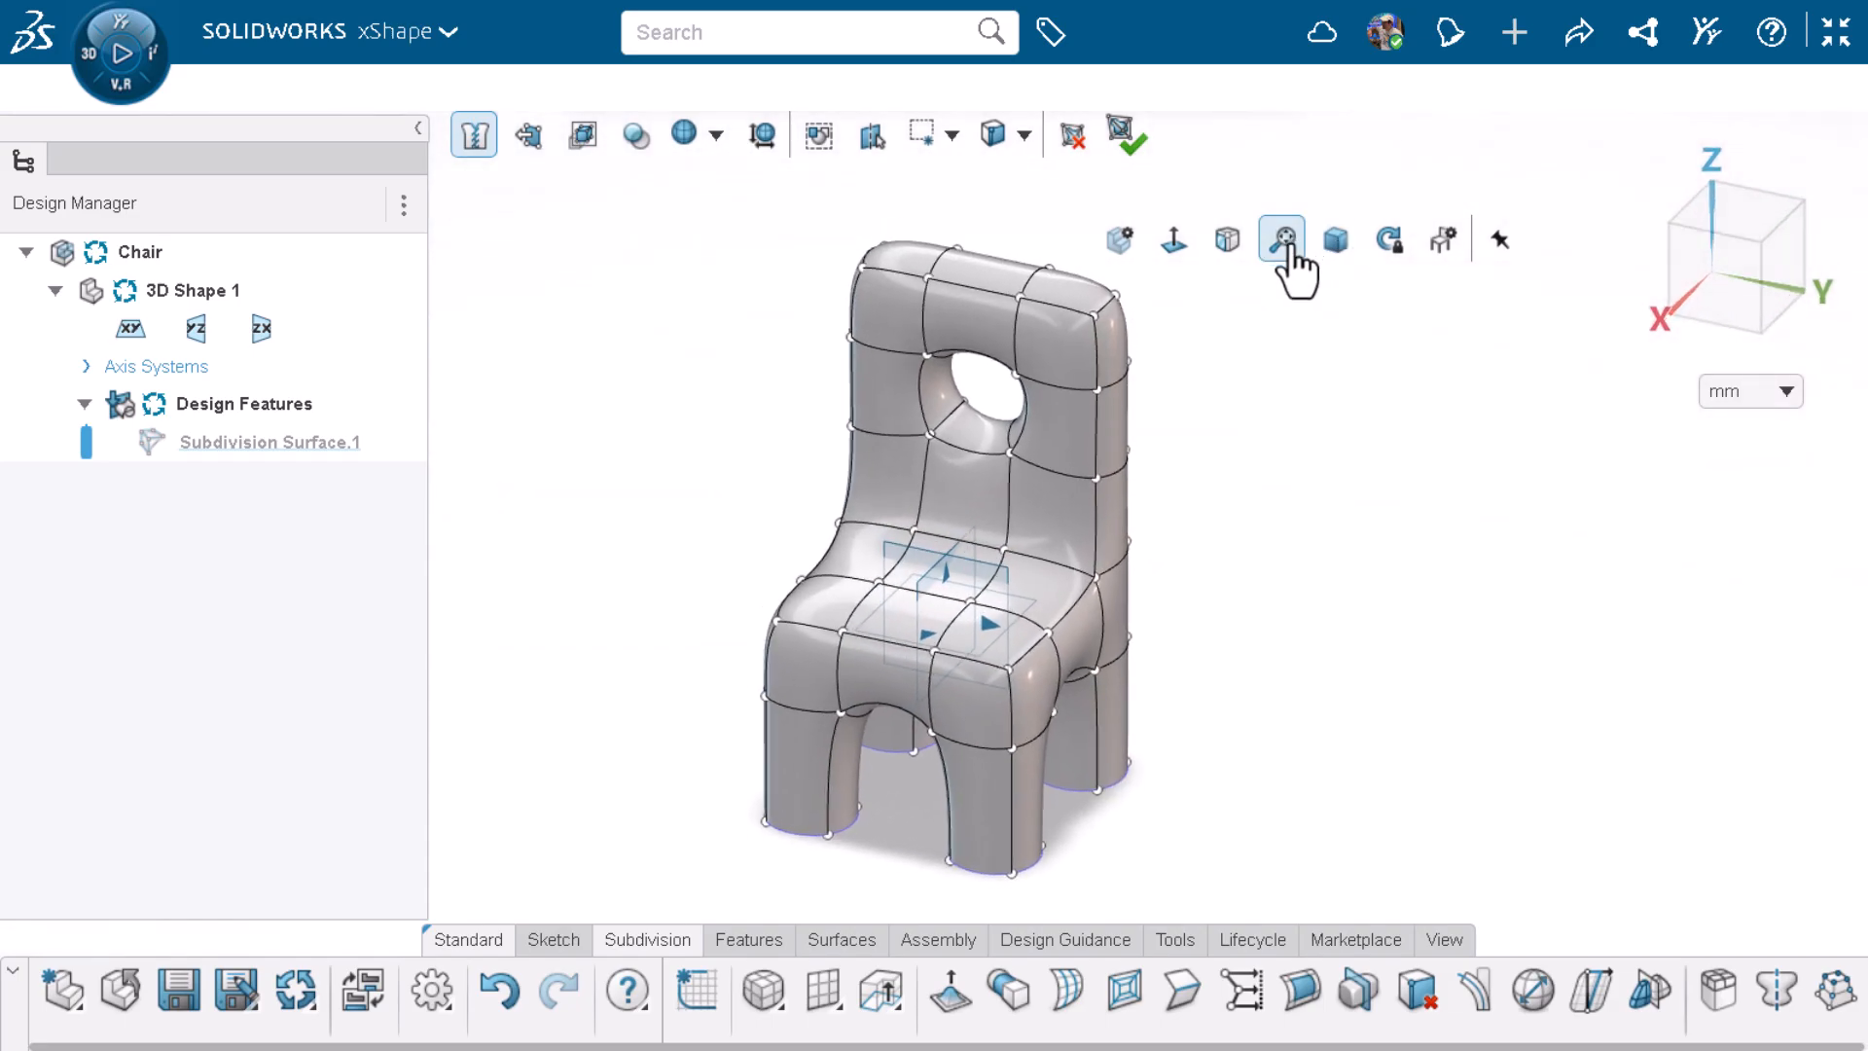